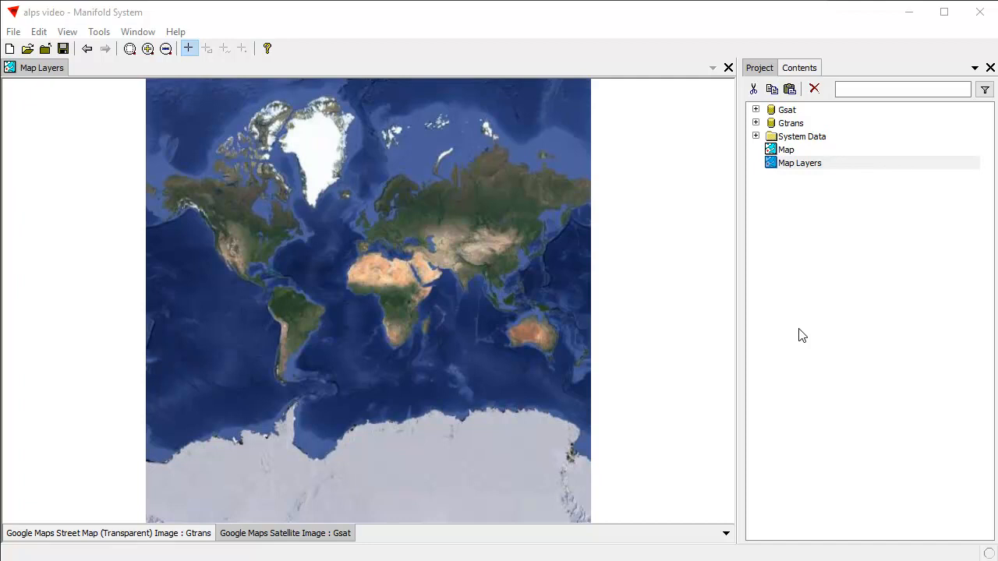
pyautogui.moveTo(837, 357)
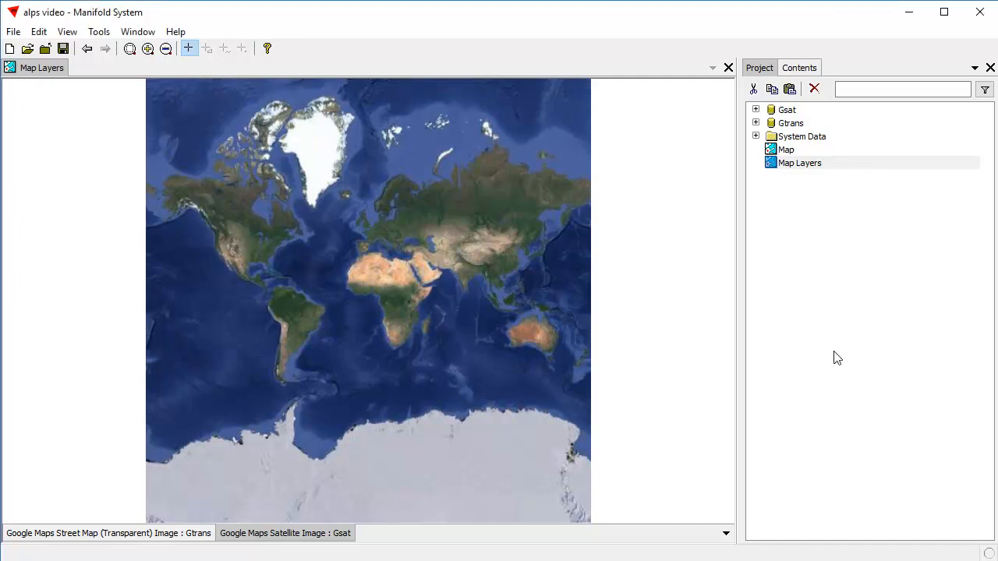
pyautogui.moveTo(52, 87)
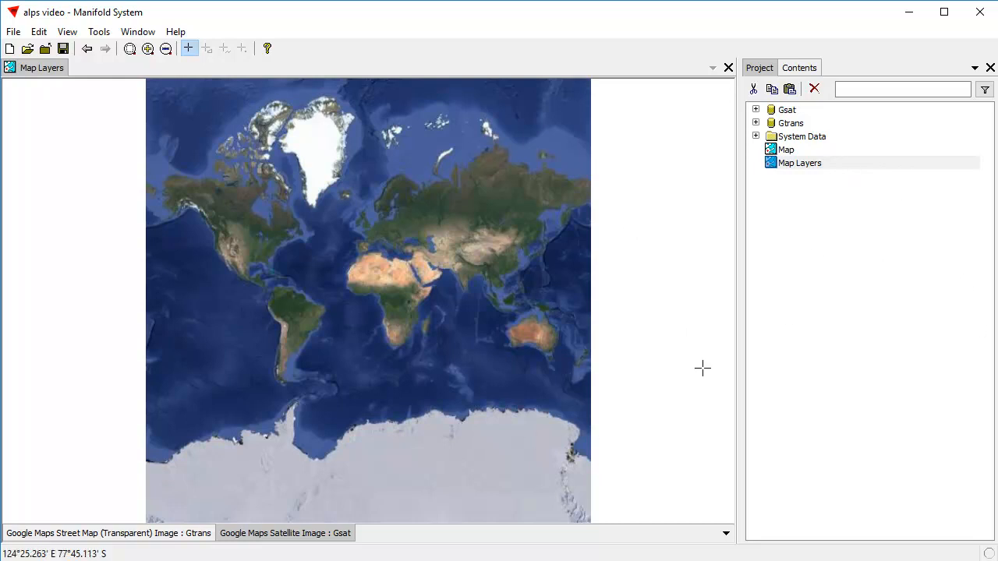
pyautogui.moveTo(798, 150)
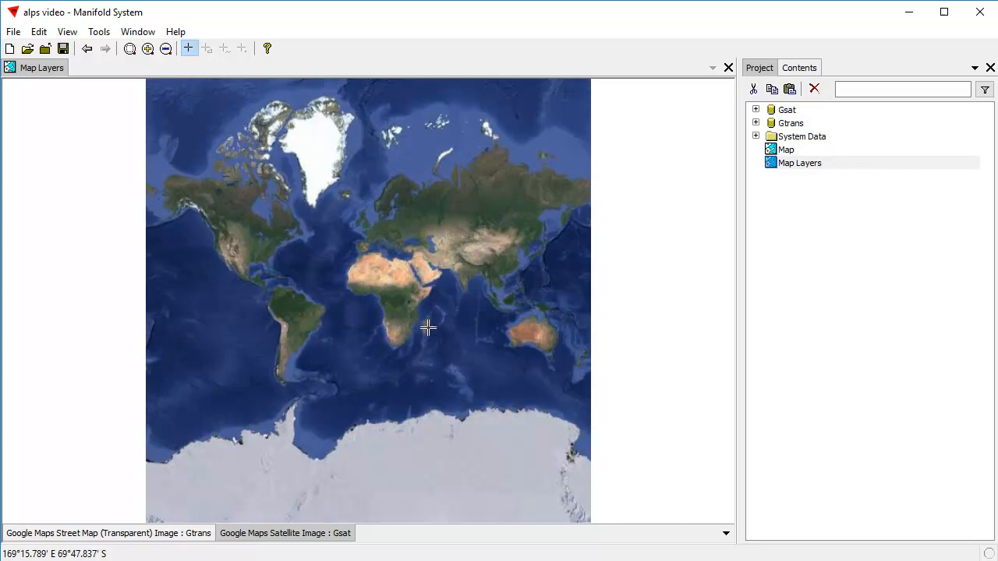
pyautogui.moveTo(399, 498)
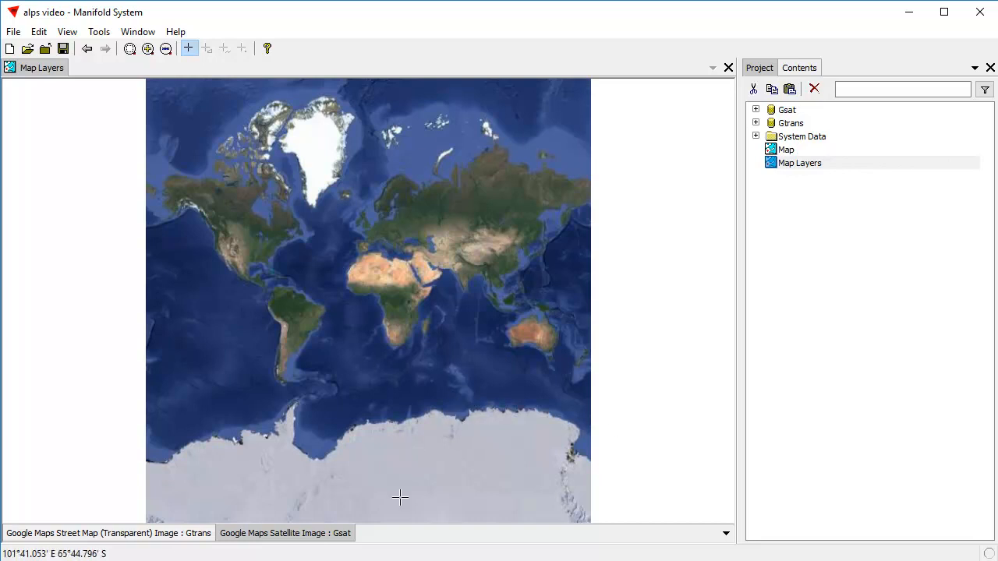
pyautogui.moveTo(304, 409)
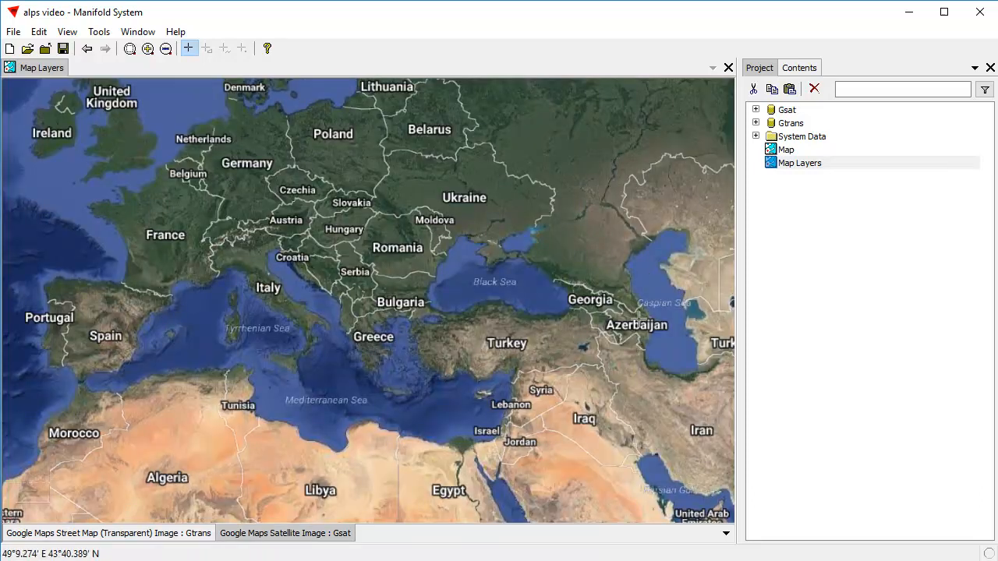
pyautogui.moveTo(421, 237)
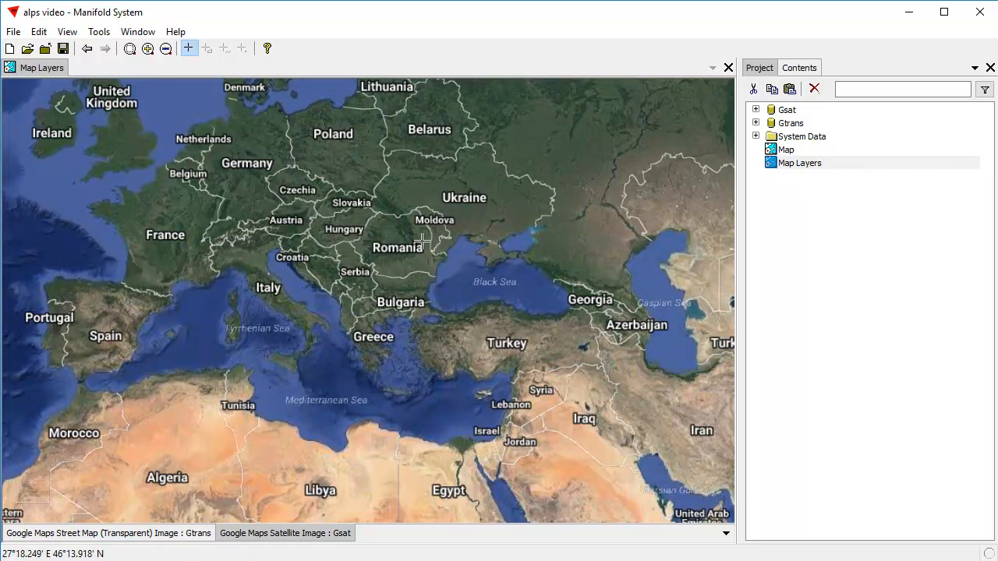
pyautogui.moveTo(459, 149)
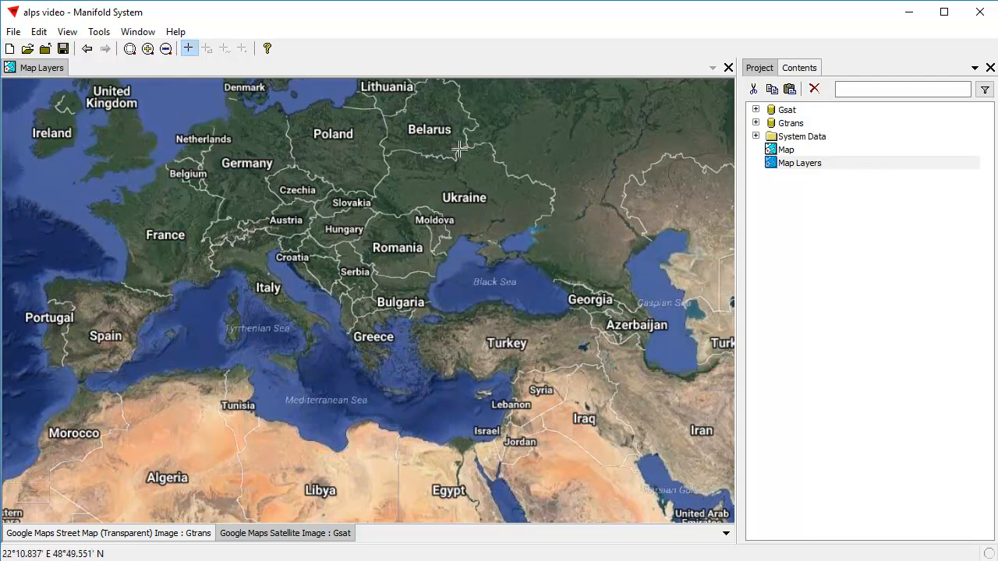
pyautogui.moveTo(611, 199)
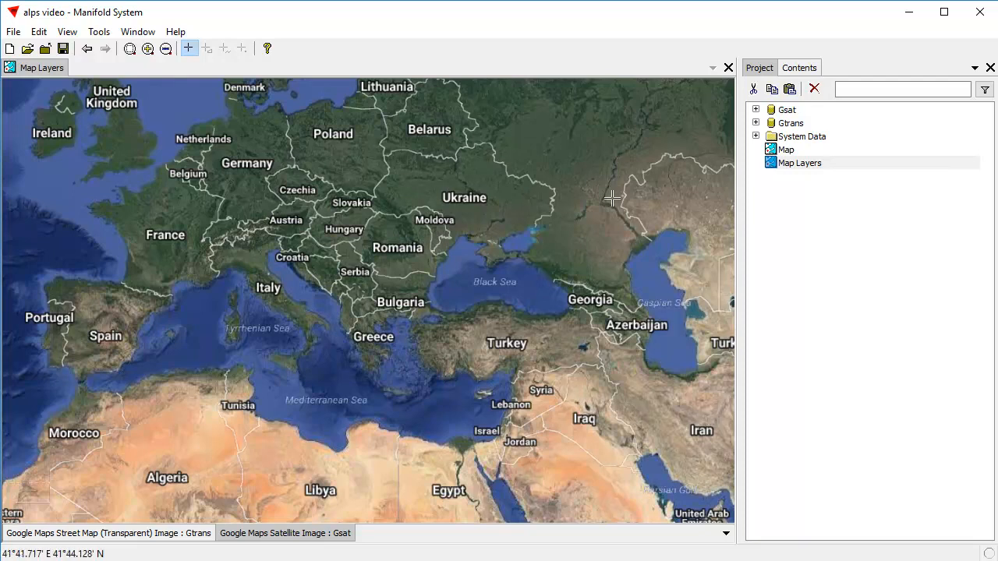
pyautogui.moveTo(480, 257)
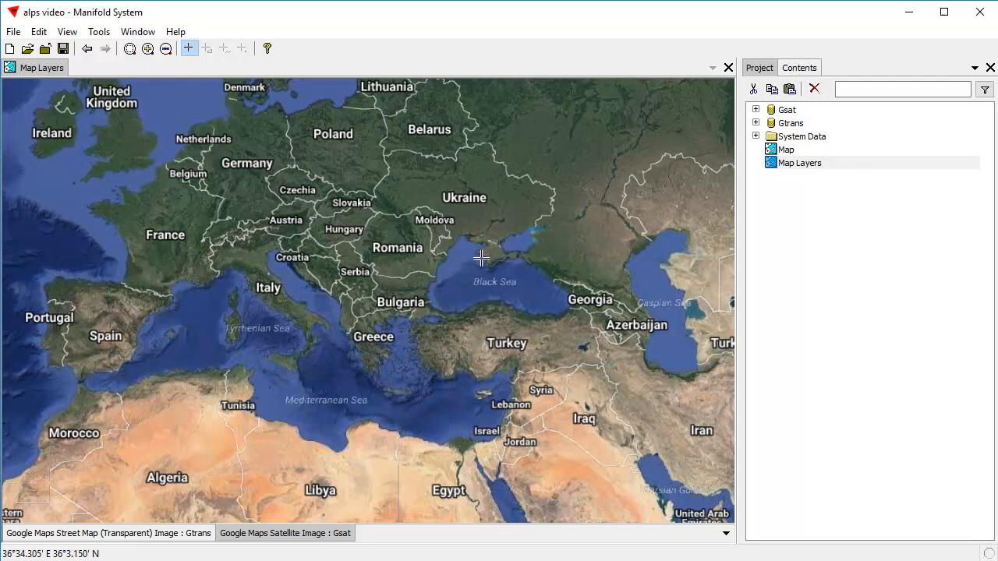
pyautogui.moveTo(655, 352)
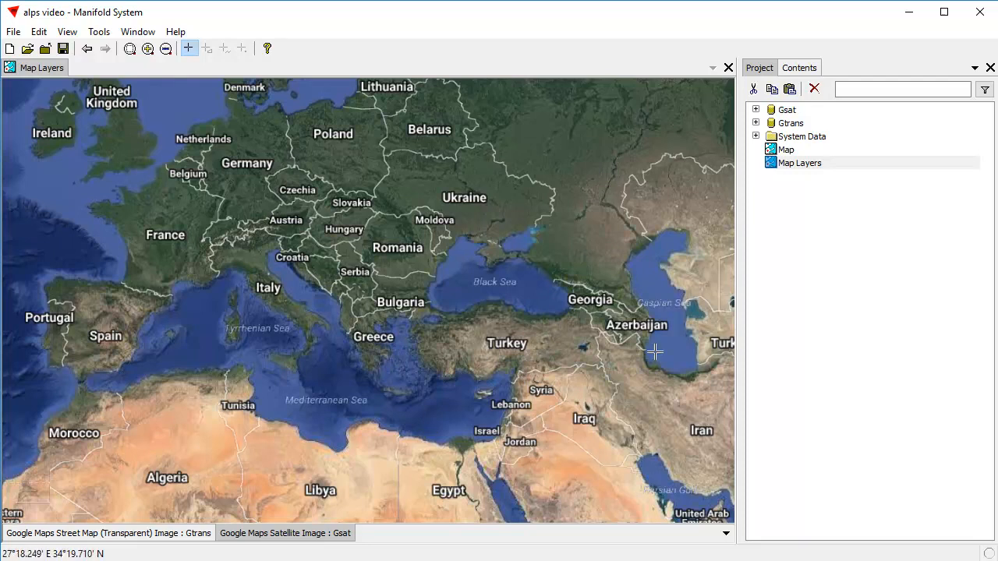
pyautogui.moveTo(252, 337)
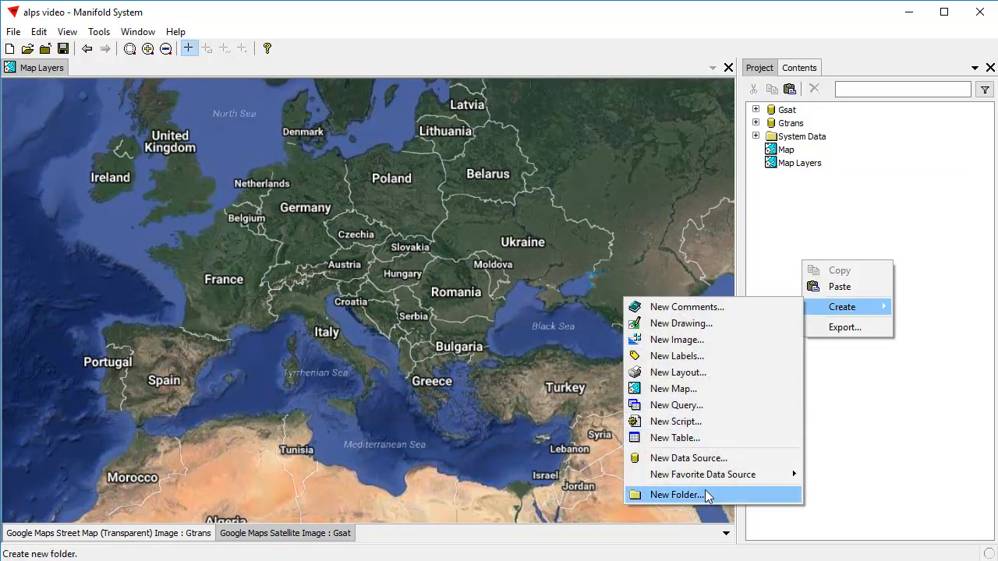
# Step: Create a new project folder named SRTM3
pyautogui.click(675, 494)
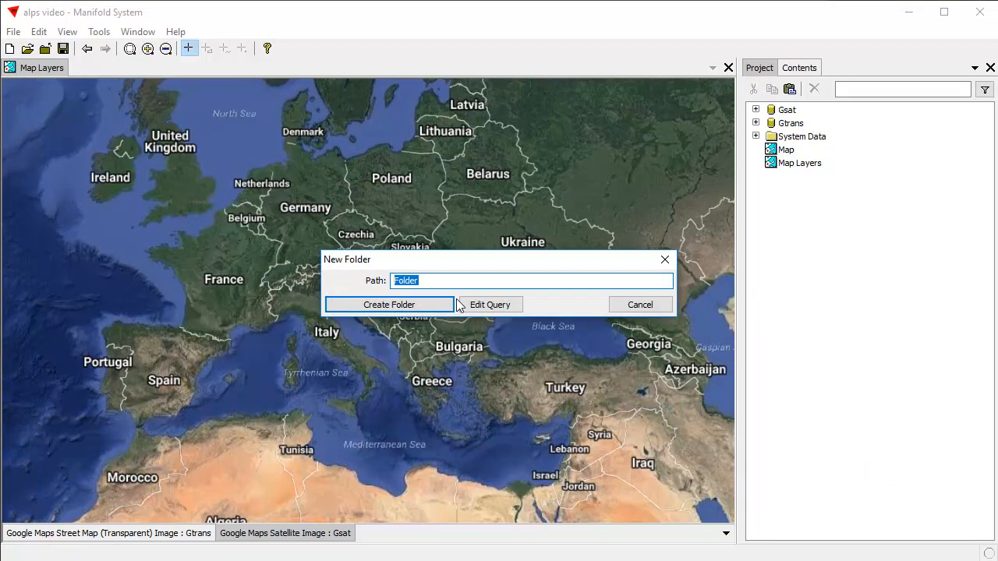
pyautogui.write('S')
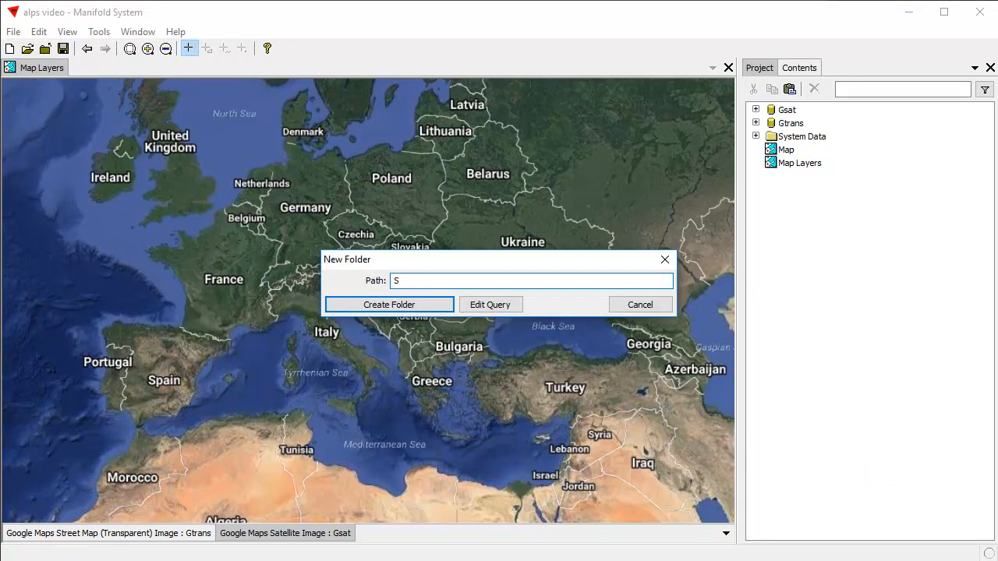
pyautogui.write('RTM3')
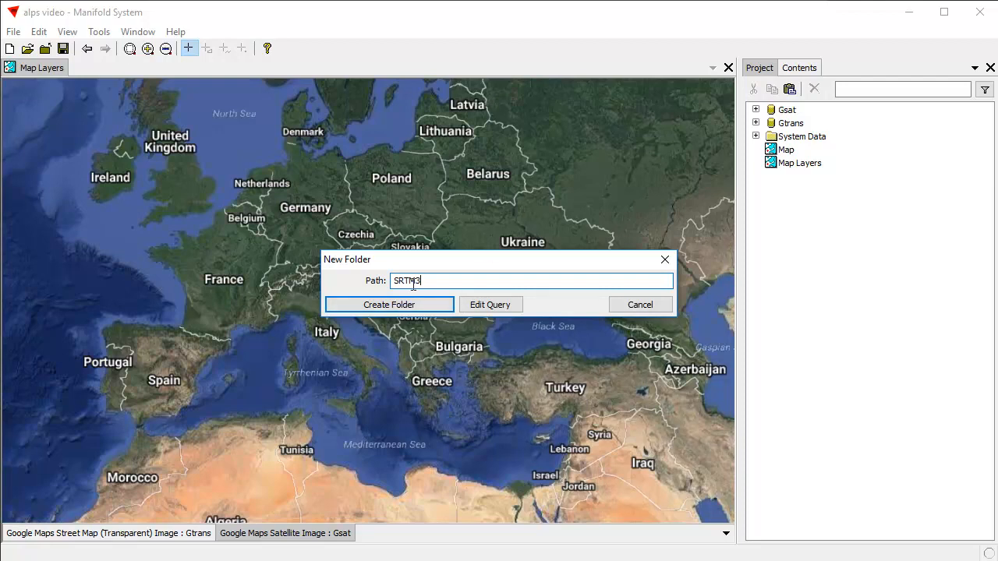
pyautogui.click(389, 304)
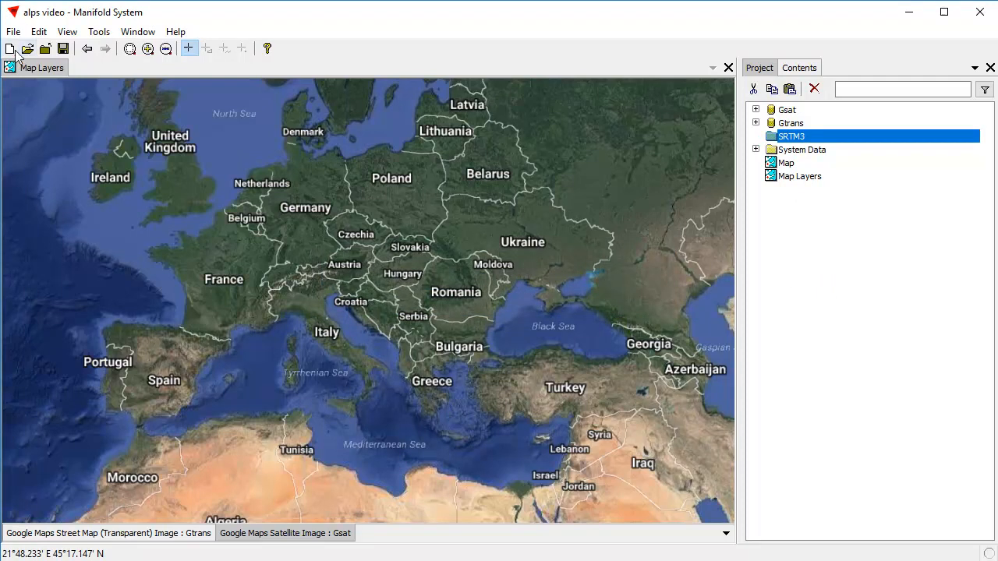
pyautogui.moveTo(858, 333)
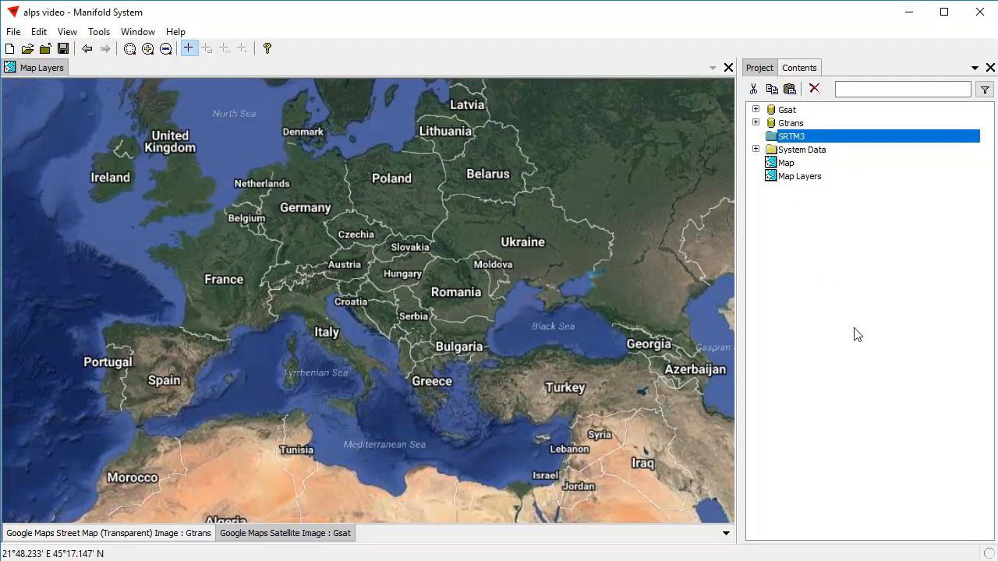
pyautogui.moveTo(13, 28)
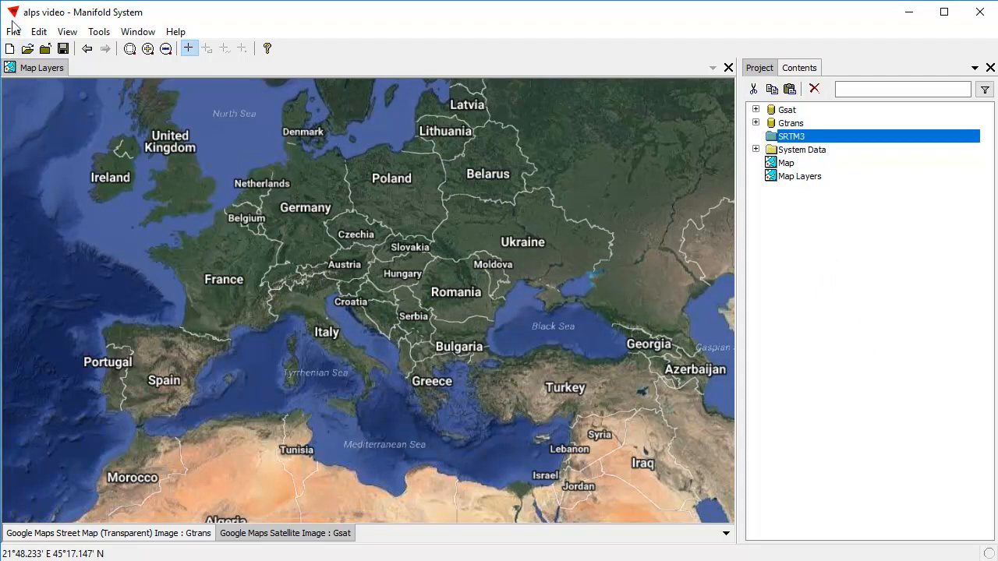
# Step: Import all the n44–n47 SRTM .tif tiles from C:\data\alps via File > Import
pyautogui.click(12, 31)
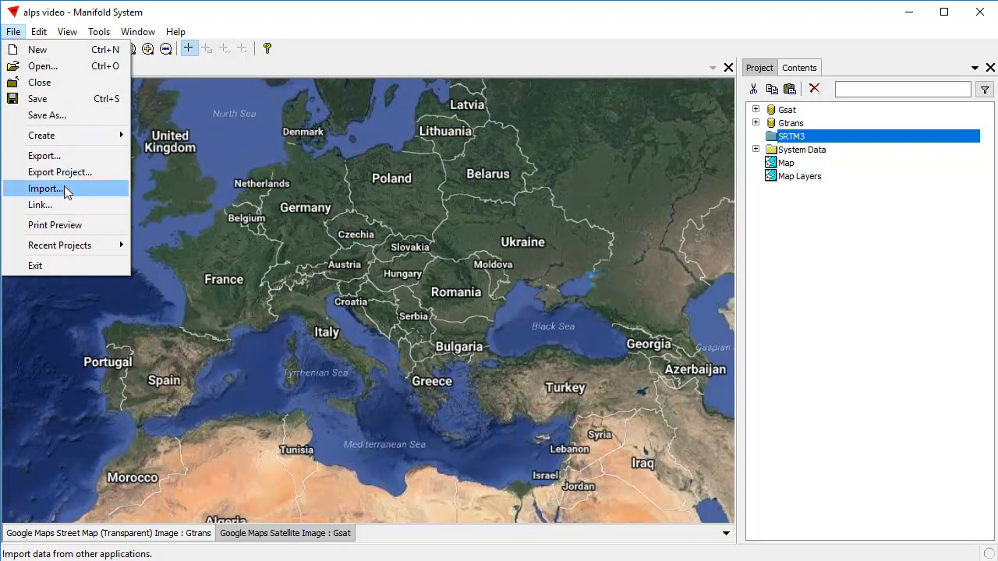
pyautogui.click(43, 188)
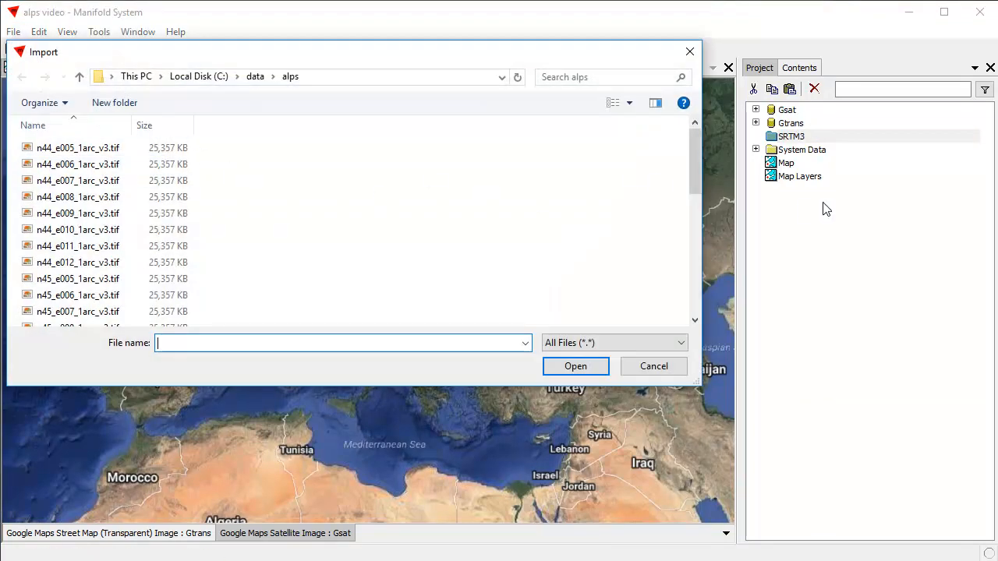
pyautogui.click(78, 147)
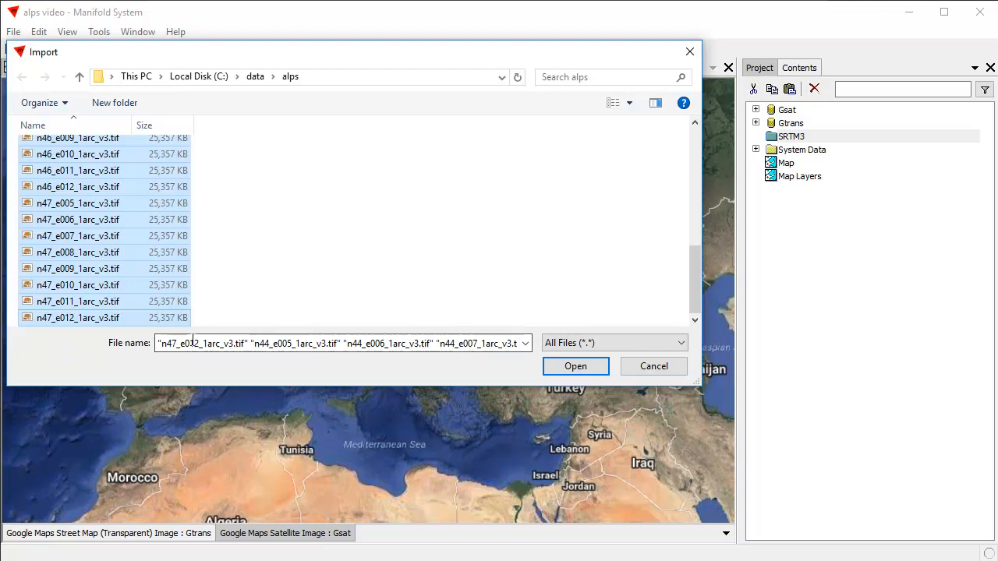
pyautogui.click(576, 366)
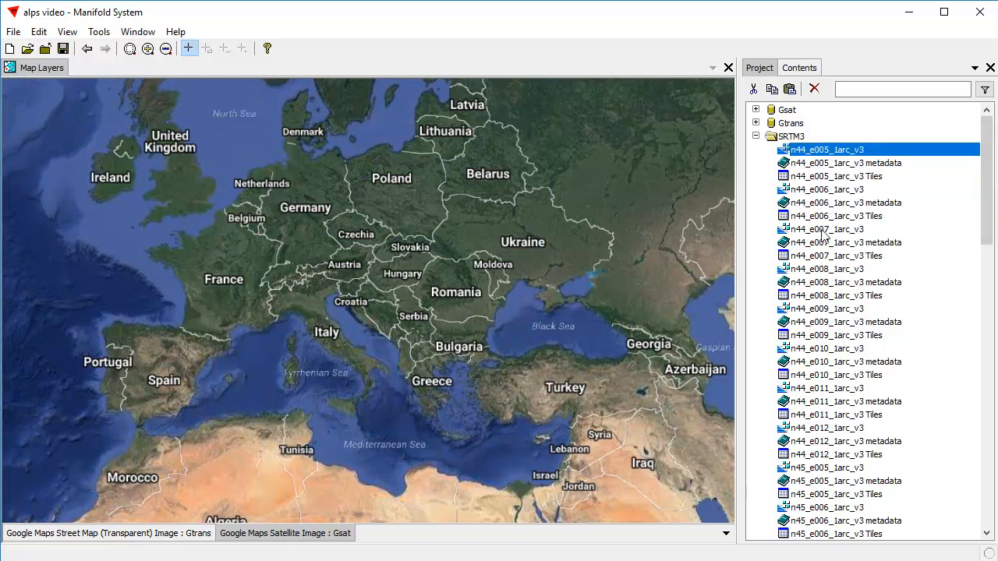
# Step: Inspect the imported tiles and the first tile's metadata entry in the project list
pyautogui.click(826, 229)
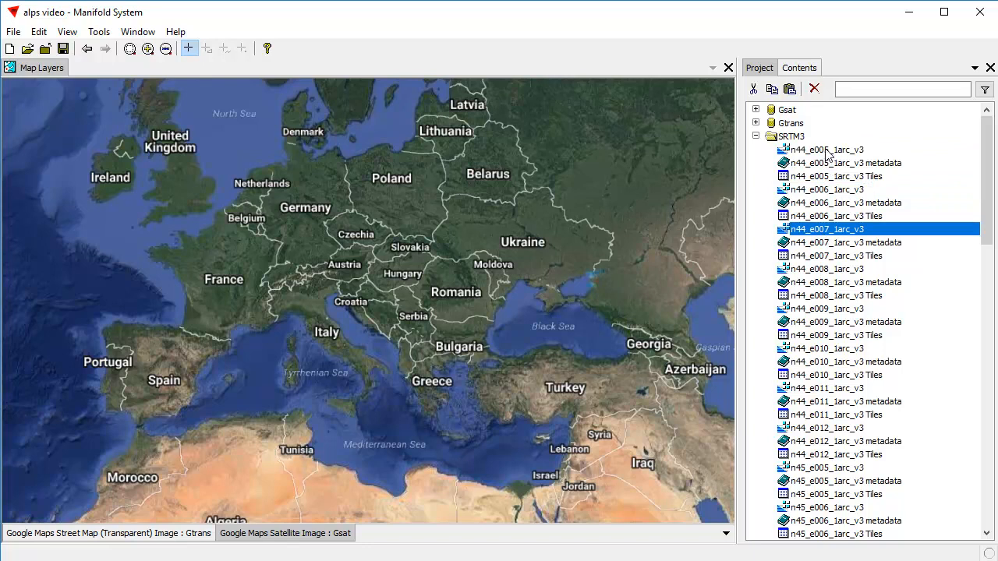
pyautogui.click(827, 150)
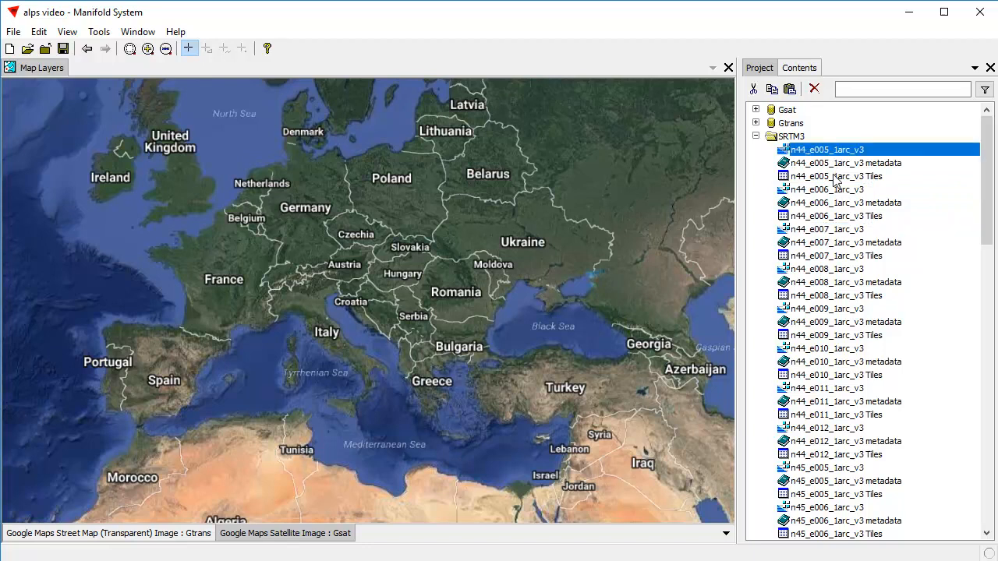
pyautogui.click(845, 163)
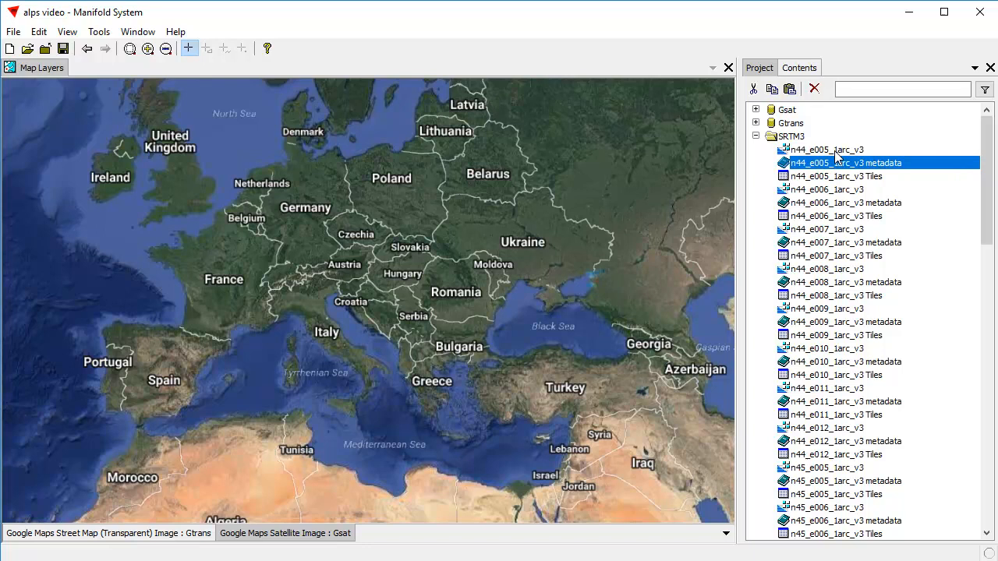
pyautogui.click(826, 150)
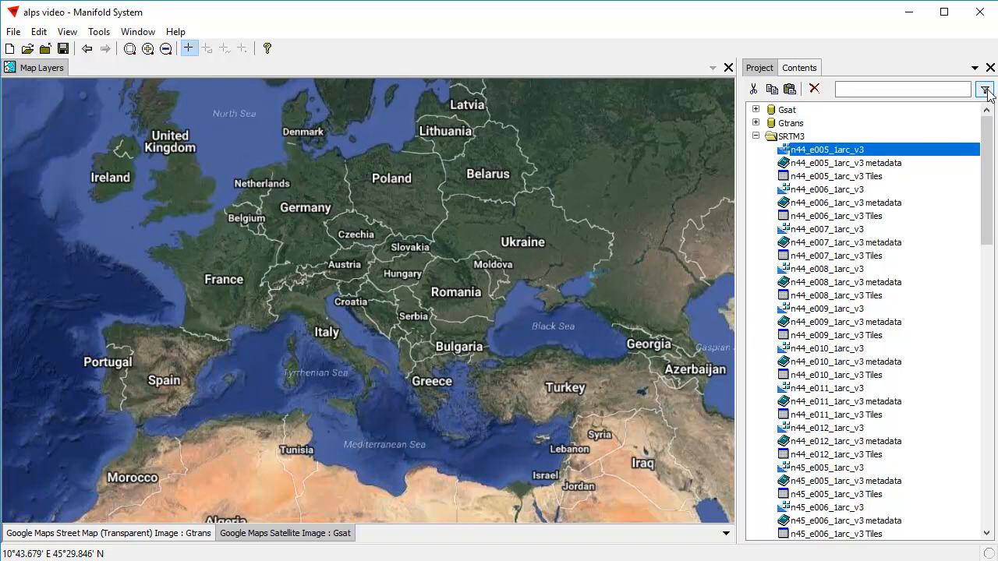
# Step: Filter the project list to images only and select the first elevation tile
pyautogui.click(986, 87)
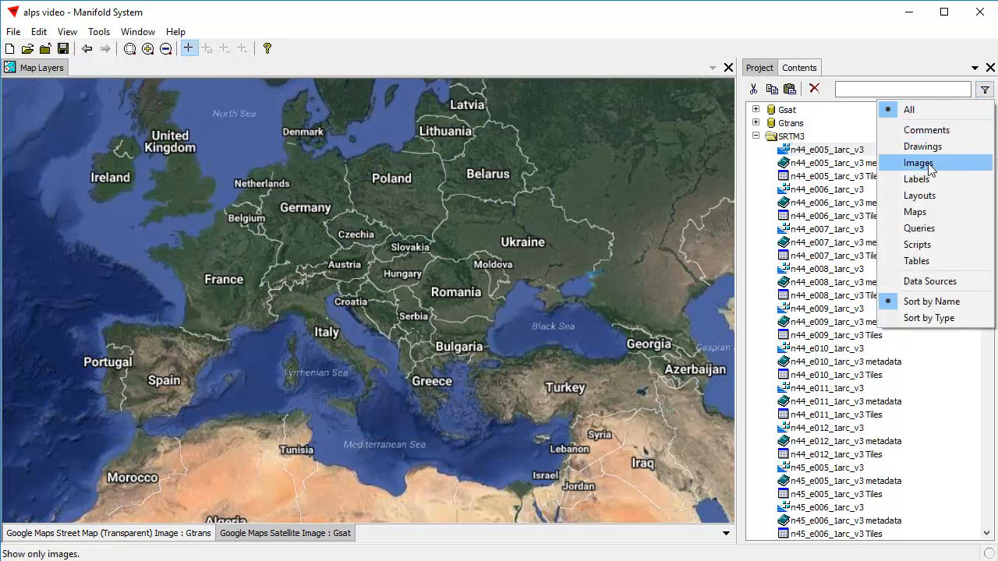
pyautogui.click(918, 162)
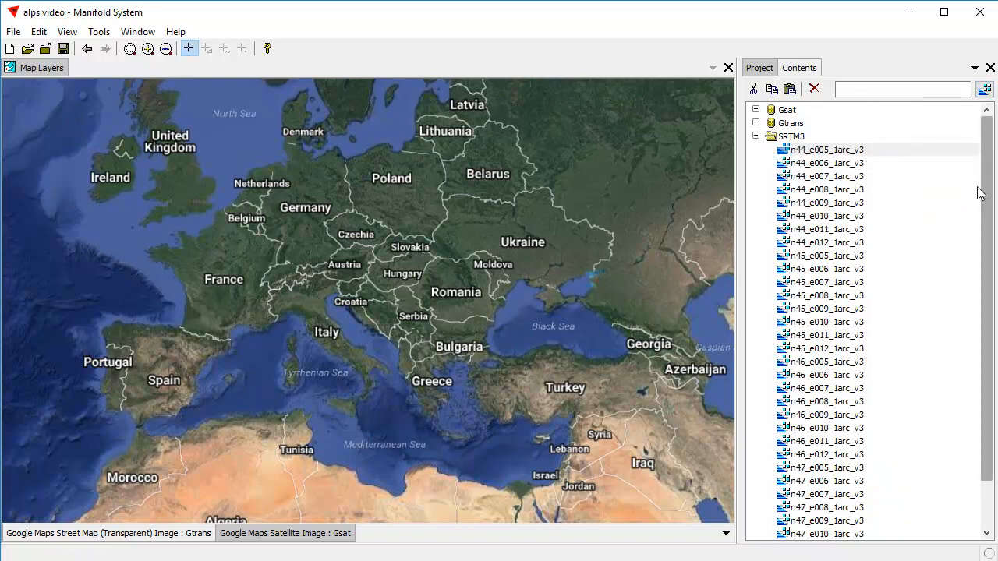
pyautogui.click(826, 150)
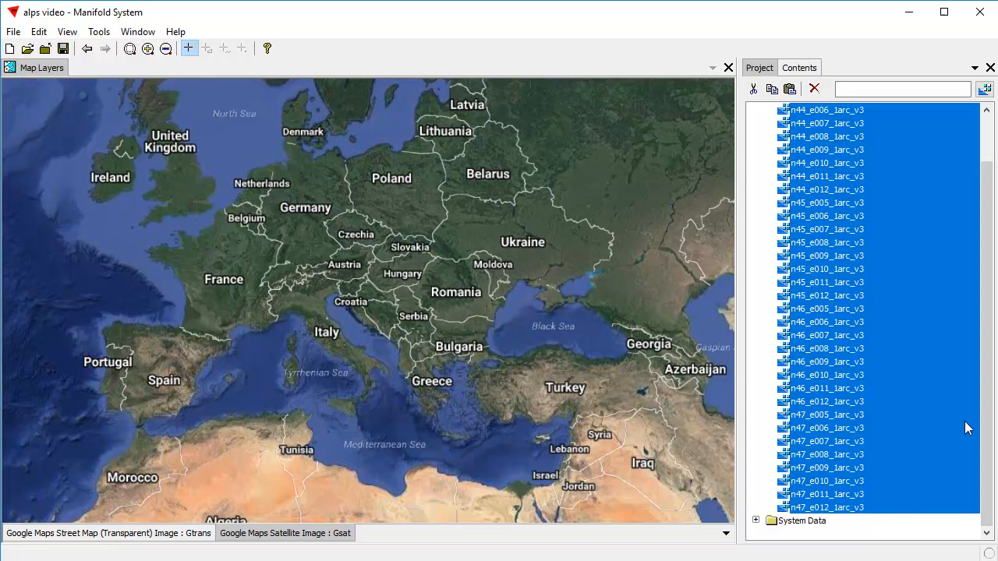
pyautogui.moveTo(234, 372)
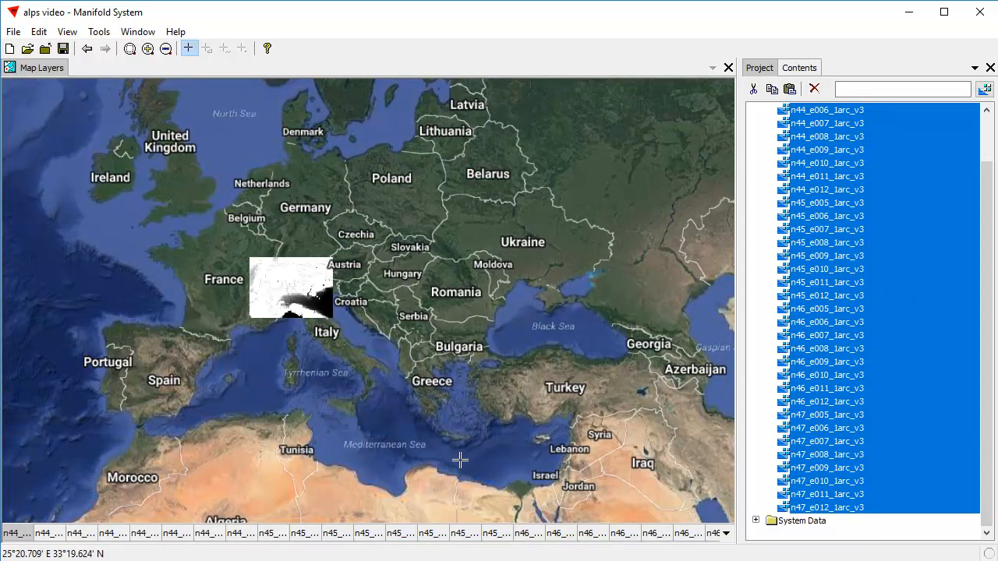
pyautogui.moveTo(533, 405)
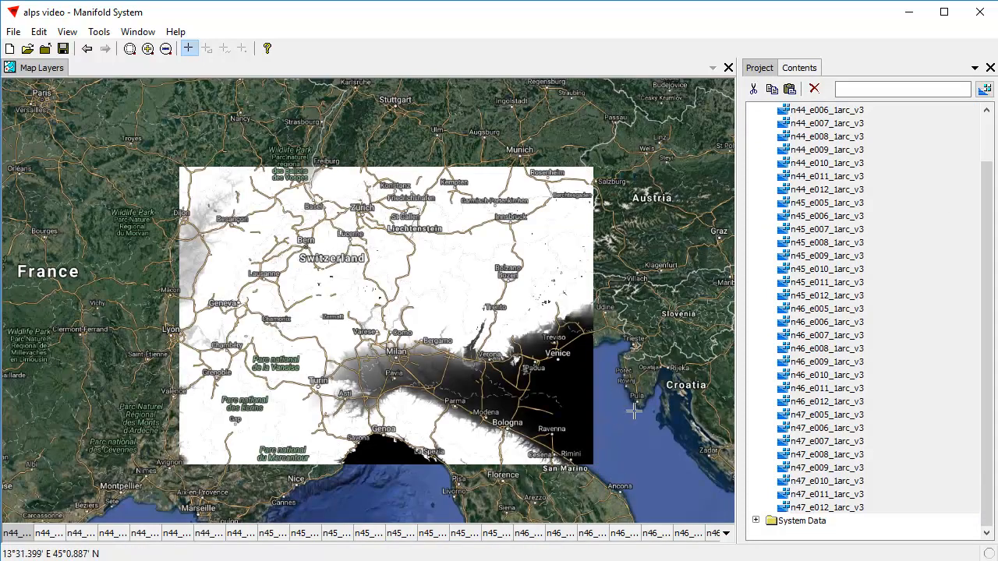
pyautogui.moveTo(195, 477)
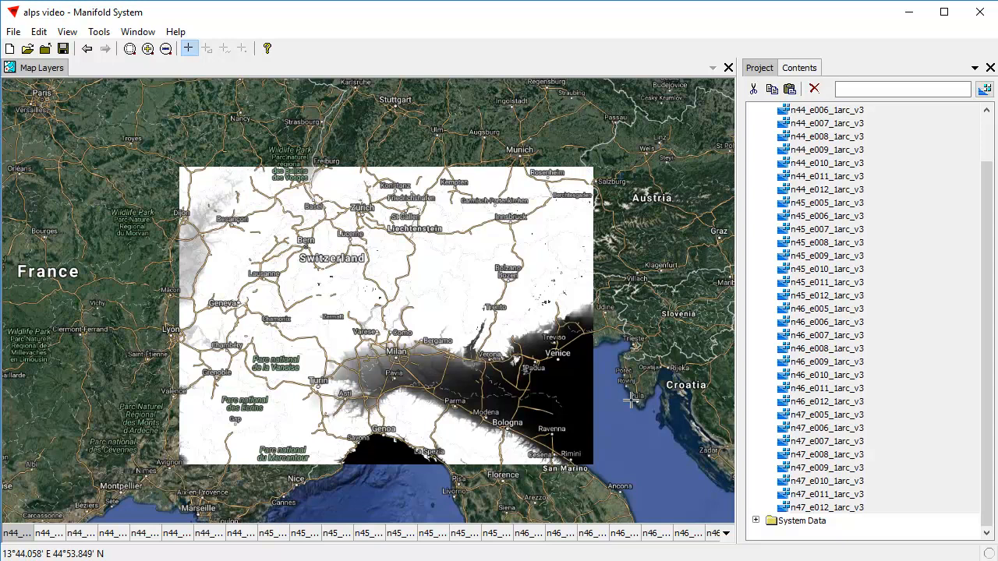
pyautogui.moveTo(643, 304)
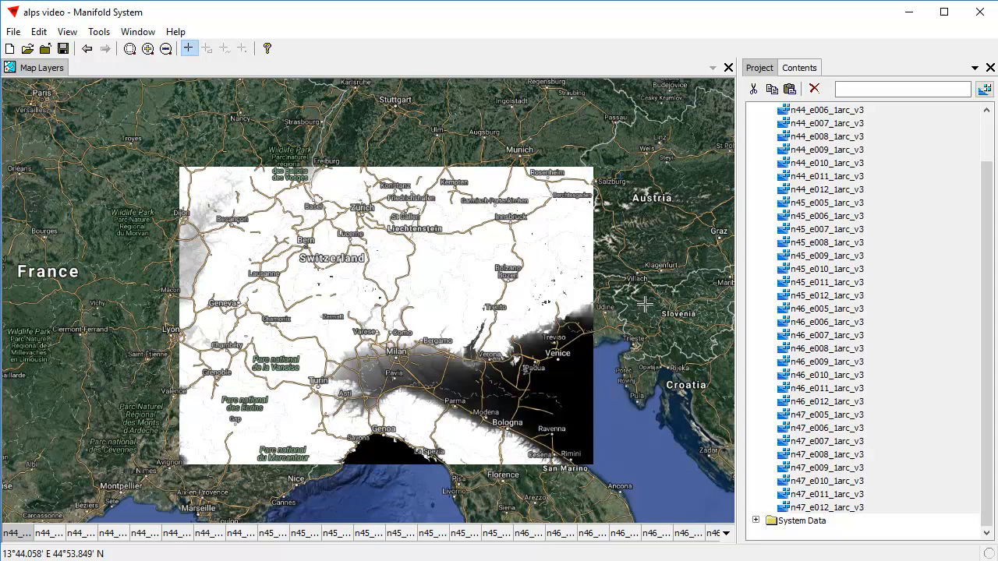
pyautogui.moveTo(199, 173)
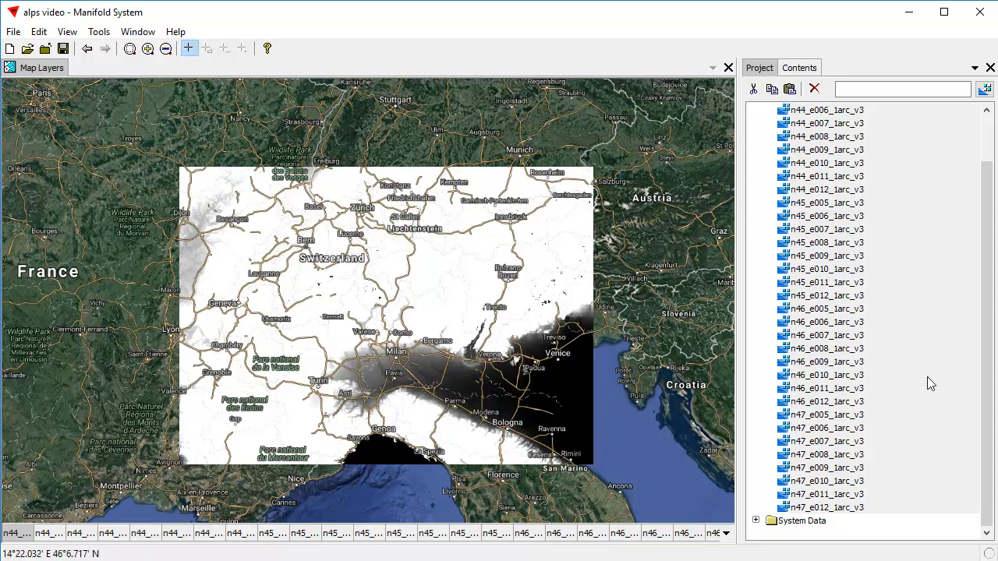
# Step: Collapse the SRTM3 folder and clear the Images filter from the project list
pyautogui.click(755, 137)
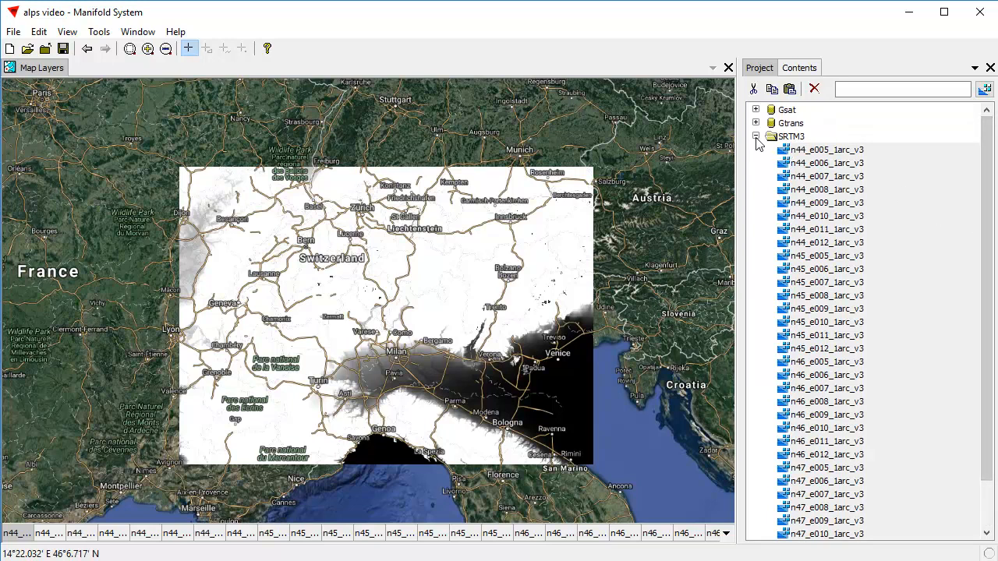
pyautogui.click(985, 88)
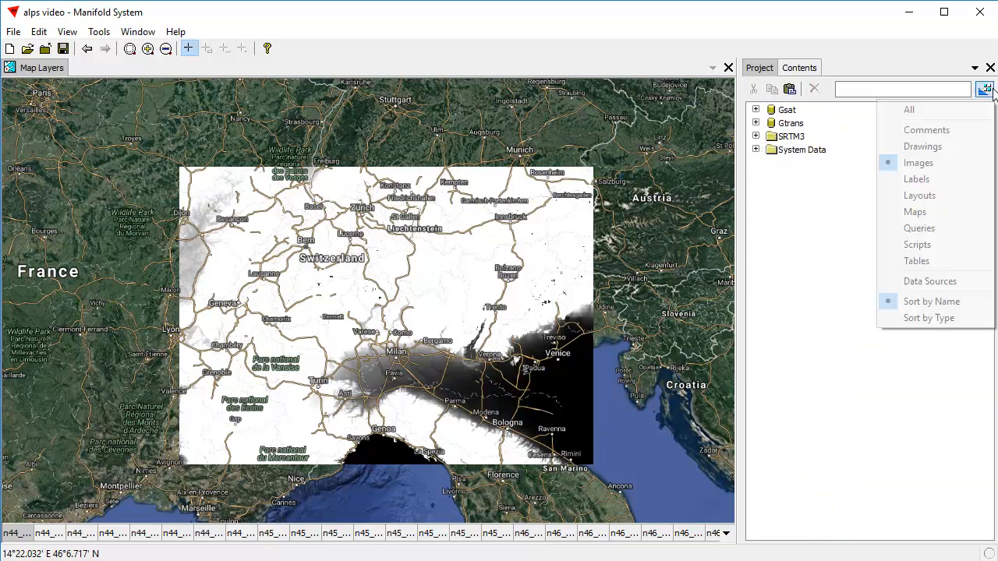
pyautogui.click(985, 89)
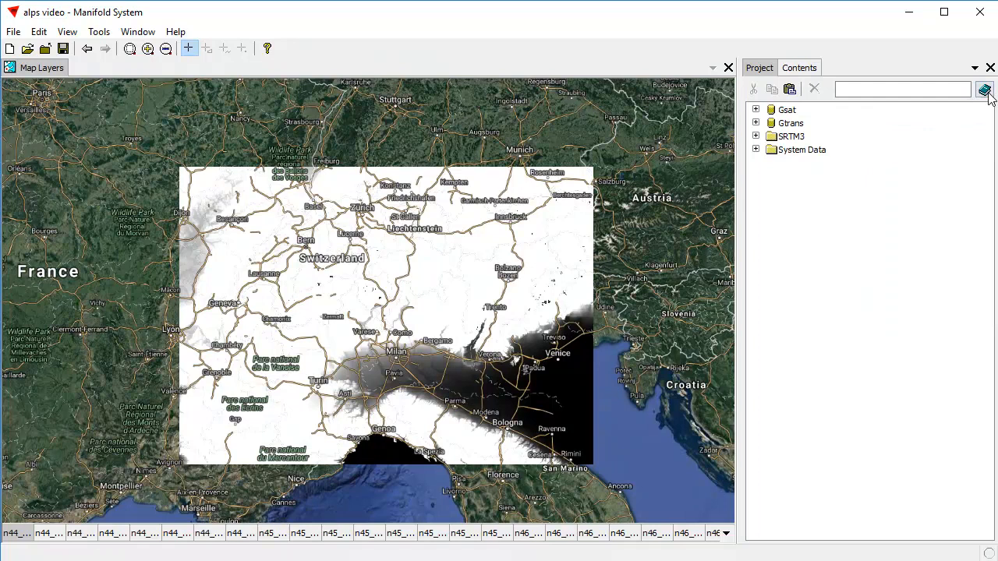
pyautogui.click(985, 89)
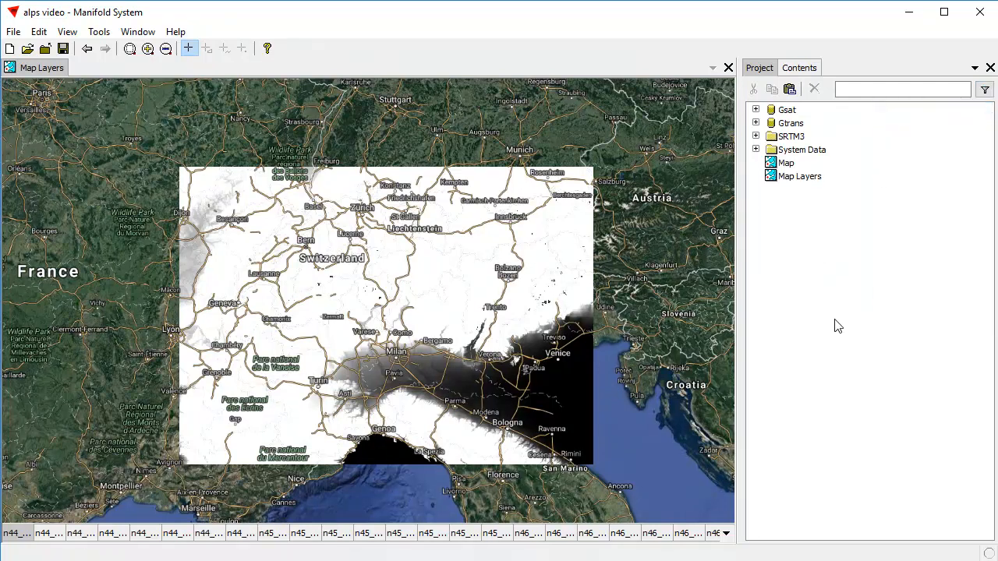
pyautogui.moveTo(312, 305)
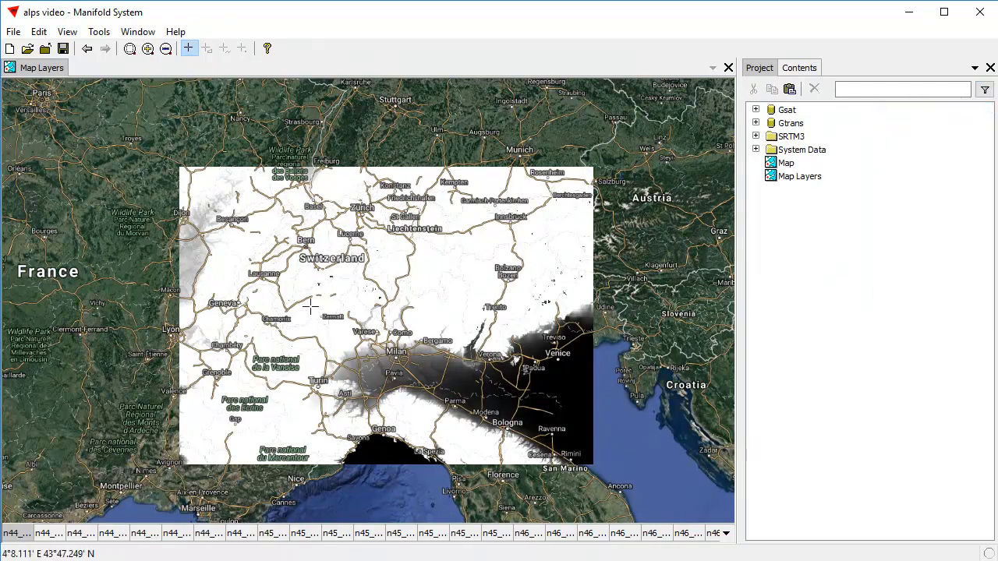
# Step: Start Edit > Merge and name the new merged image 'Merged SRTM'
pyautogui.click(37, 31)
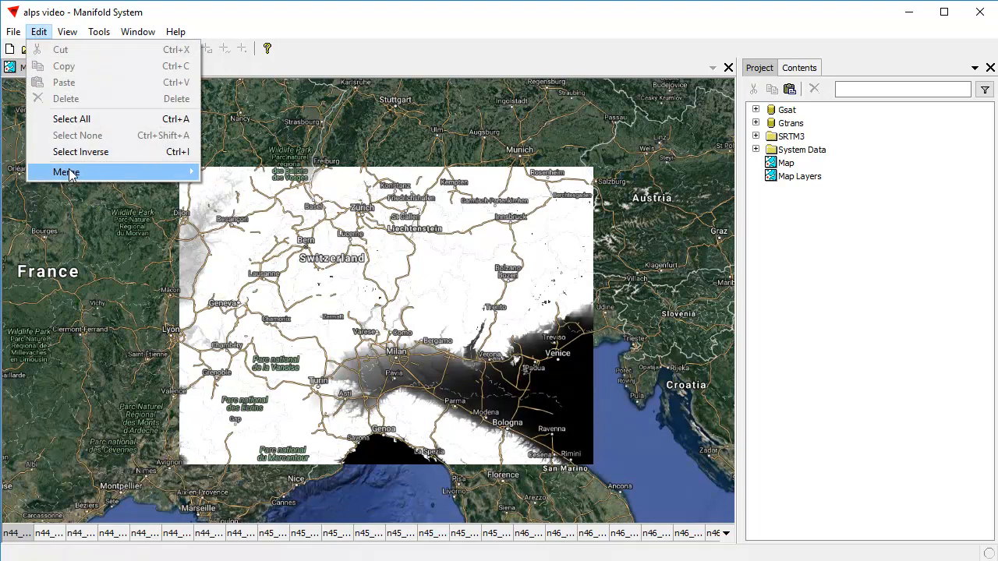
pyautogui.click(66, 171)
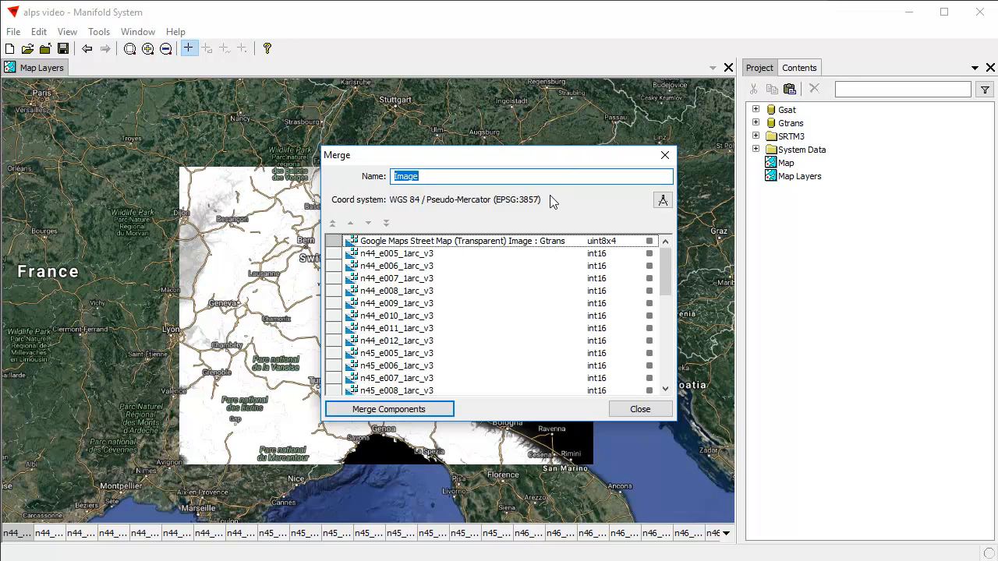
pyautogui.write('Merged SRTM')
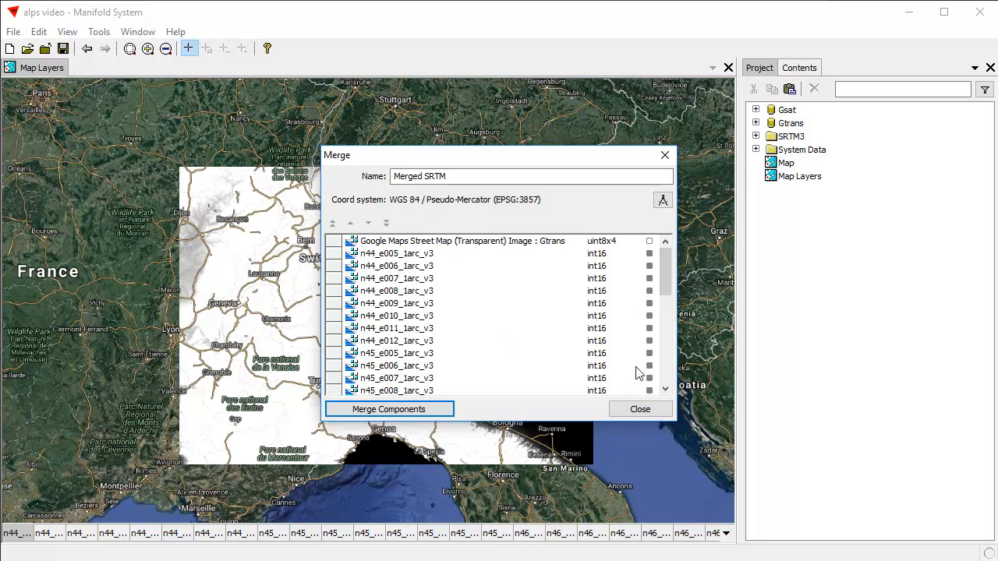
pyautogui.moveTo(483, 357)
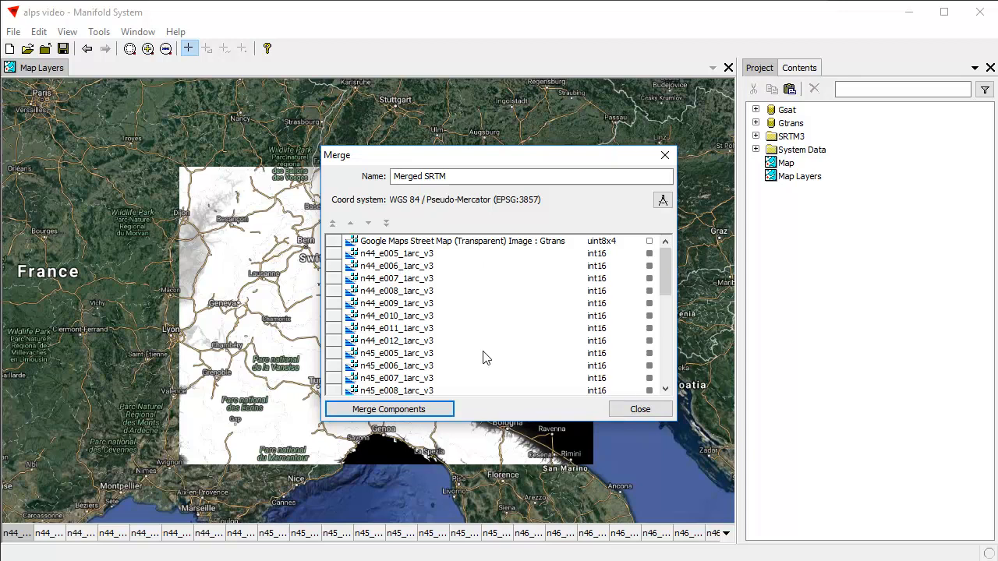
pyautogui.moveTo(549, 204)
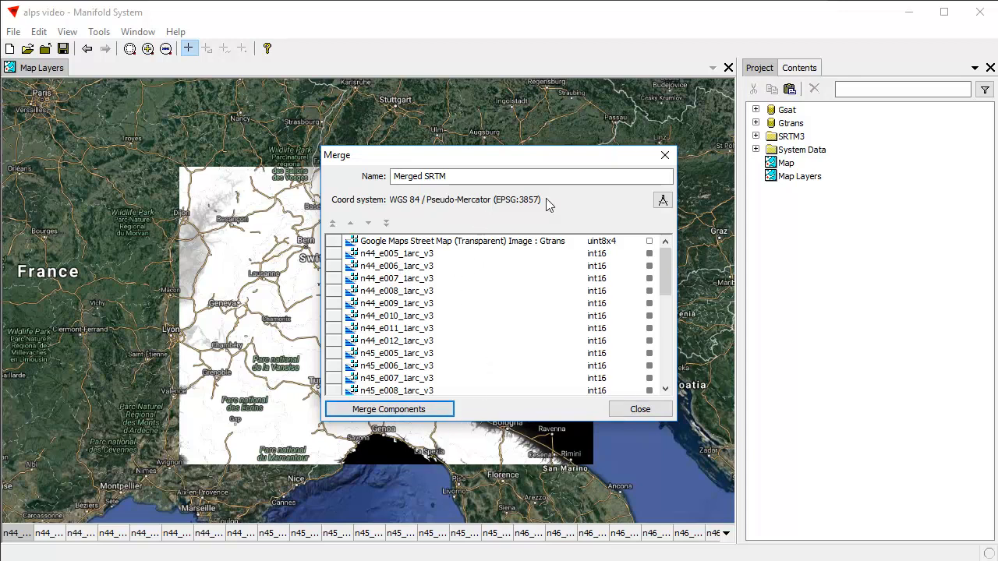
pyautogui.moveTo(475, 210)
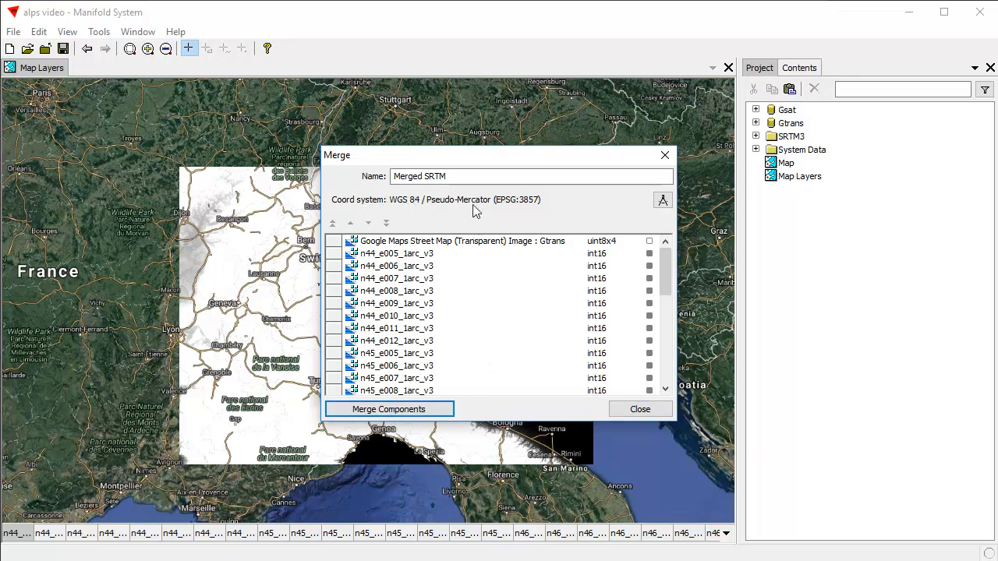
pyautogui.click(433, 174)
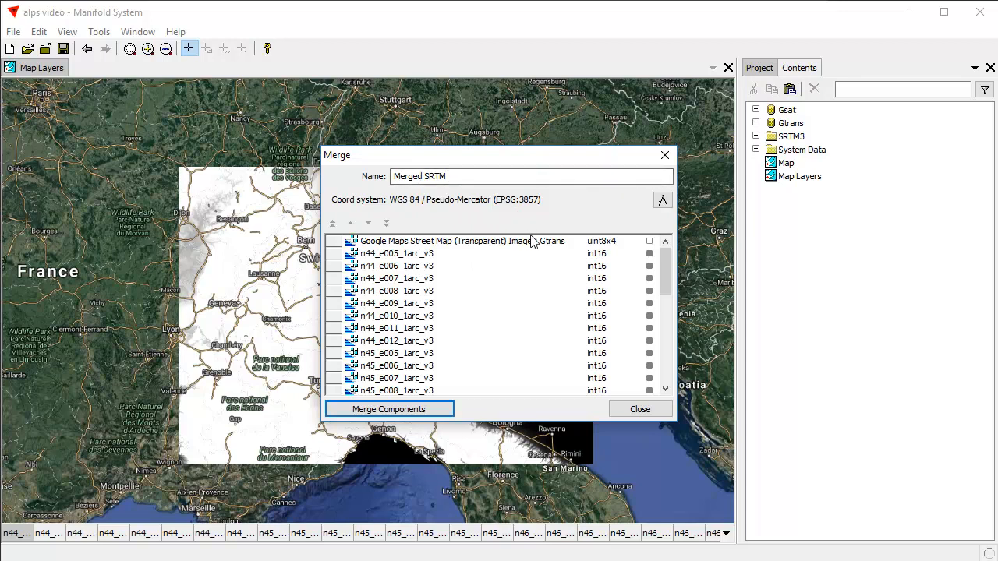
pyautogui.click(460, 240)
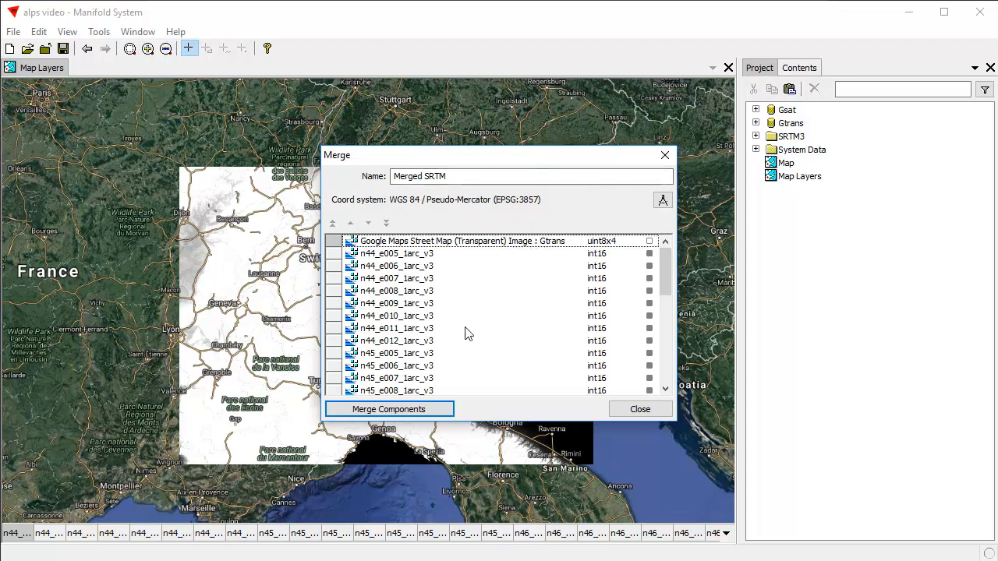
pyautogui.moveTo(542, 221)
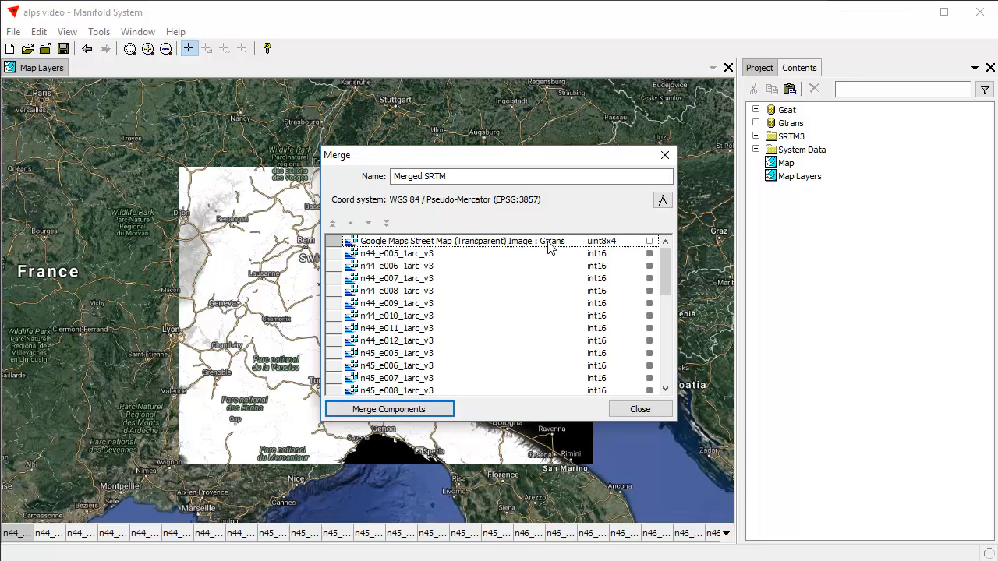
pyautogui.moveTo(487, 268)
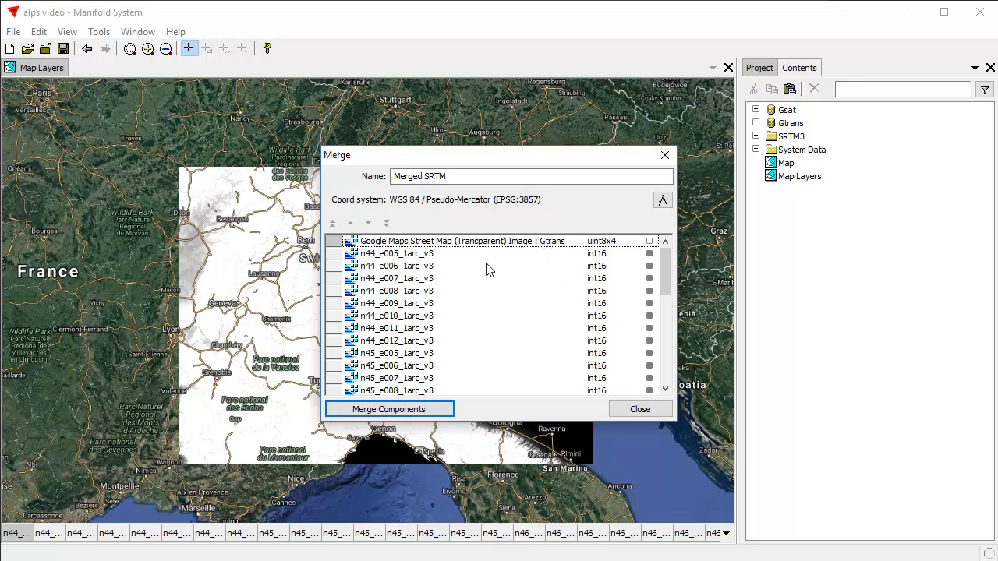
pyautogui.moveTo(424, 201)
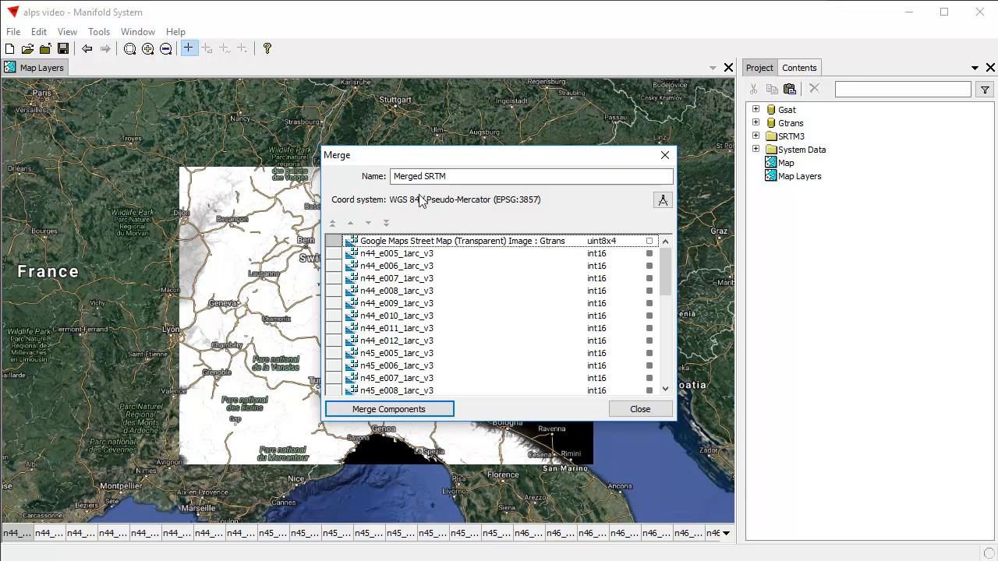
pyautogui.moveTo(558, 216)
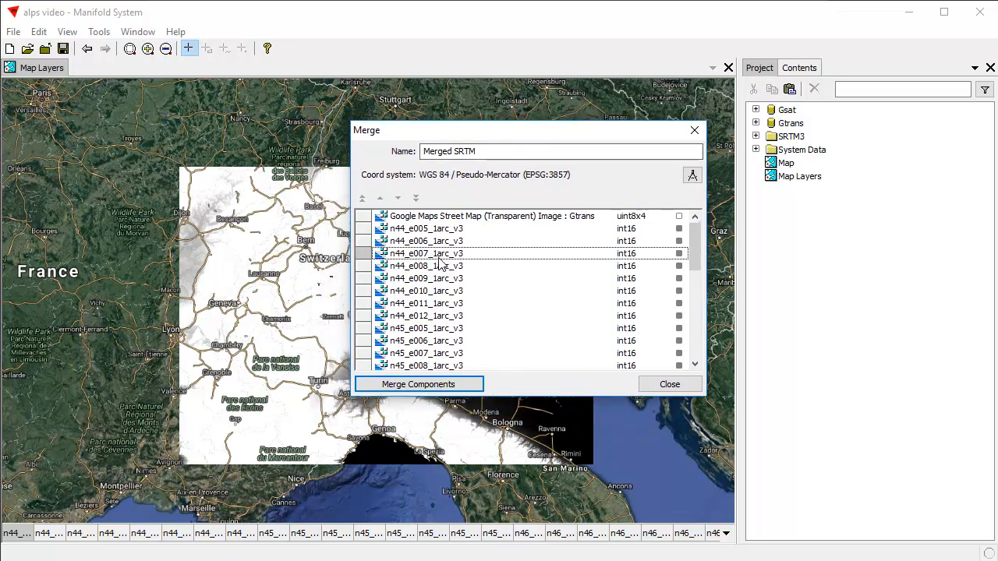
# Step: Adopt an SRTM tile's WGS 84 (EPSG:4326) coordinate system for the merged image
pyautogui.rightClick(424, 253)
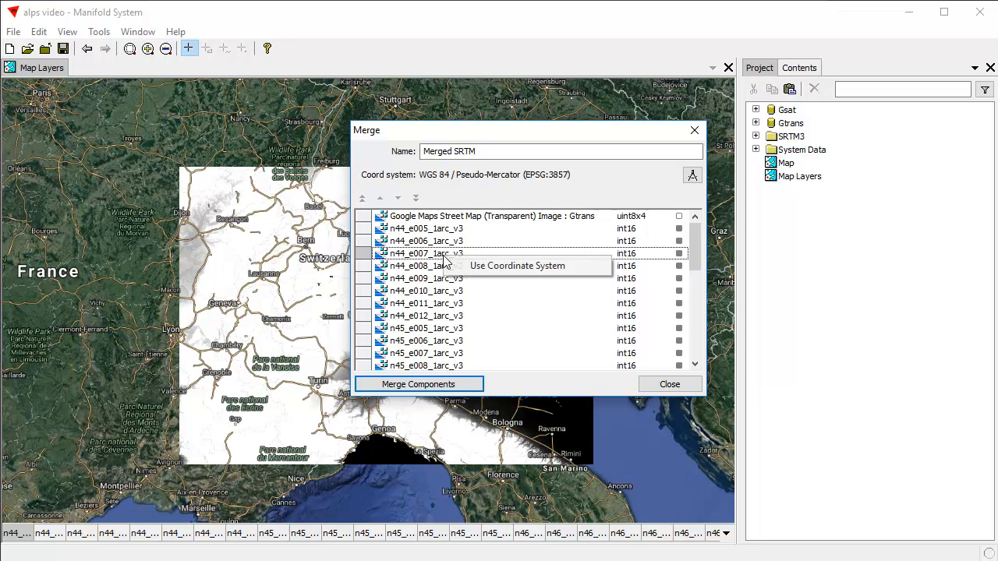
pyautogui.click(518, 265)
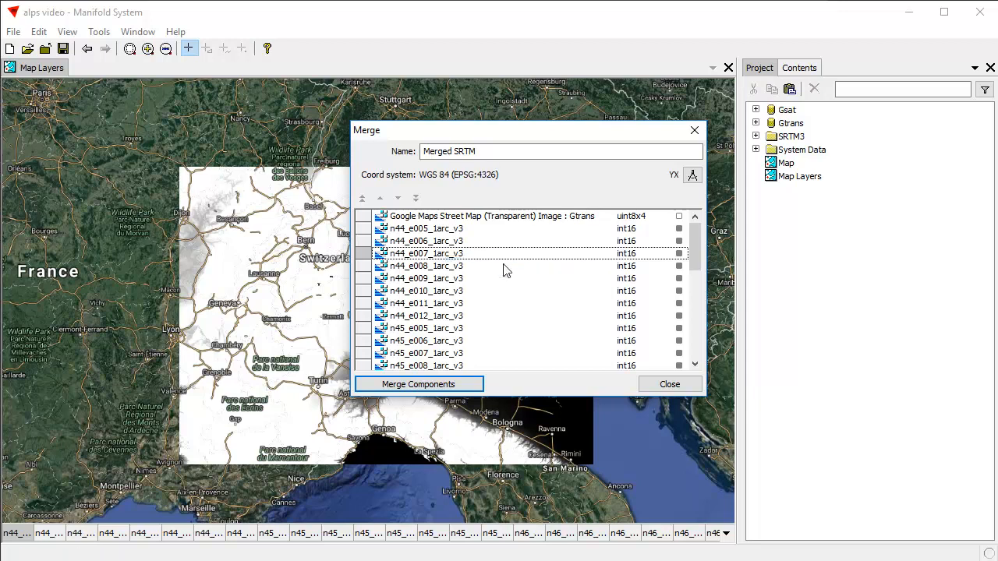
pyautogui.moveTo(477, 188)
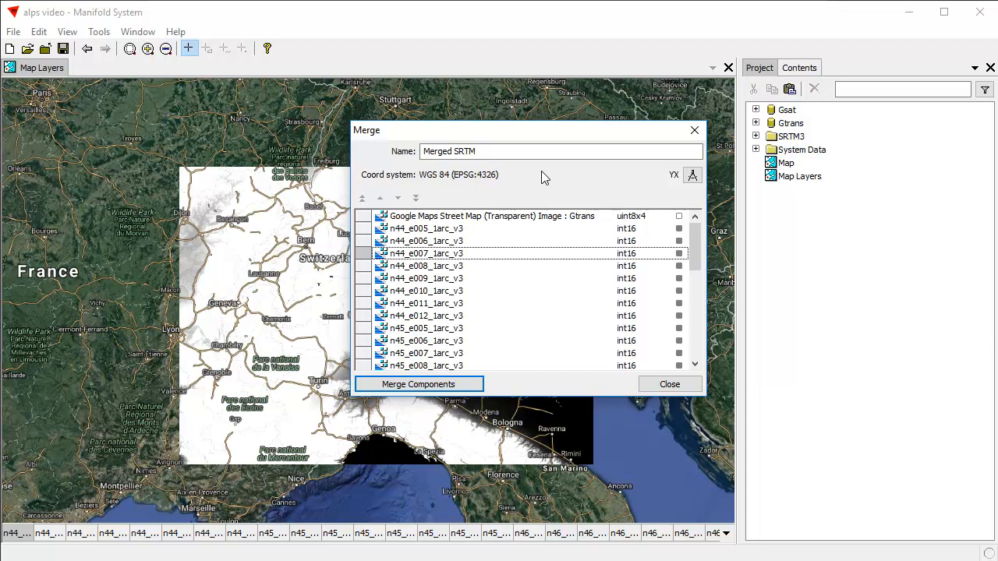
pyautogui.moveTo(527, 310)
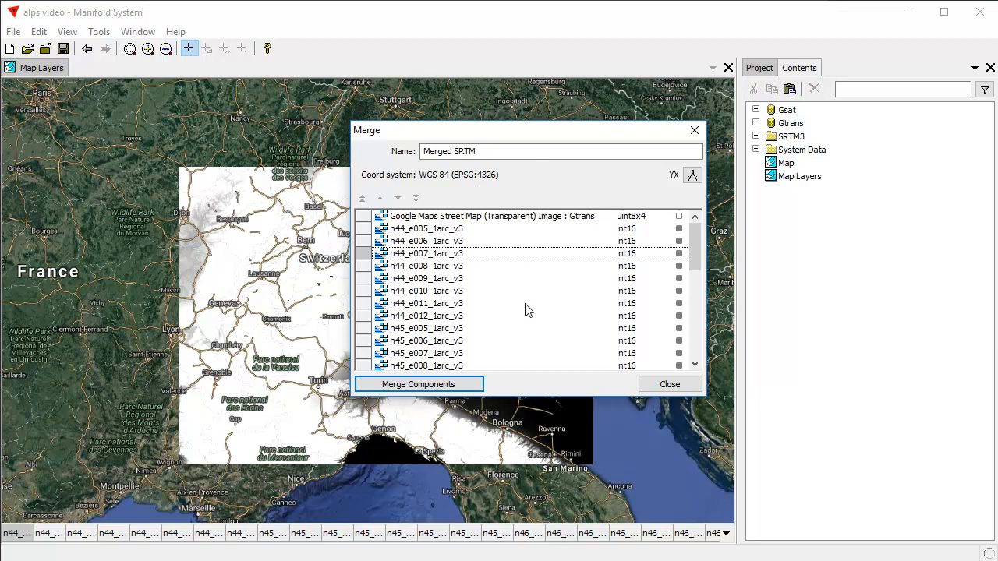
pyautogui.moveTo(433, 277)
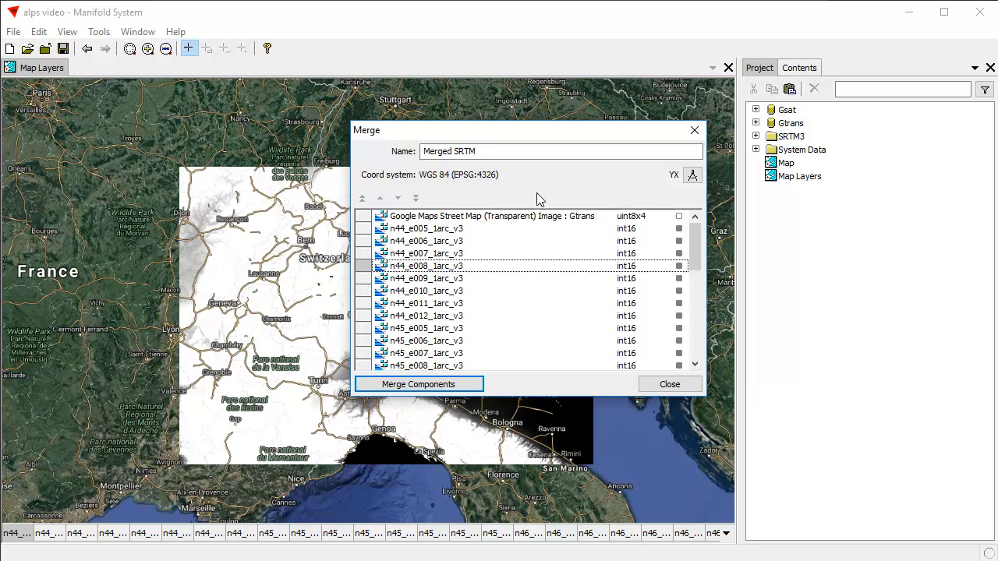
pyautogui.moveTo(548, 184)
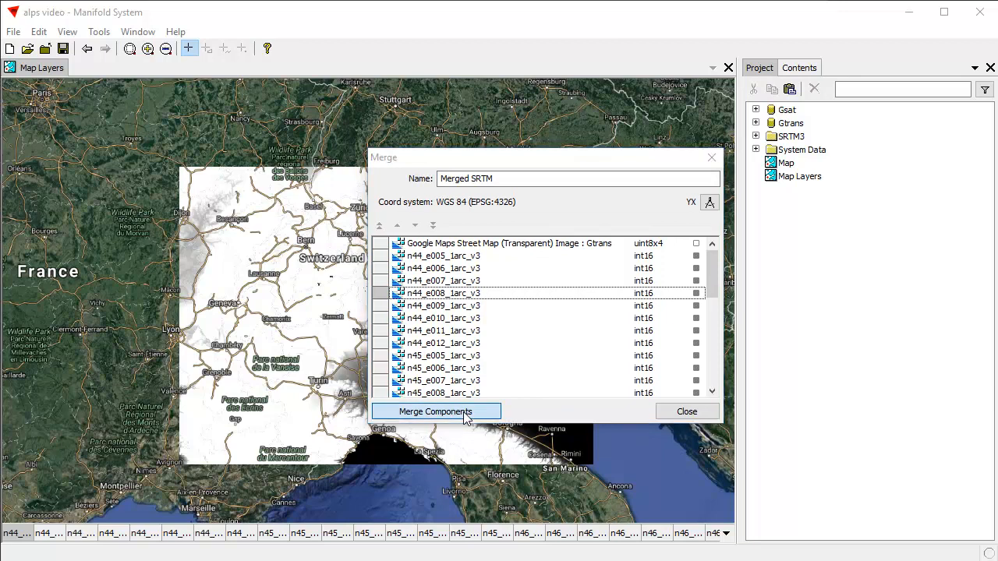
# Step: Run Merge Components to create the Merged SRTM image and its table
pyautogui.click(435, 412)
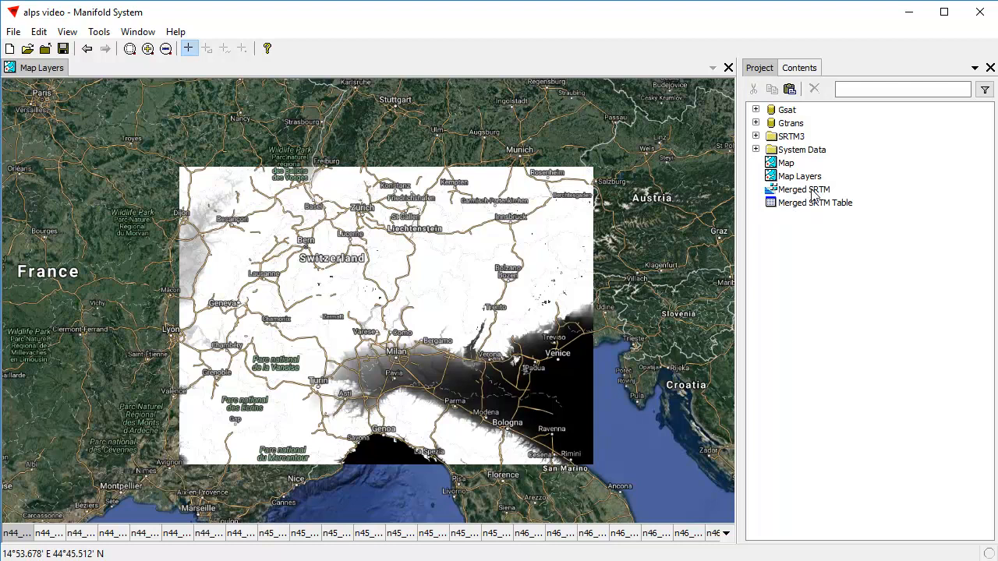
pyautogui.click(803, 189)
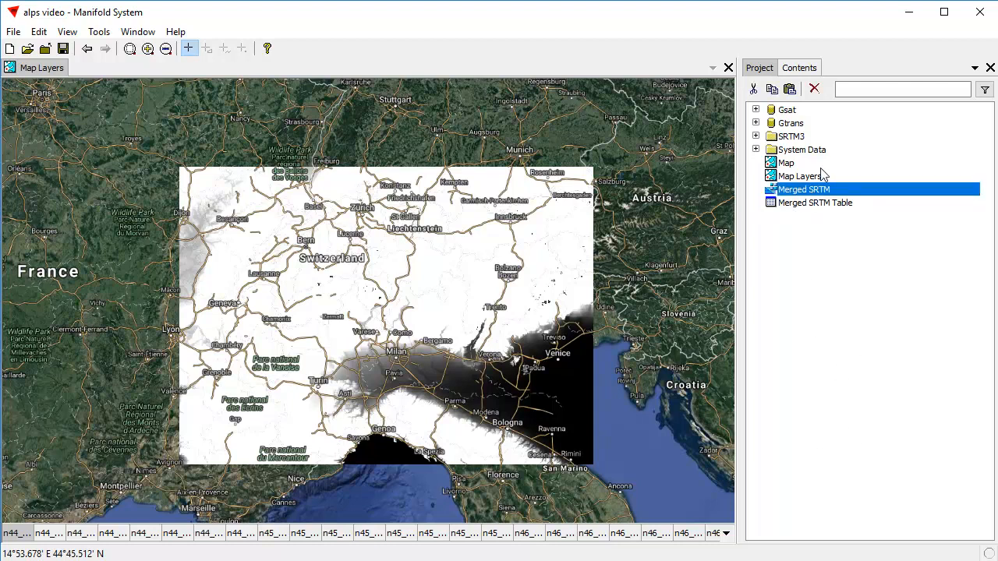
pyautogui.moveTo(790, 171)
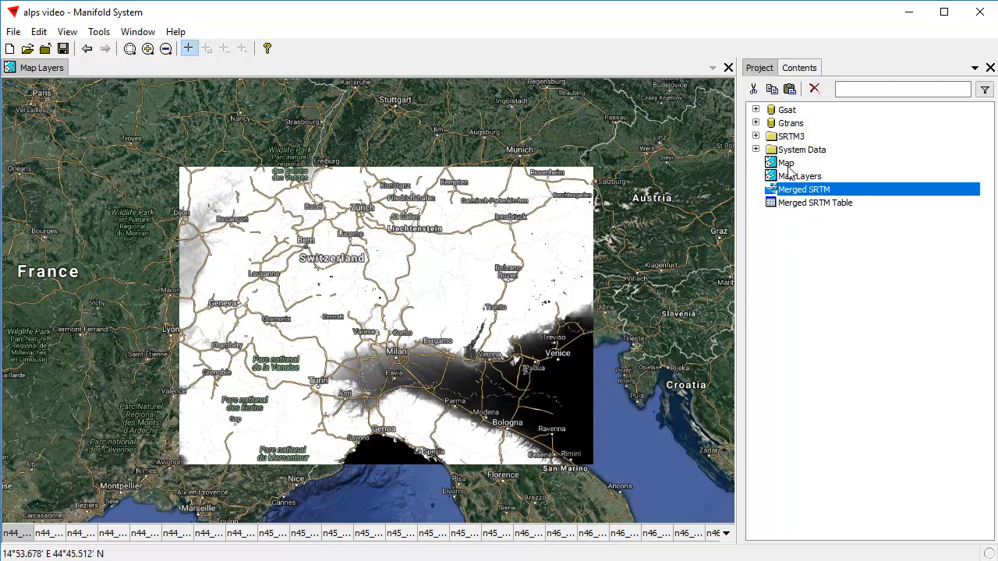
# Step: Add Merged SRTM as a layer in the Map over the Google satellite and streets layers
pyautogui.doubleClick(786, 163)
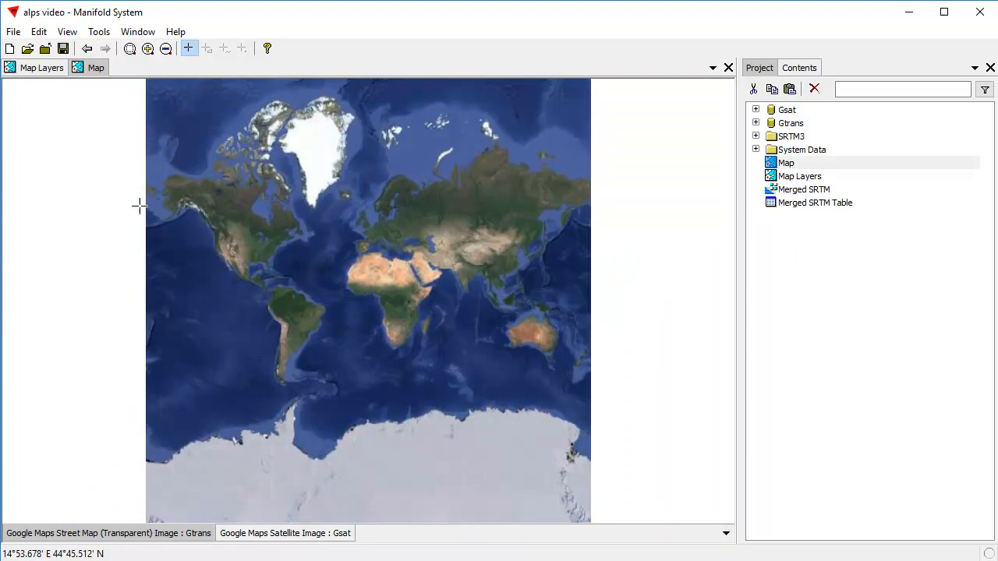
pyautogui.moveTo(336, 512)
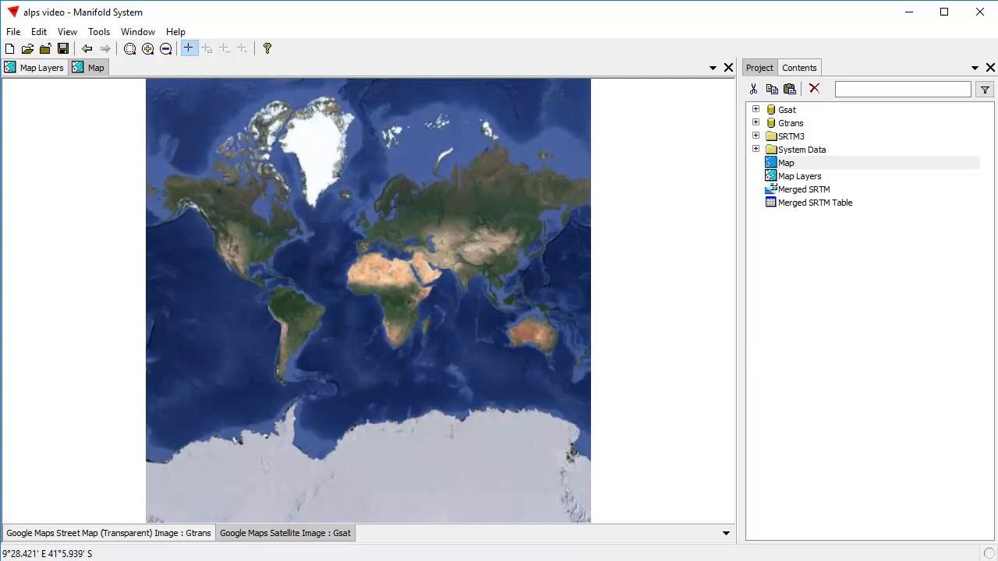
pyautogui.click(799, 175)
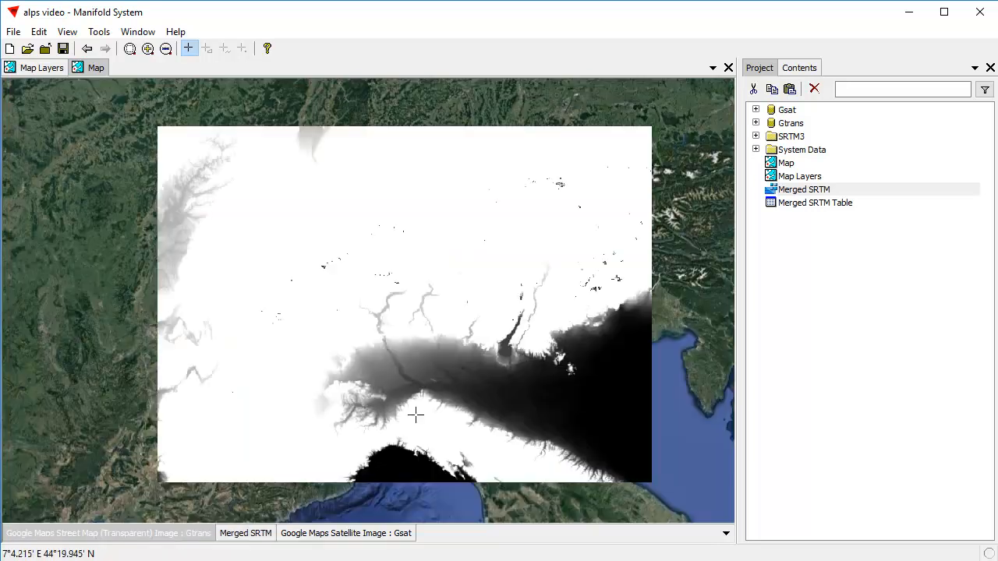
pyautogui.moveTo(115, 170)
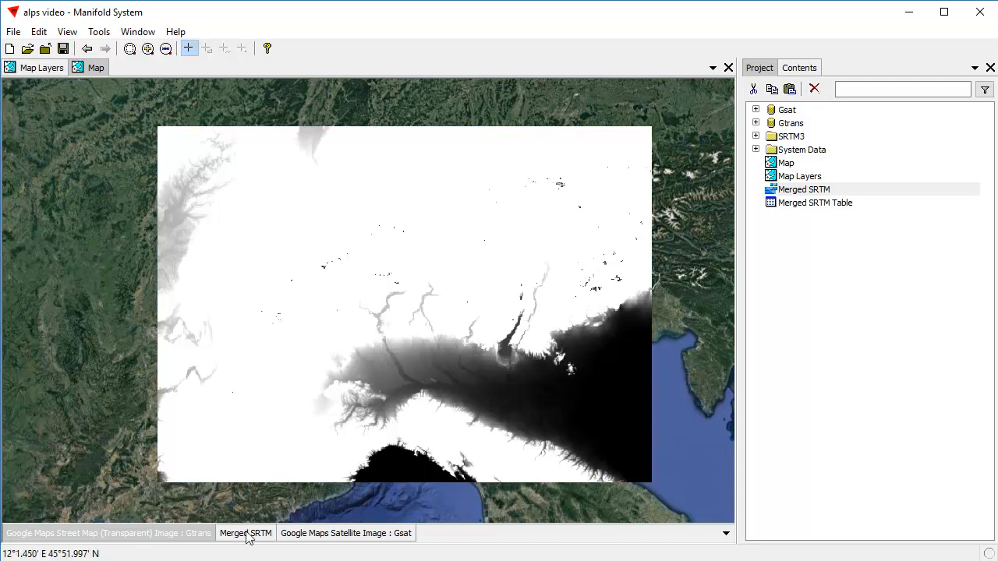
pyautogui.moveTo(451, 356)
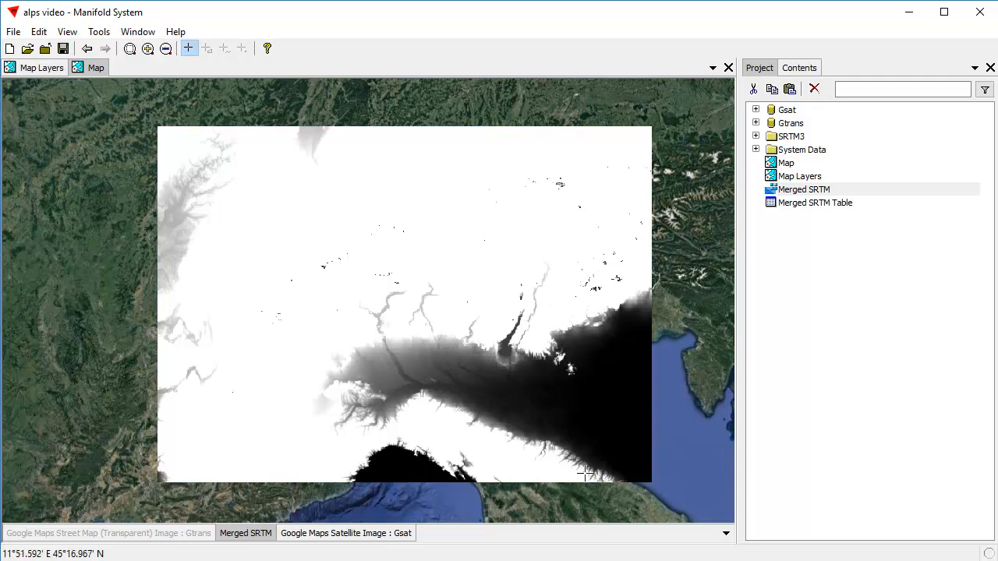
pyautogui.moveTo(565, 499)
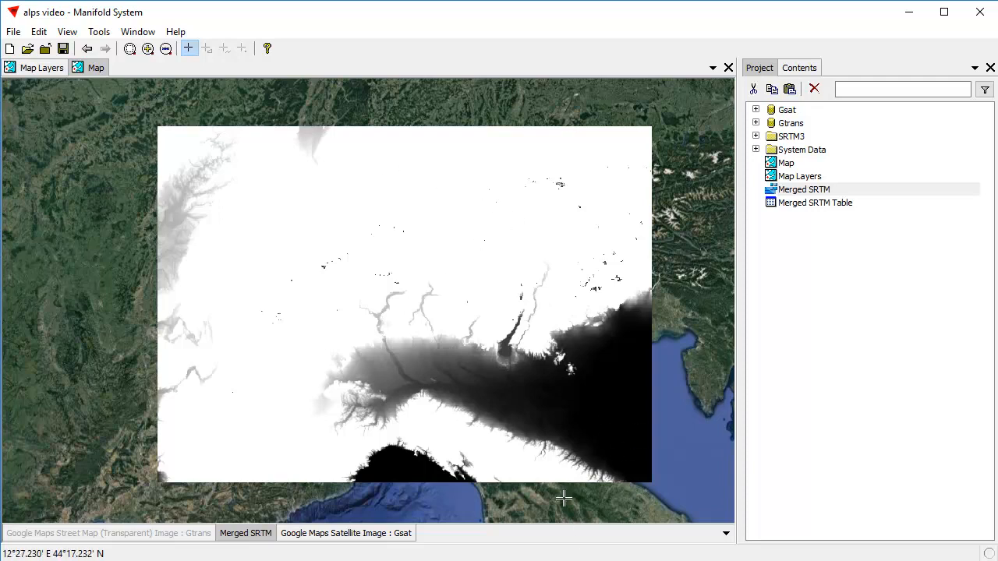
pyautogui.moveTo(224, 371)
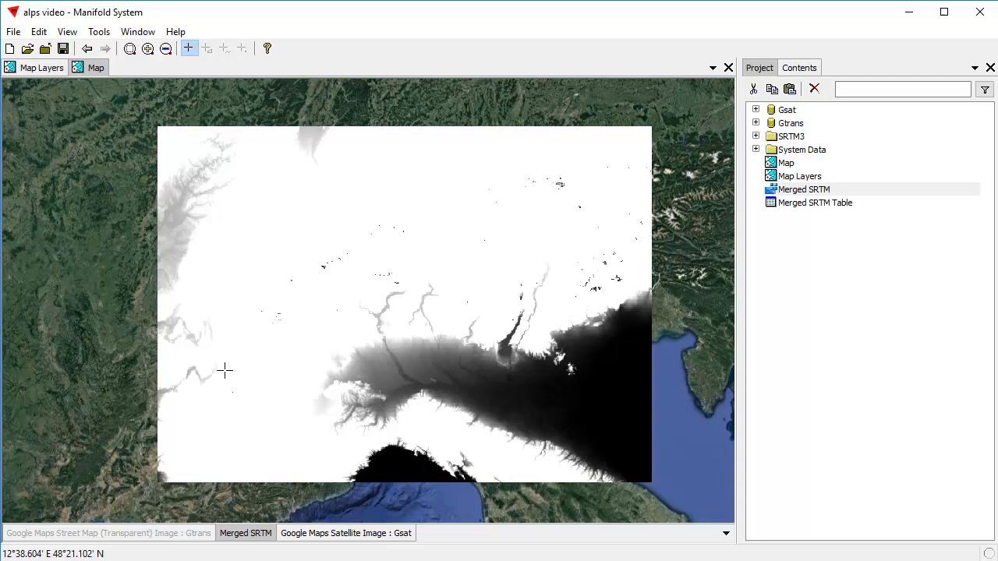
pyautogui.moveTo(486, 259)
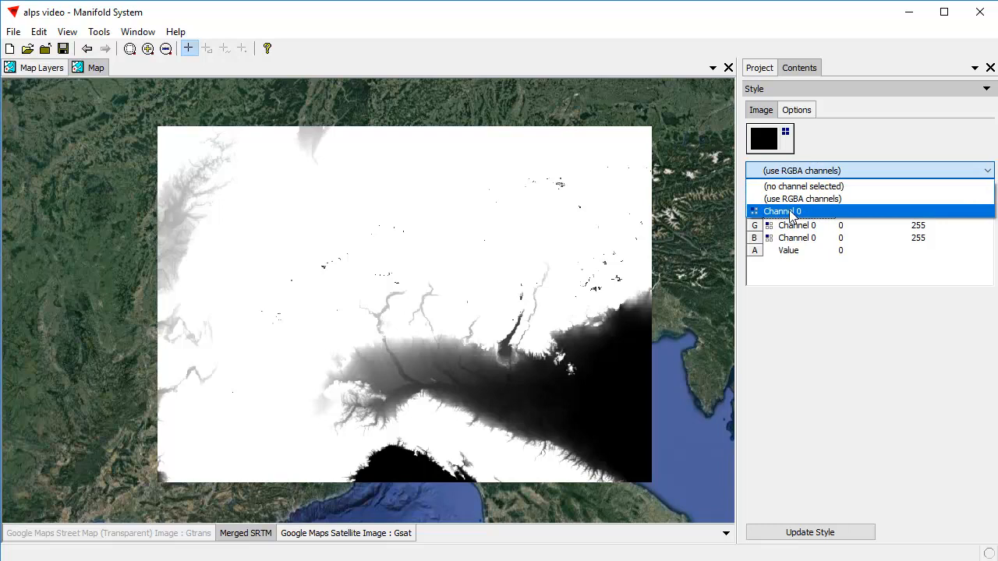
# Step: Style Merged SRTM by Channel 0 elevation values in five equal-interval classes
pyautogui.click(781, 212)
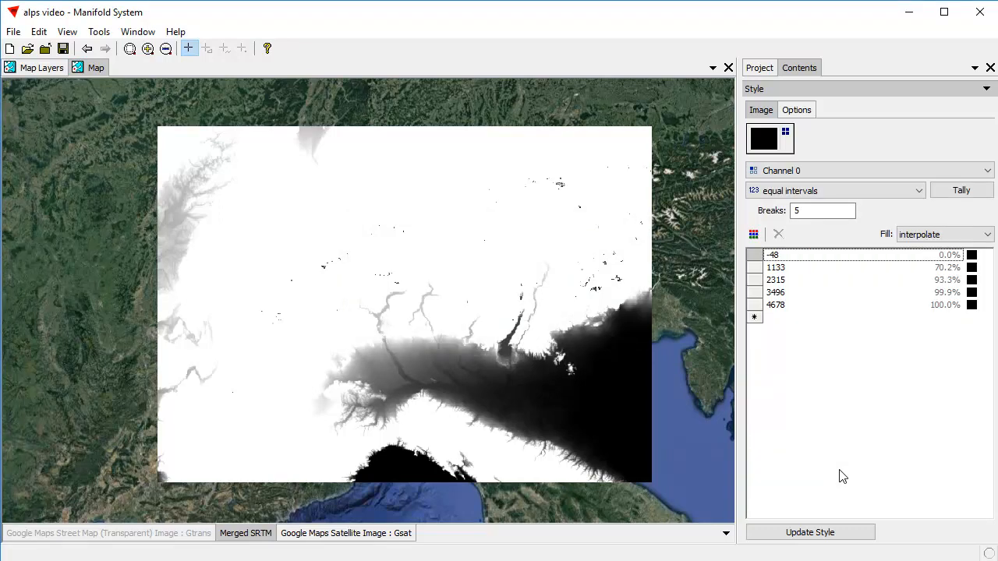
pyautogui.moveTo(919, 427)
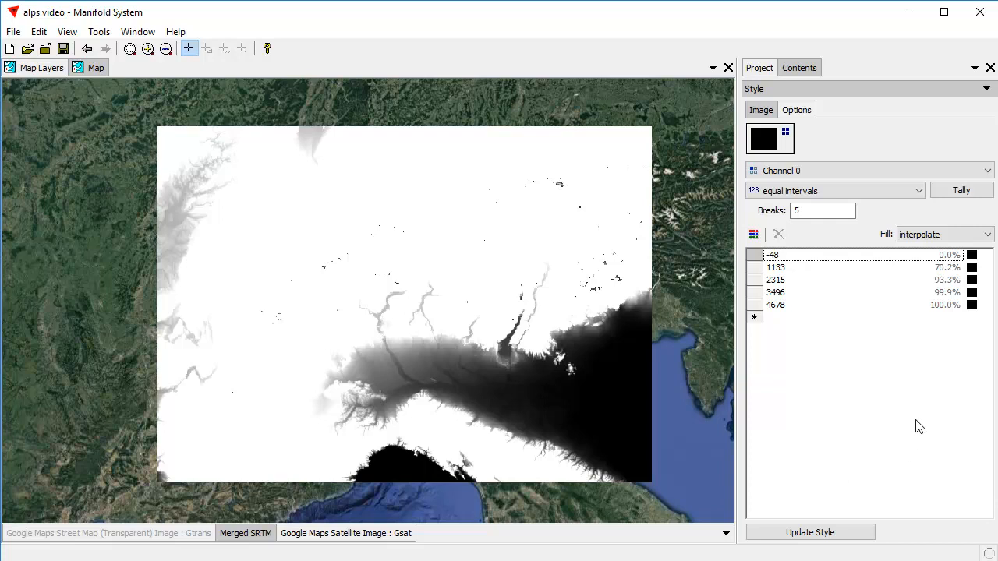
pyautogui.moveTo(858, 327)
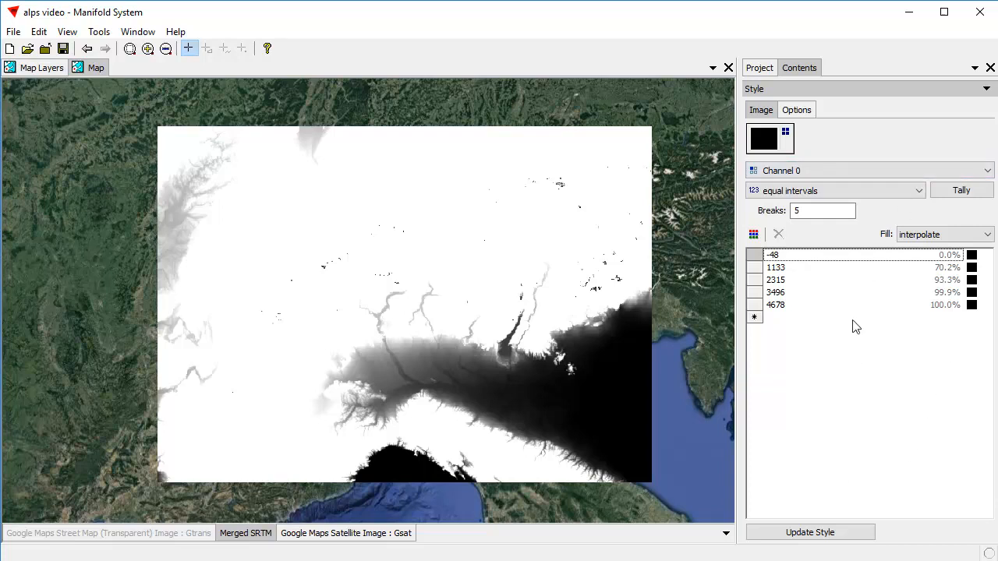
pyautogui.moveTo(826, 349)
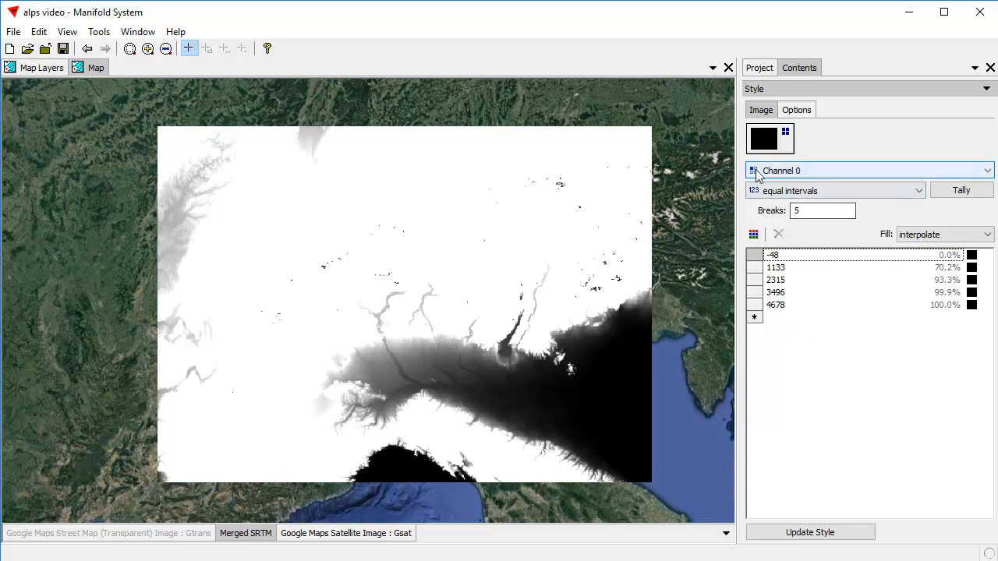
pyautogui.moveTo(873, 185)
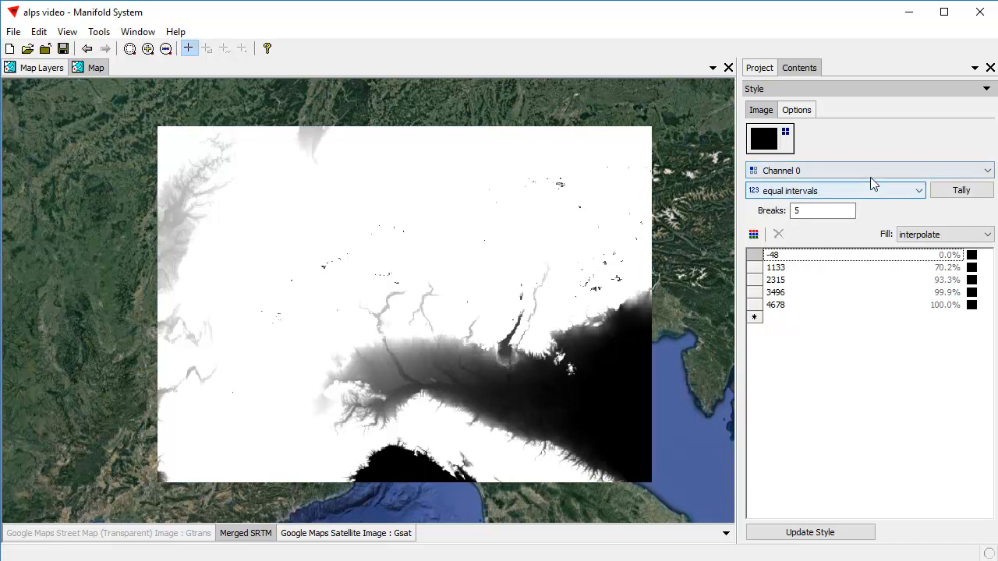
pyautogui.moveTo(873, 226)
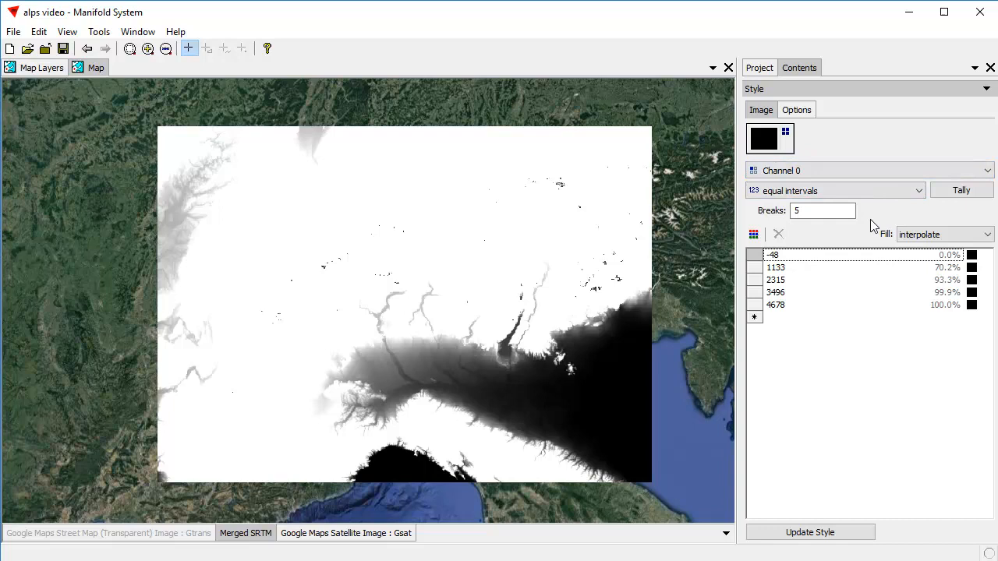
pyautogui.moveTo(900, 271)
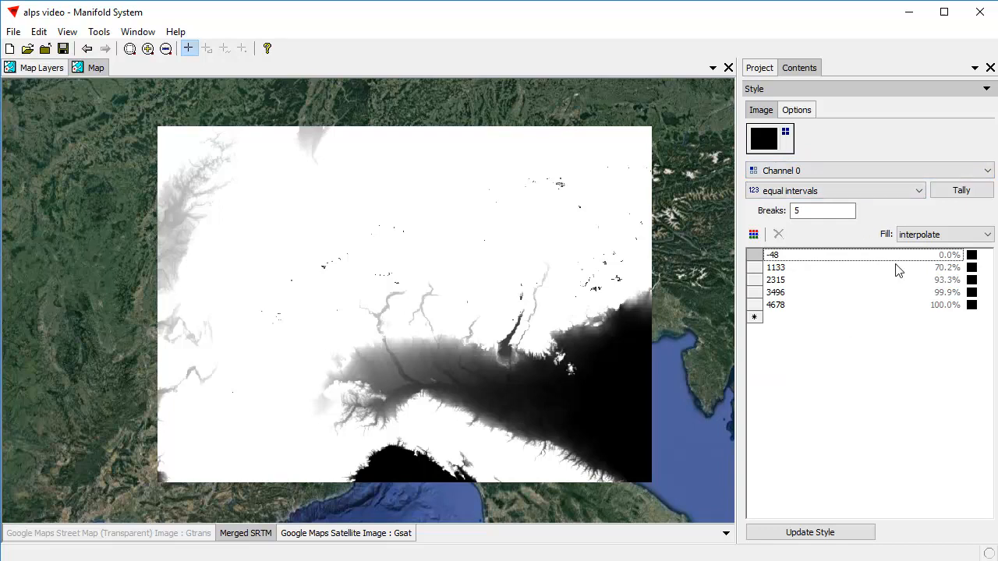
pyautogui.moveTo(658, 359)
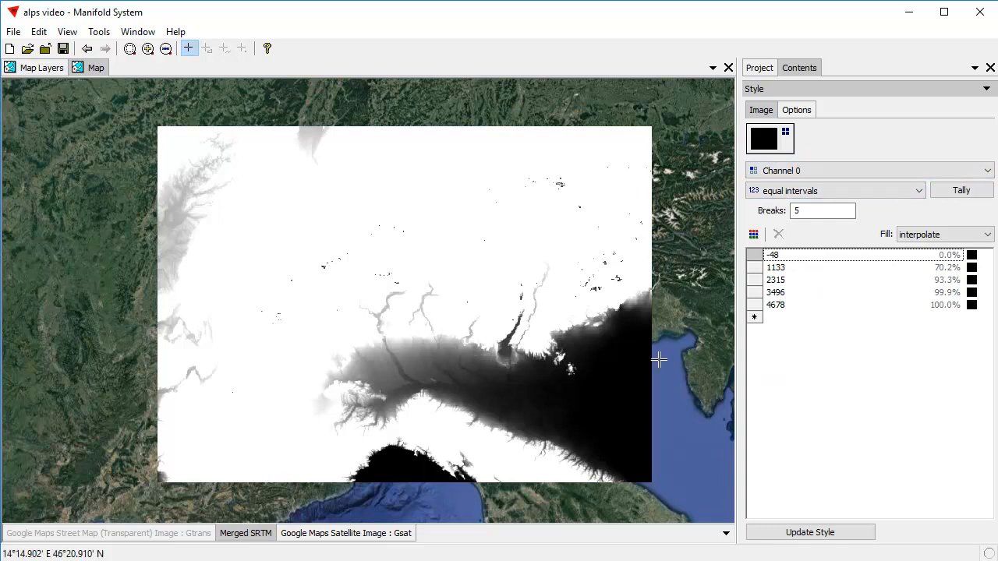
# Step: Set Breaks to 8 and tally eight equal intervals from -48 to 4678
pyautogui.click(821, 211)
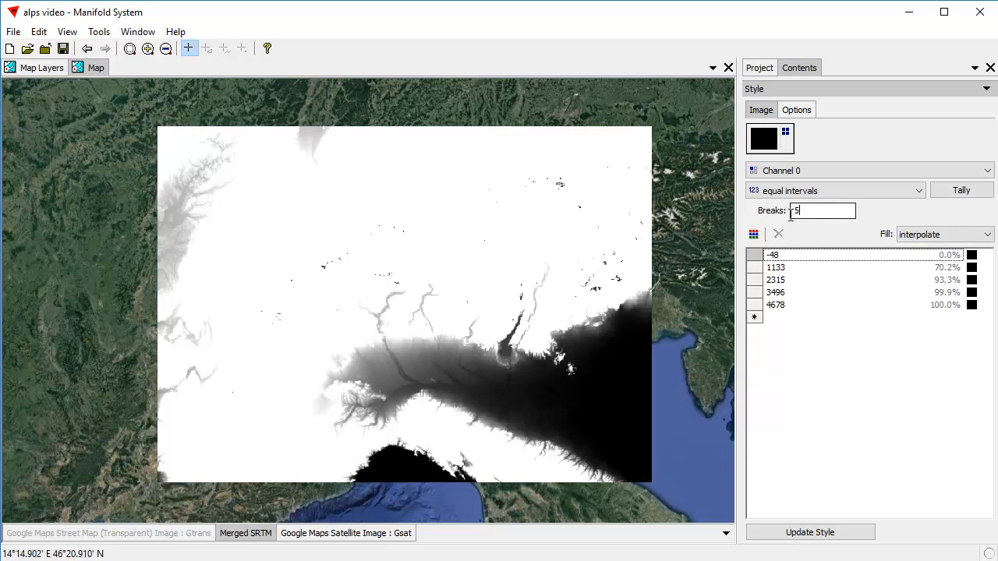
pyautogui.write('8')
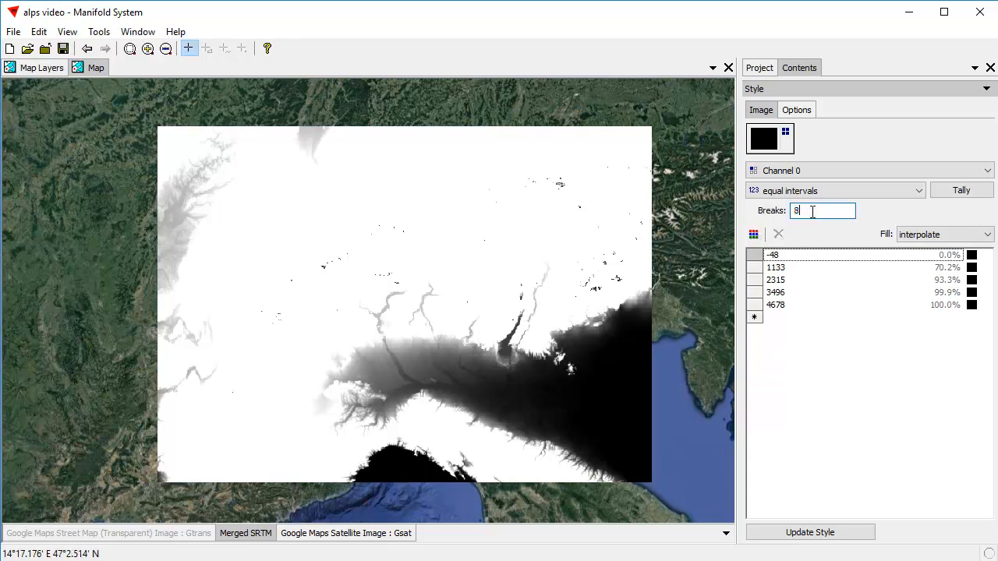
pyautogui.click(961, 190)
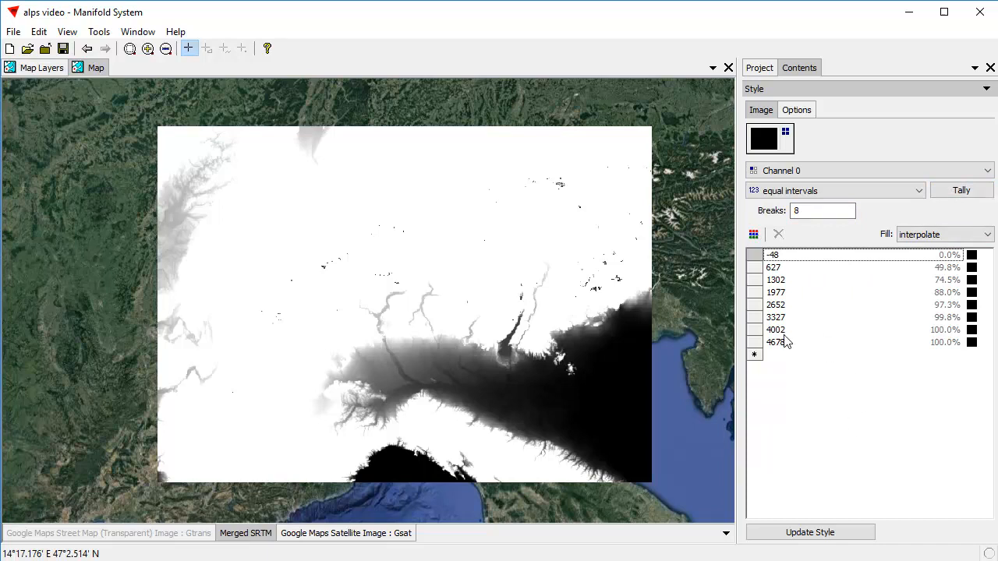
pyautogui.moveTo(819, 346)
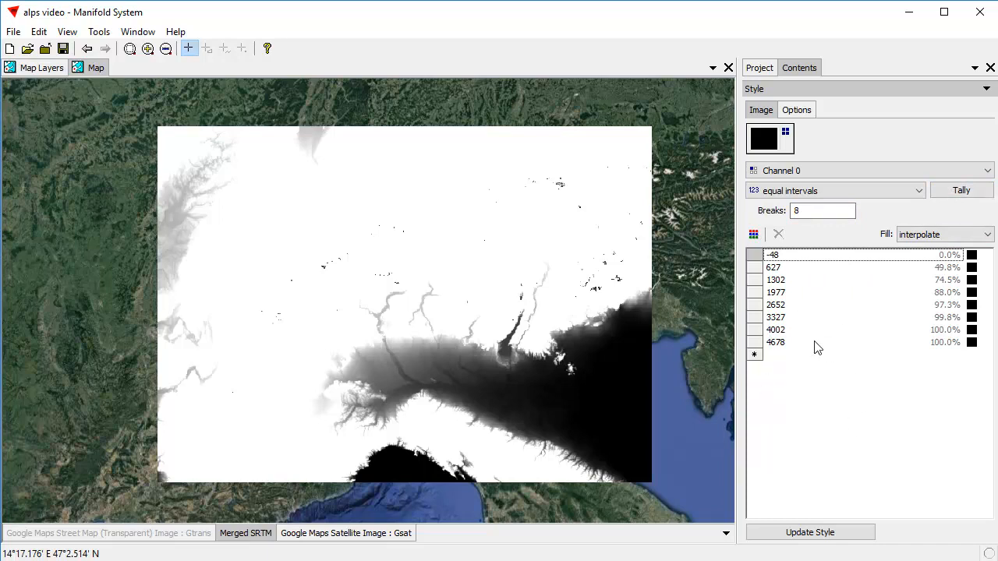
pyautogui.moveTo(874, 365)
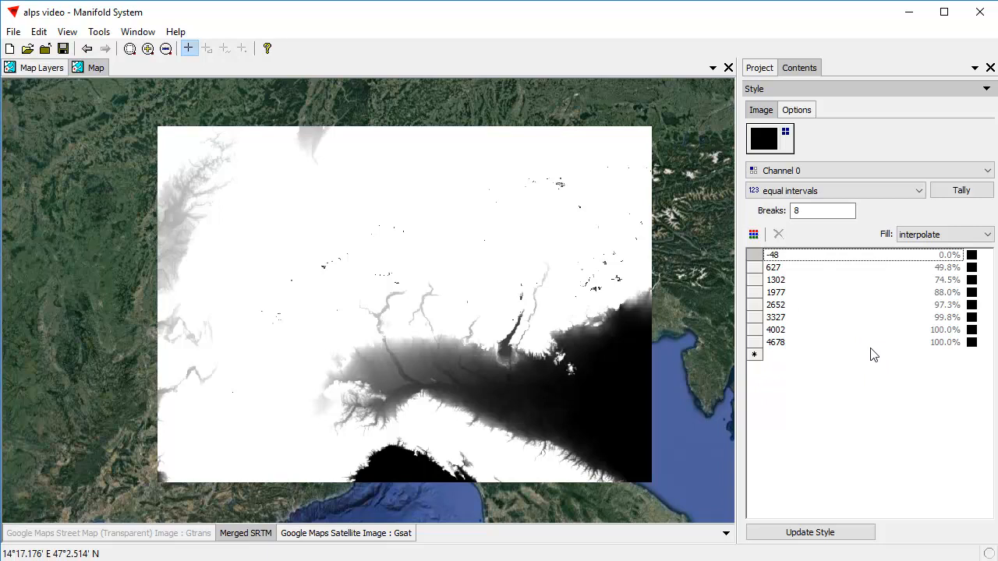
pyautogui.moveTo(764, 390)
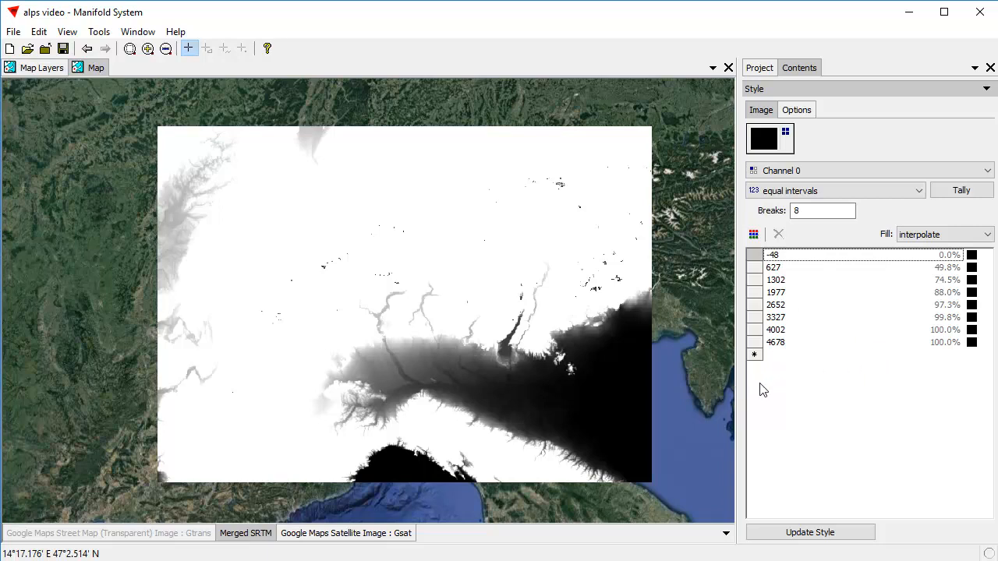
pyautogui.moveTo(780, 427)
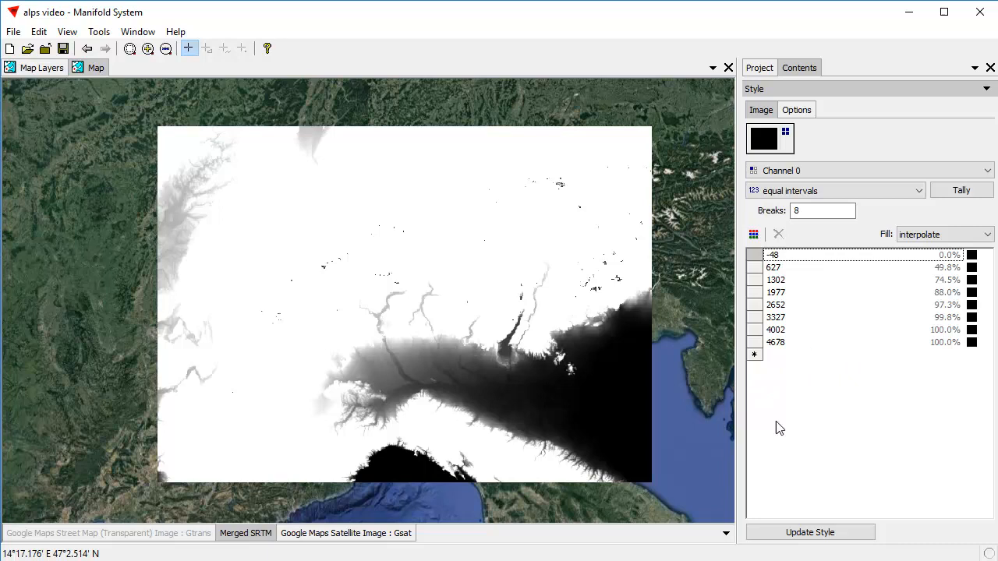
pyautogui.moveTo(776, 356)
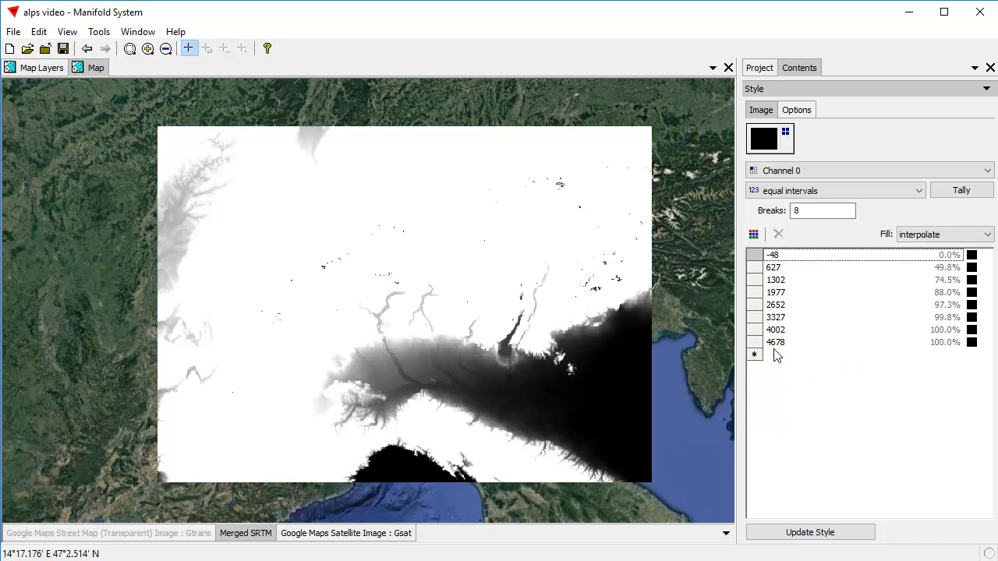
pyautogui.moveTo(874, 337)
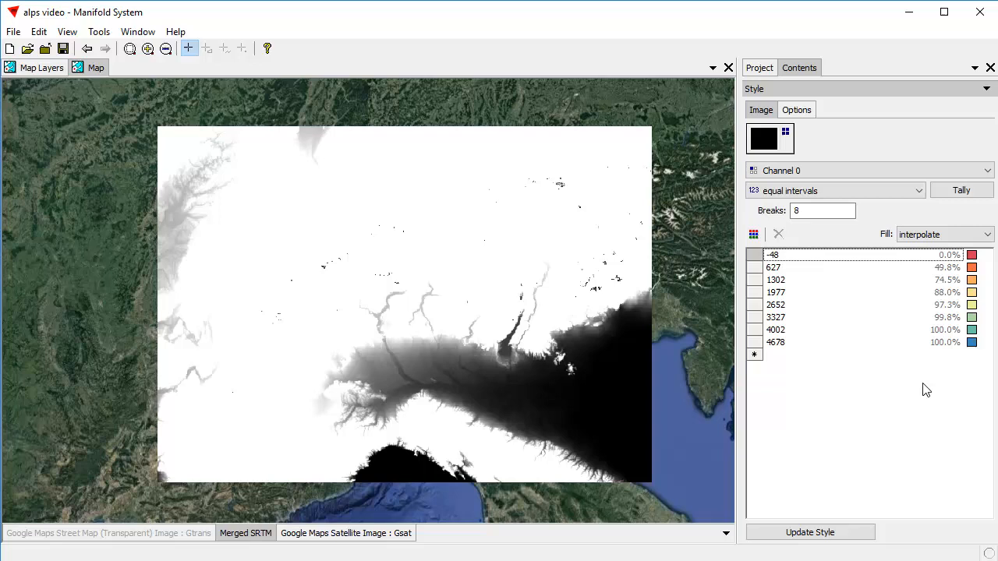
pyautogui.moveTo(881, 435)
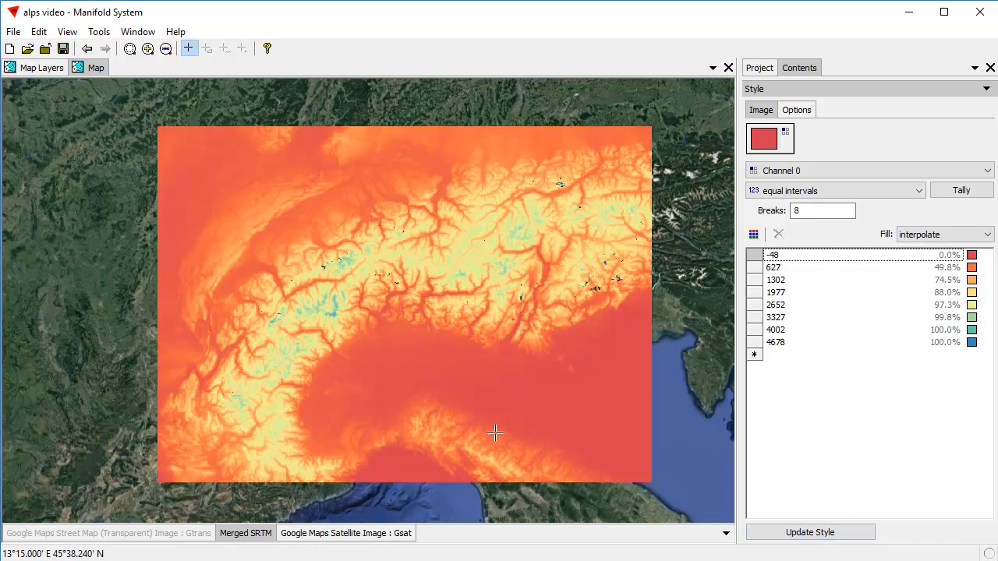
pyautogui.moveTo(817, 367)
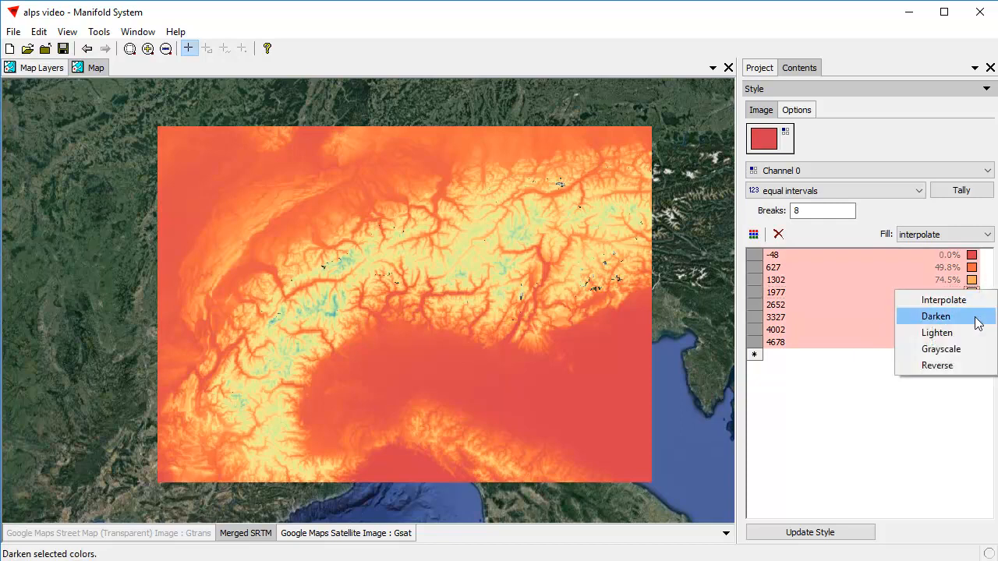
# Step: Reverse the spectral palette to blue lowlands through red peaks and update the style
pyautogui.click(935, 315)
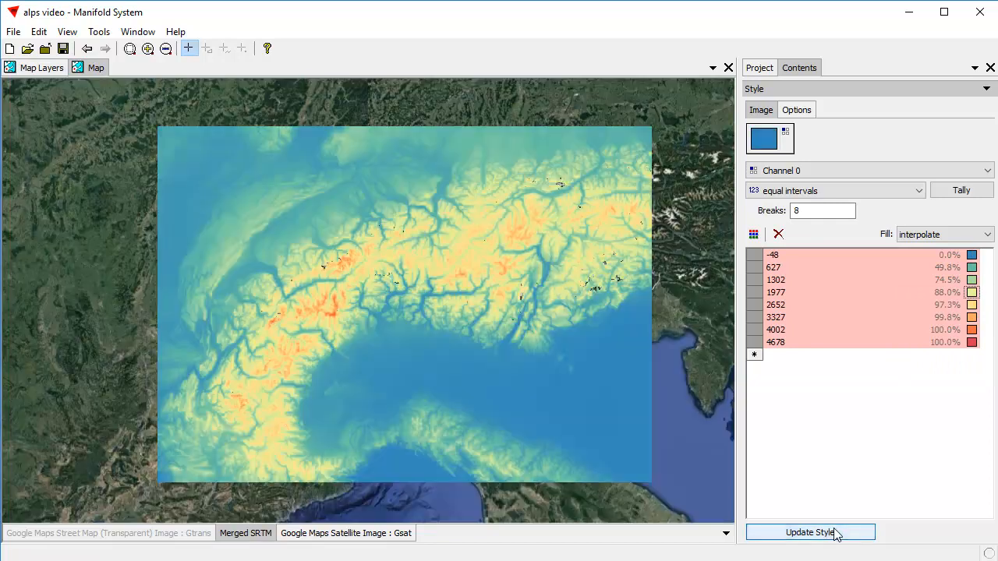
pyautogui.click(810, 533)
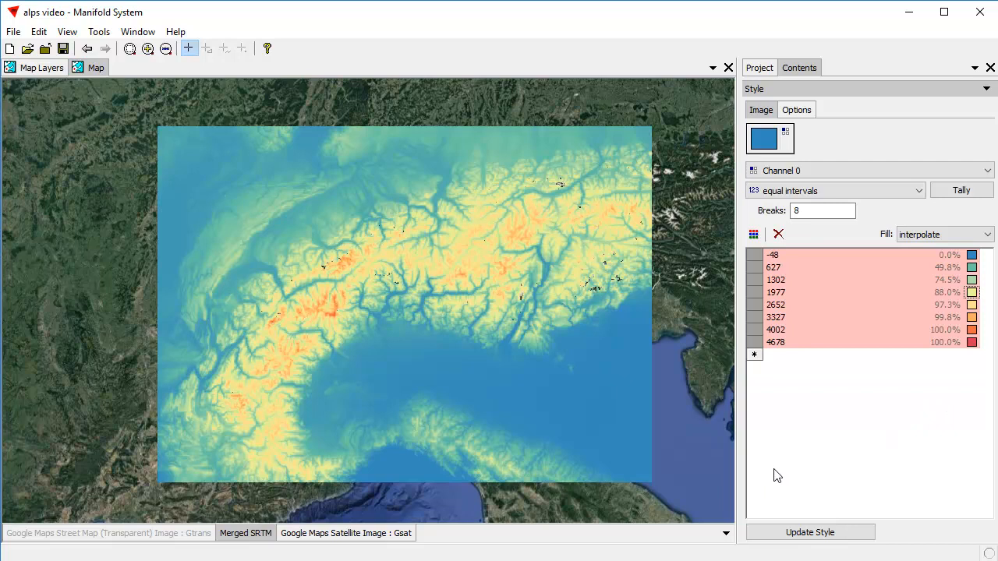
pyautogui.moveTo(866, 369)
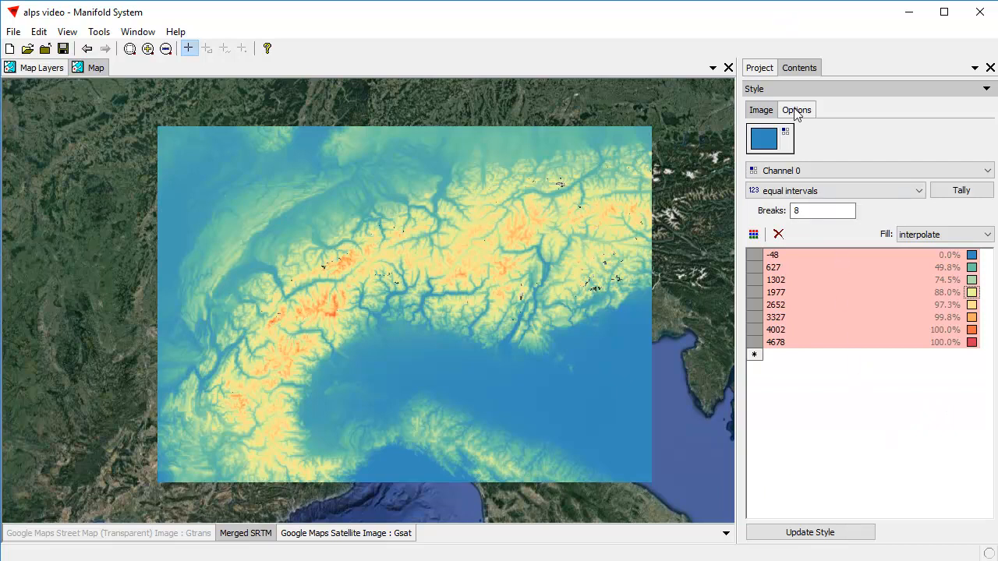
# Step: Enable shading on the Merged SRTM image and enter a Z scale of 0.08
pyautogui.click(796, 109)
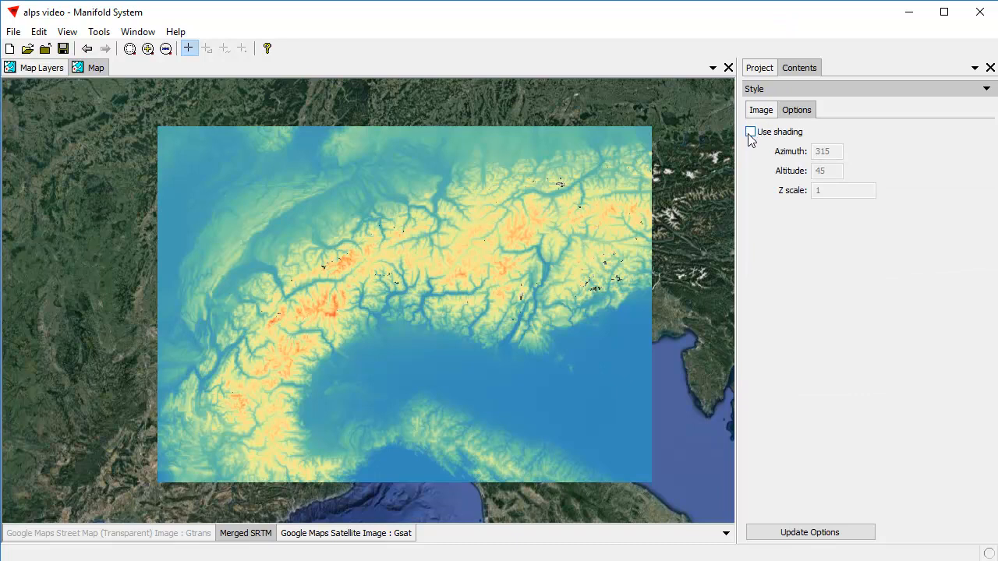
pyautogui.click(750, 131)
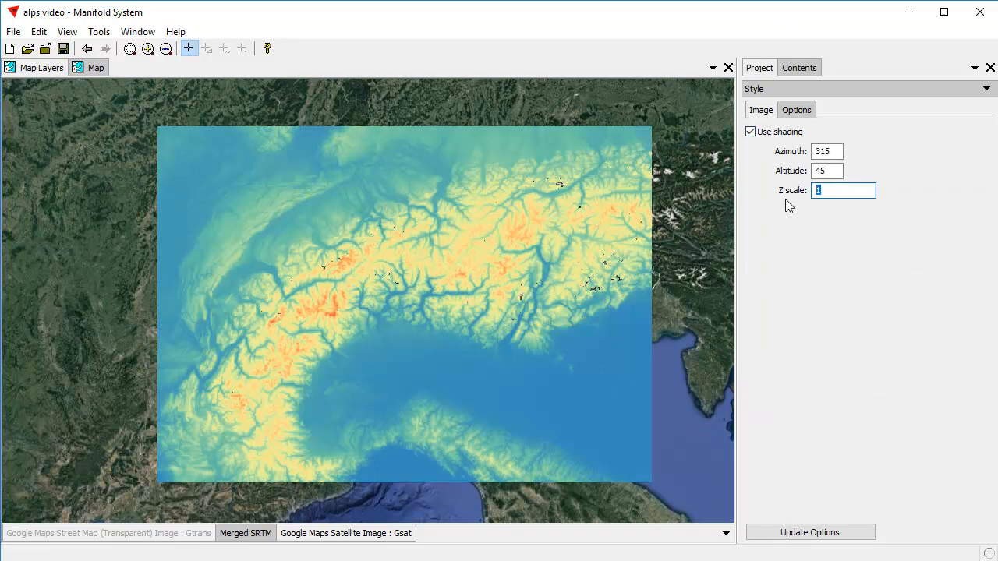
pyautogui.write('0.08')
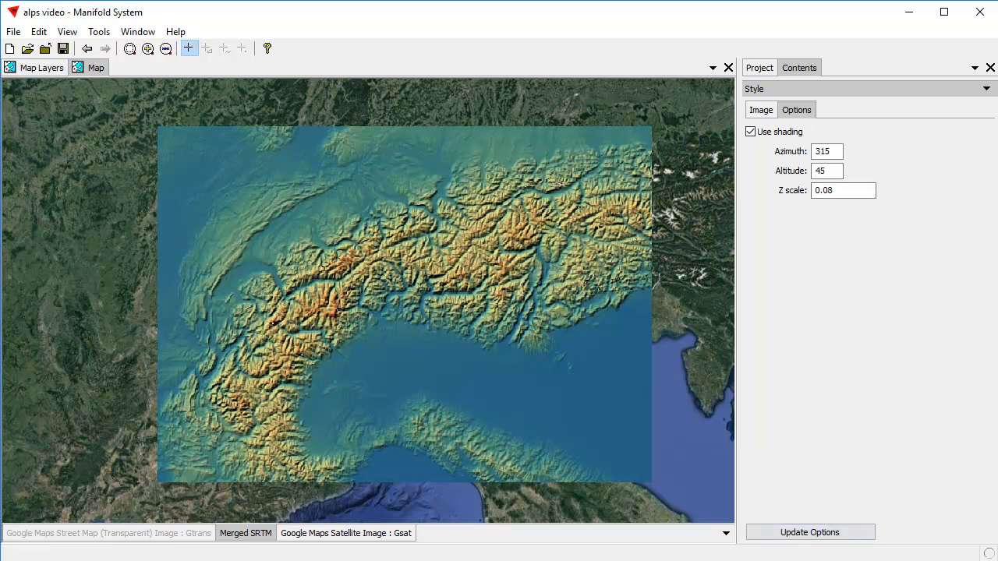
pyautogui.moveTo(393, 454)
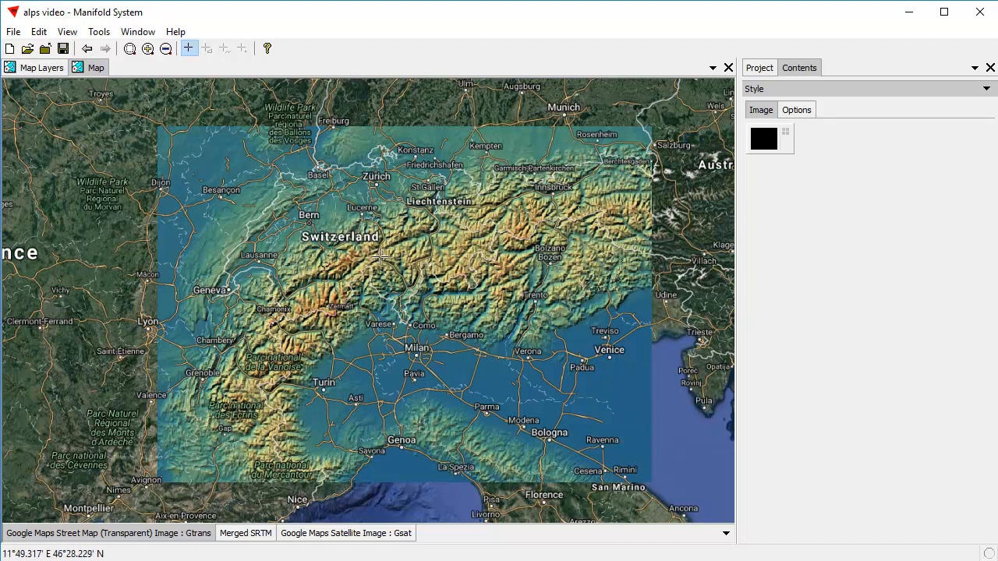
pyautogui.moveTo(499, 228)
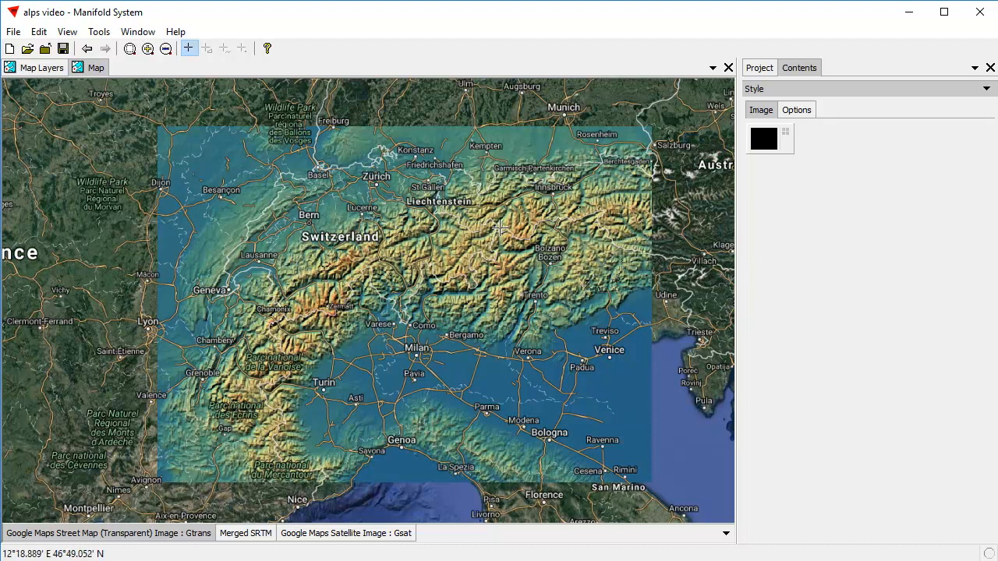
pyautogui.moveTo(279, 285)
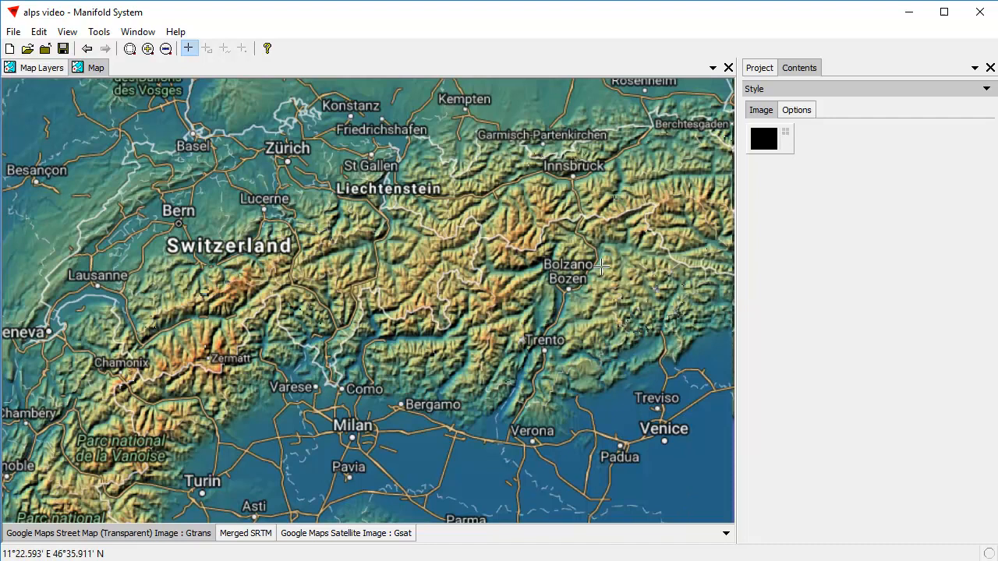
pyautogui.moveTo(474, 350)
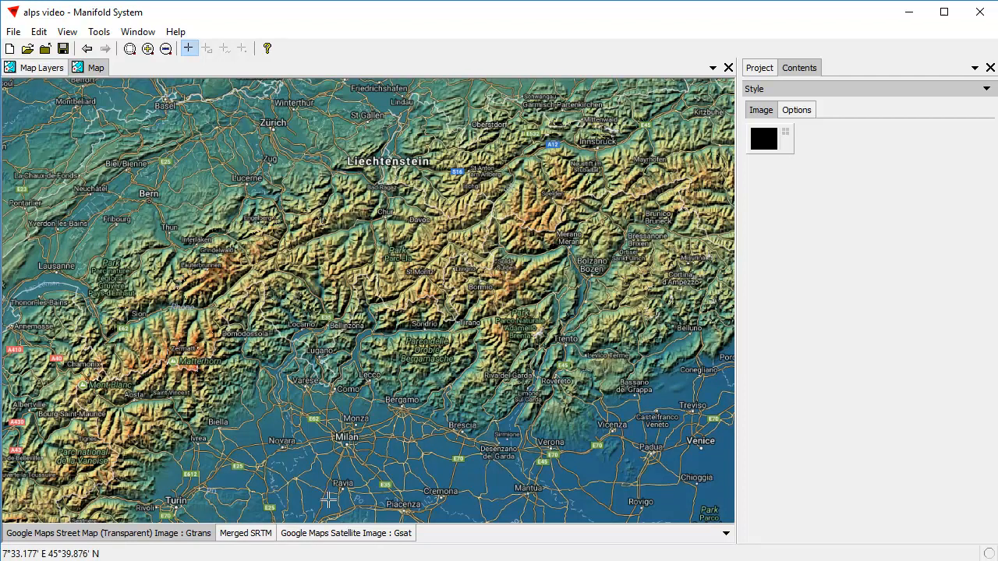
pyautogui.moveTo(293, 371)
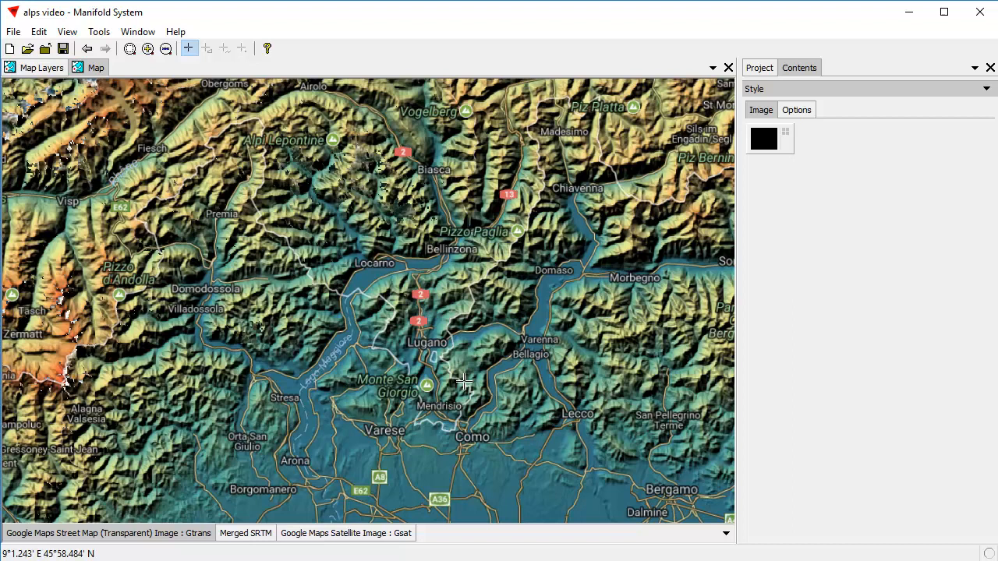
pyautogui.moveTo(224, 181)
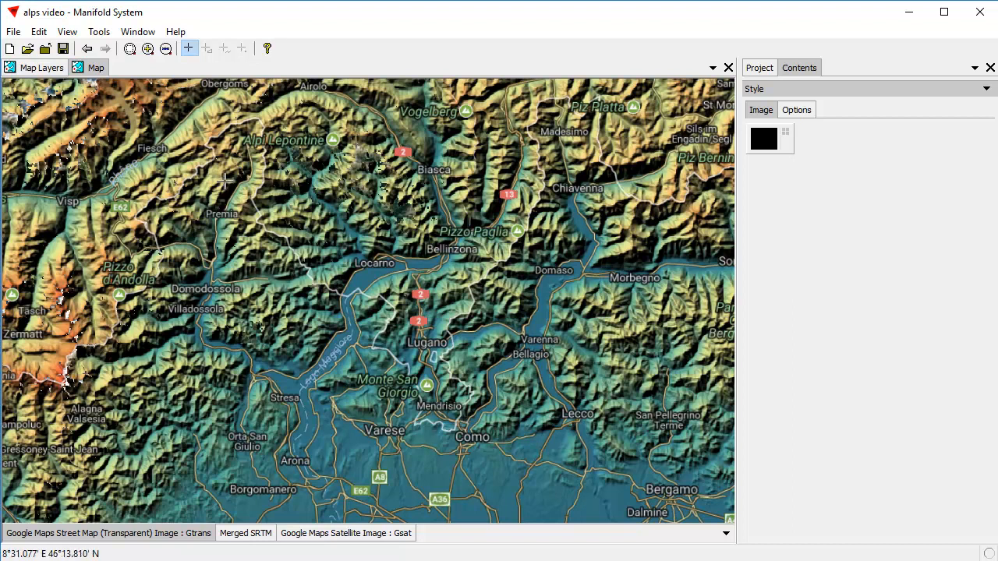
pyautogui.moveTo(349, 132)
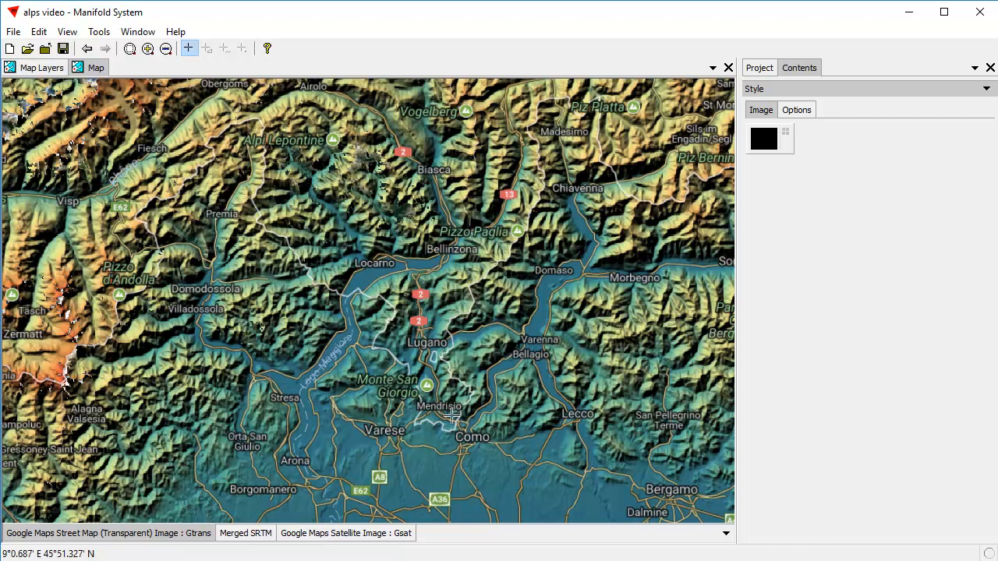
pyautogui.moveTo(460, 436)
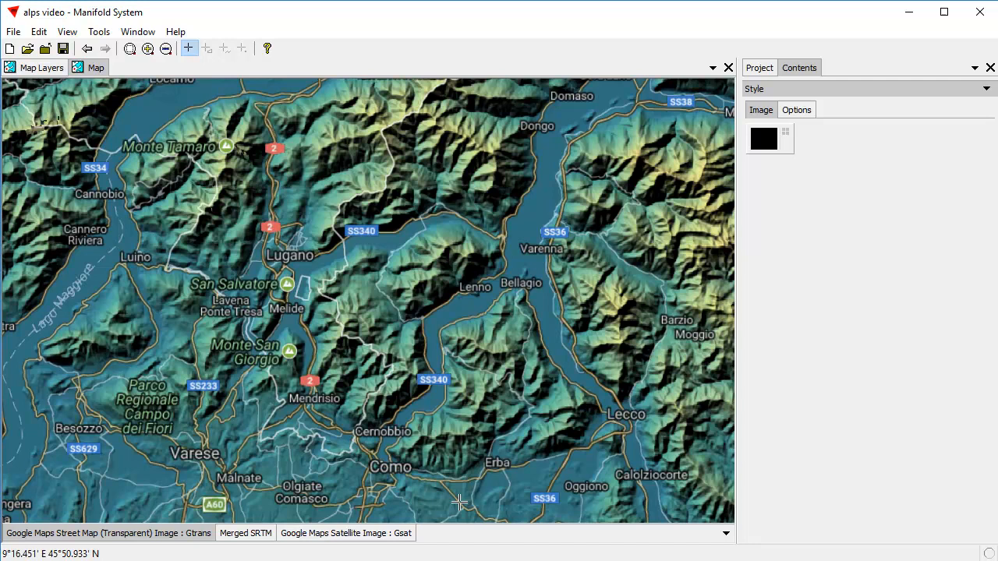
pyautogui.moveTo(362, 262)
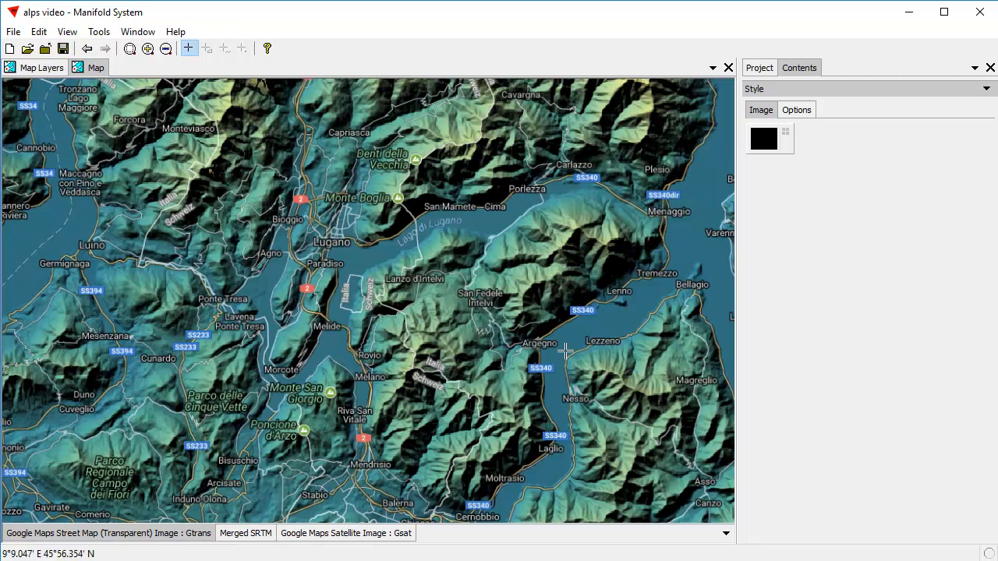
pyautogui.moveTo(360, 250)
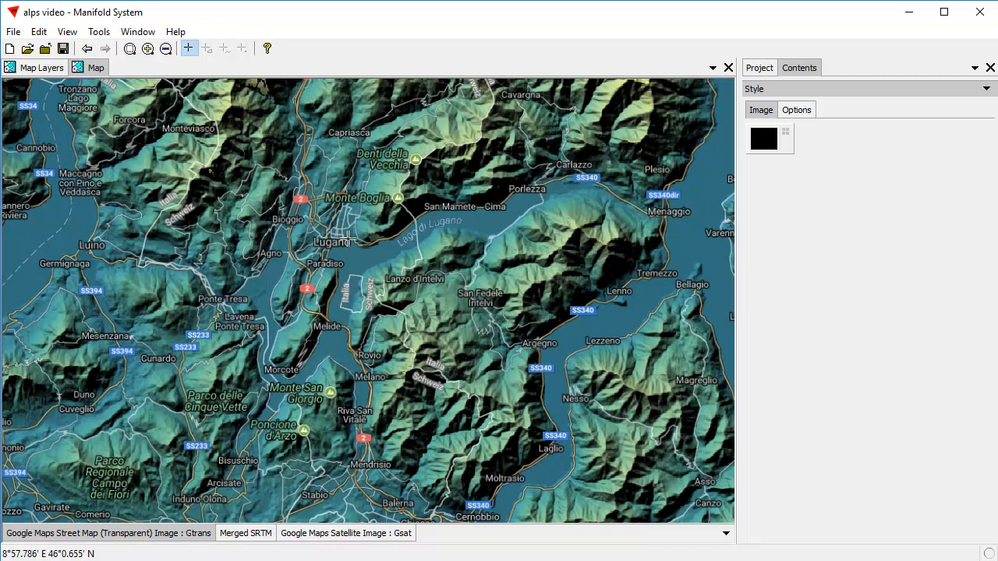
pyautogui.moveTo(221, 243)
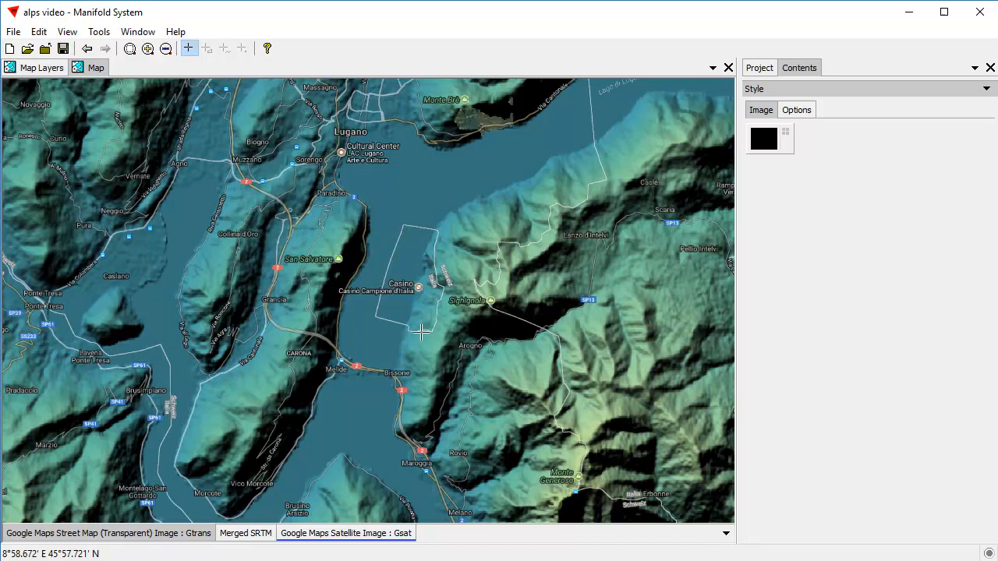
pyautogui.moveTo(468, 275)
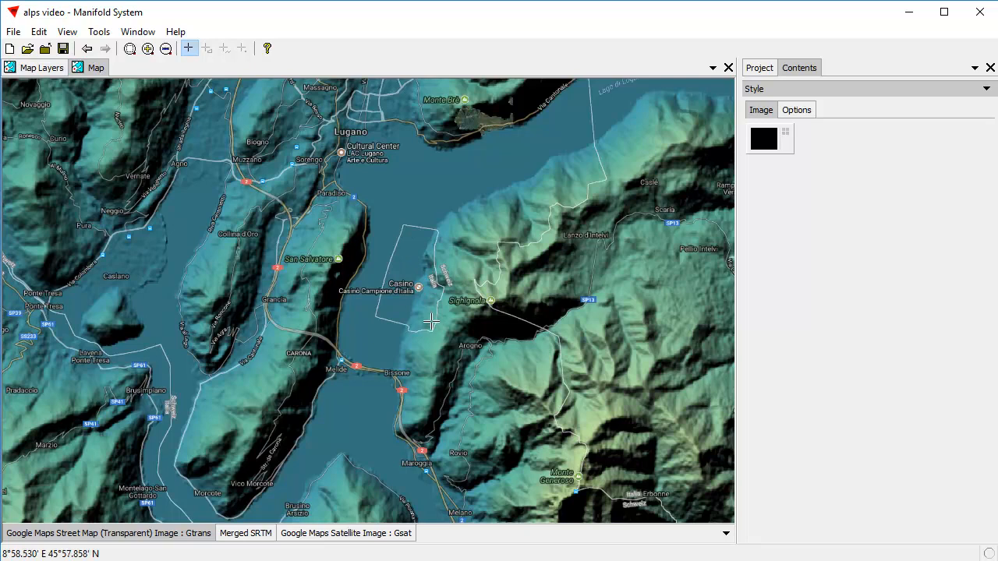
pyautogui.moveTo(443, 333)
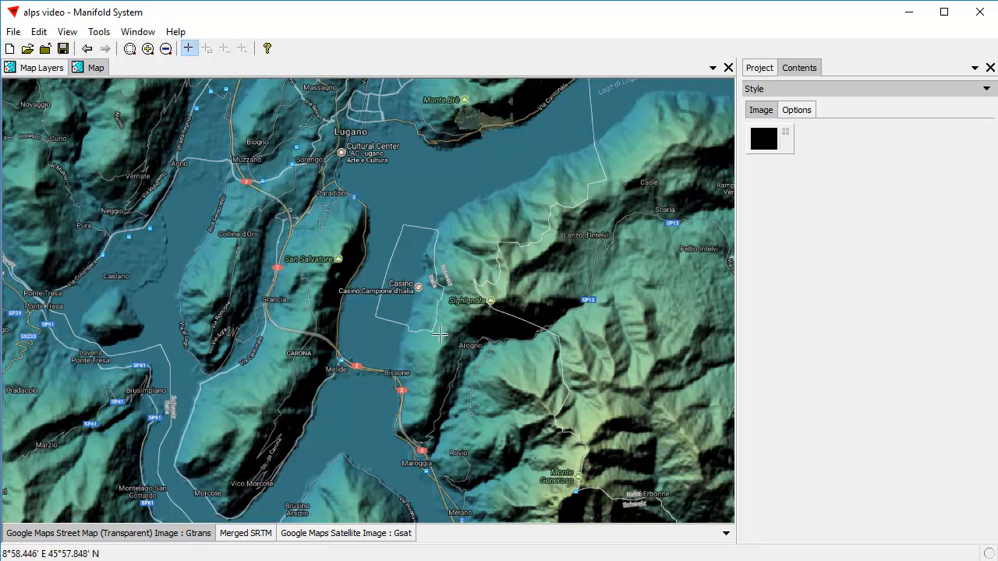
pyautogui.moveTo(421, 259)
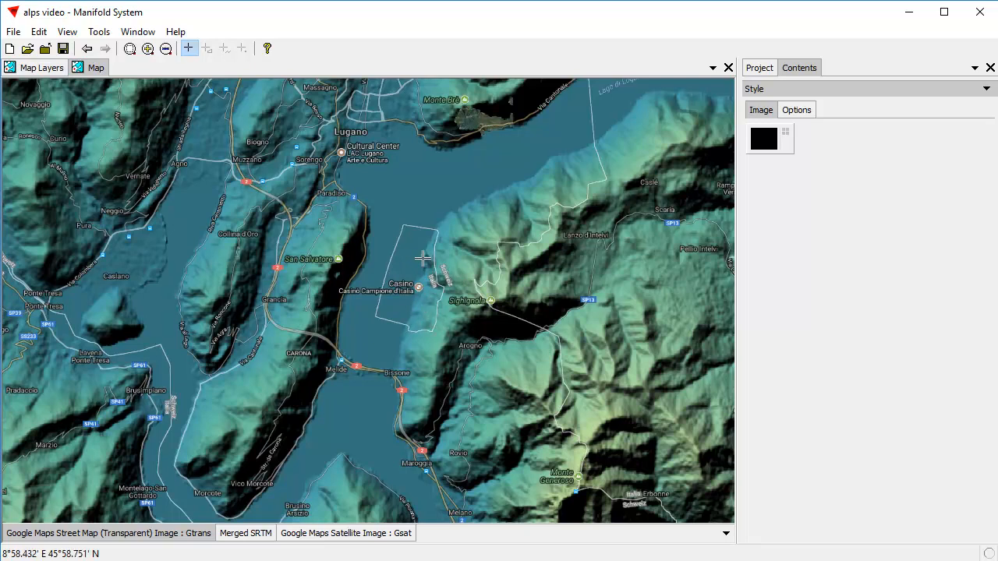
pyautogui.moveTo(415, 262)
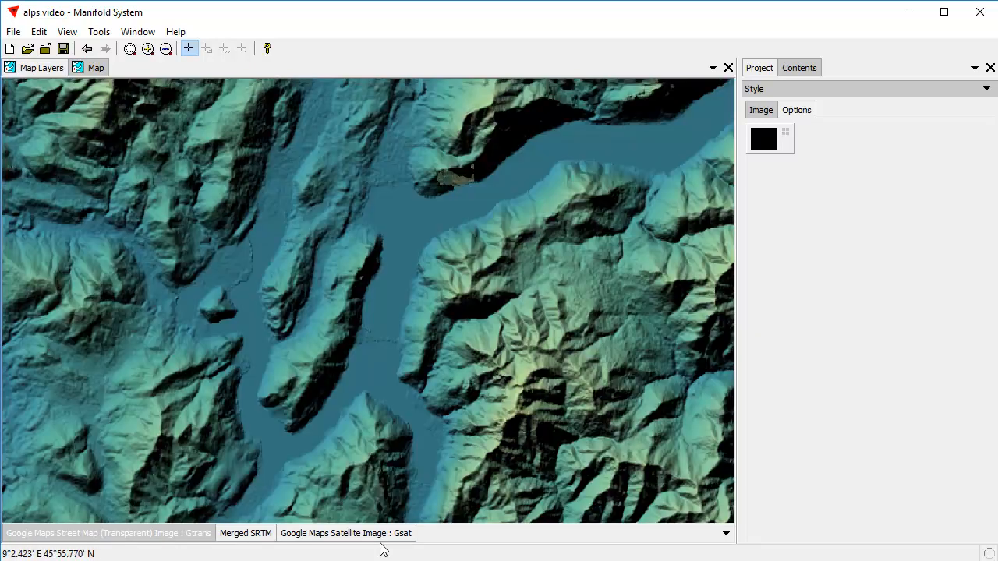
# Step: Zoom out on the map to see the wider Alpine lakes region around the shaded relief
pyautogui.scroll(-3)
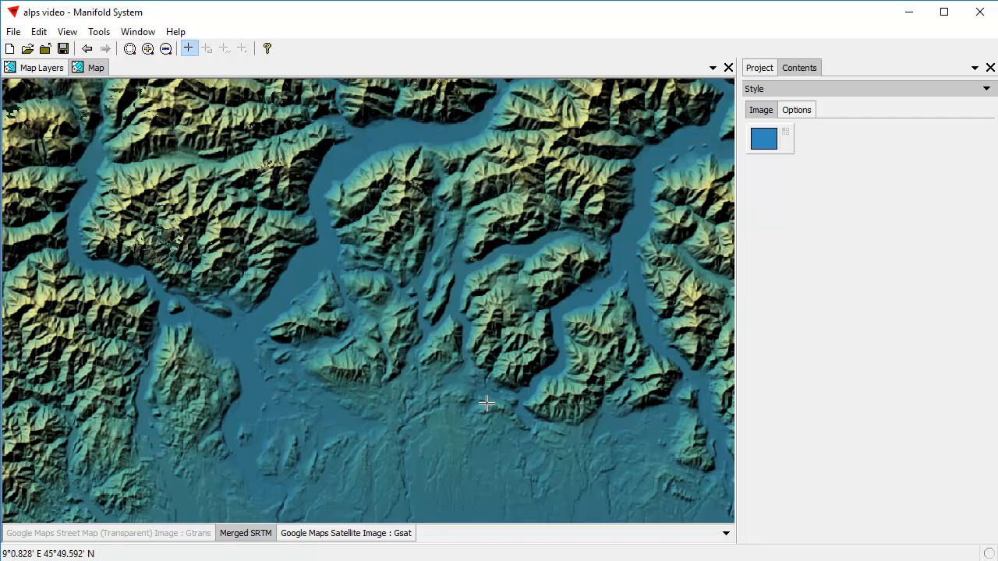
pyautogui.moveTo(961, 143)
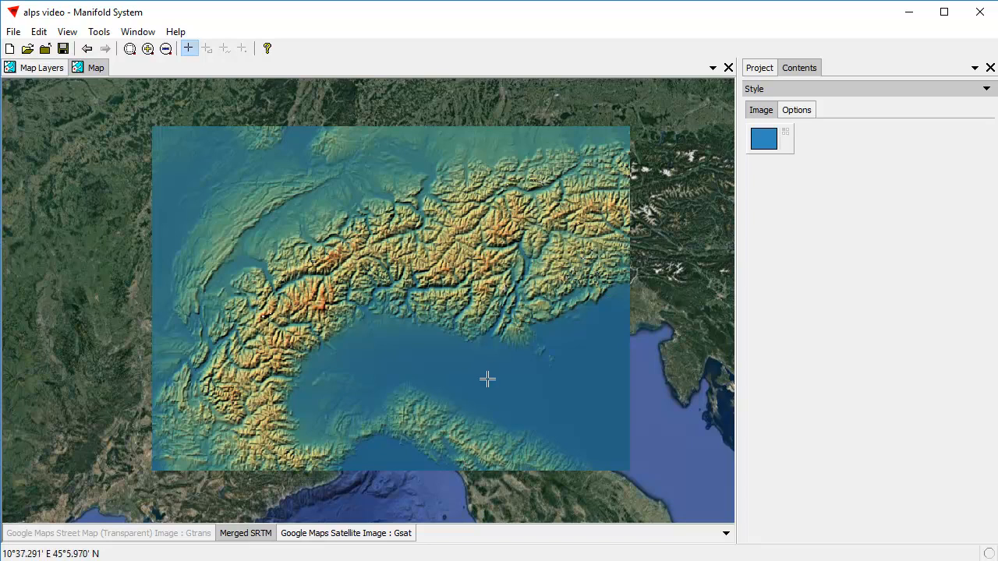
pyautogui.moveTo(491, 382)
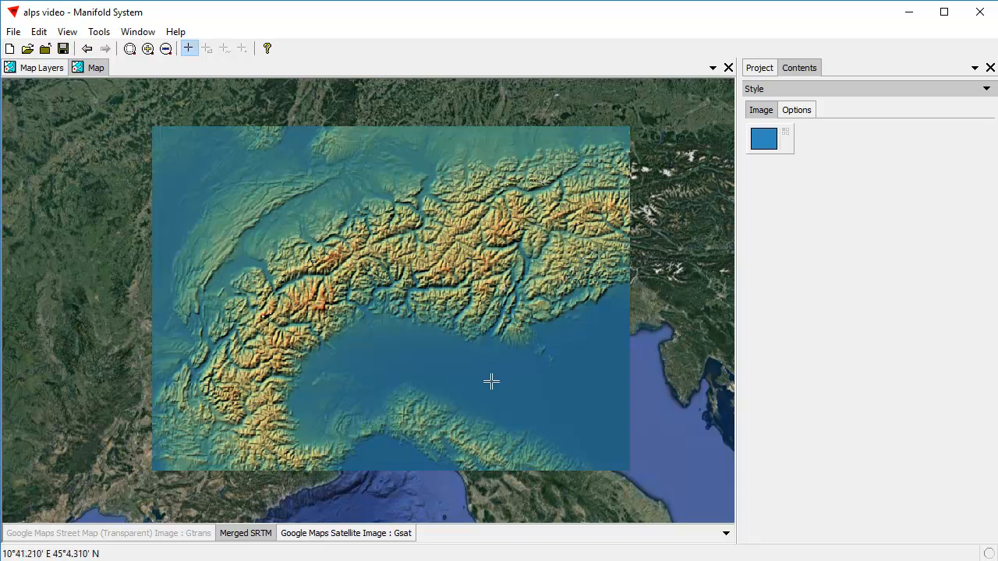
pyautogui.moveTo(627, 321)
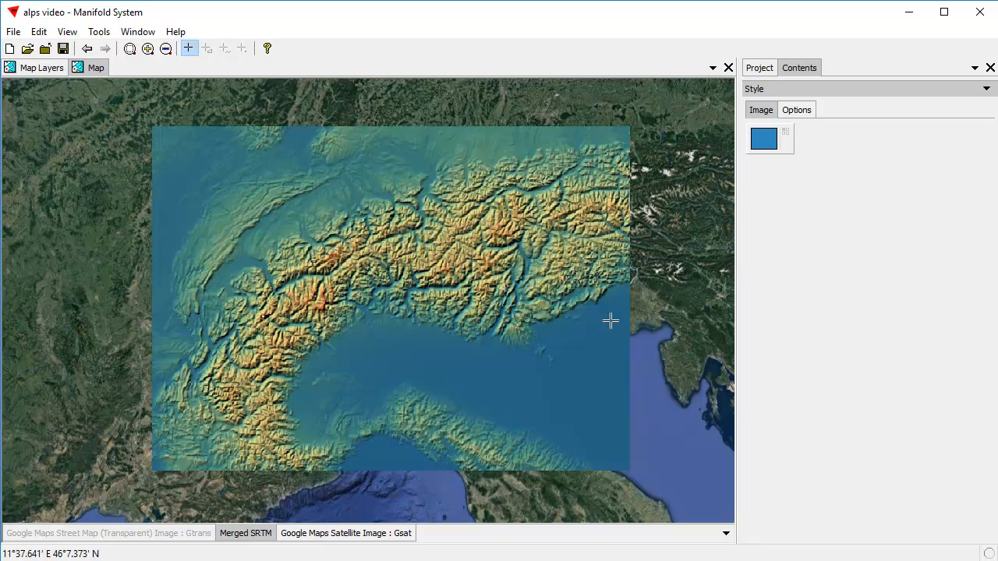
pyautogui.moveTo(748, 308)
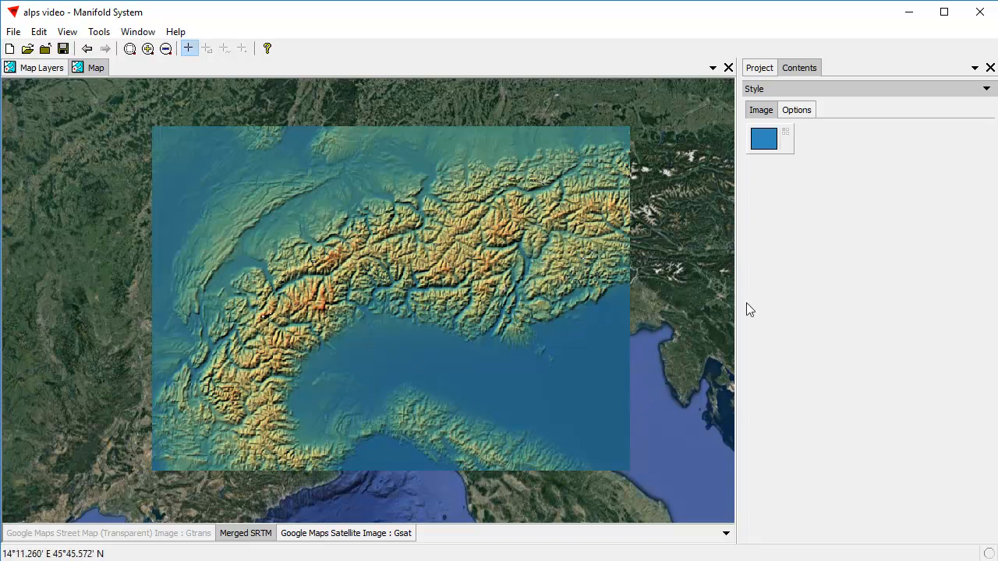
pyautogui.moveTo(798, 243)
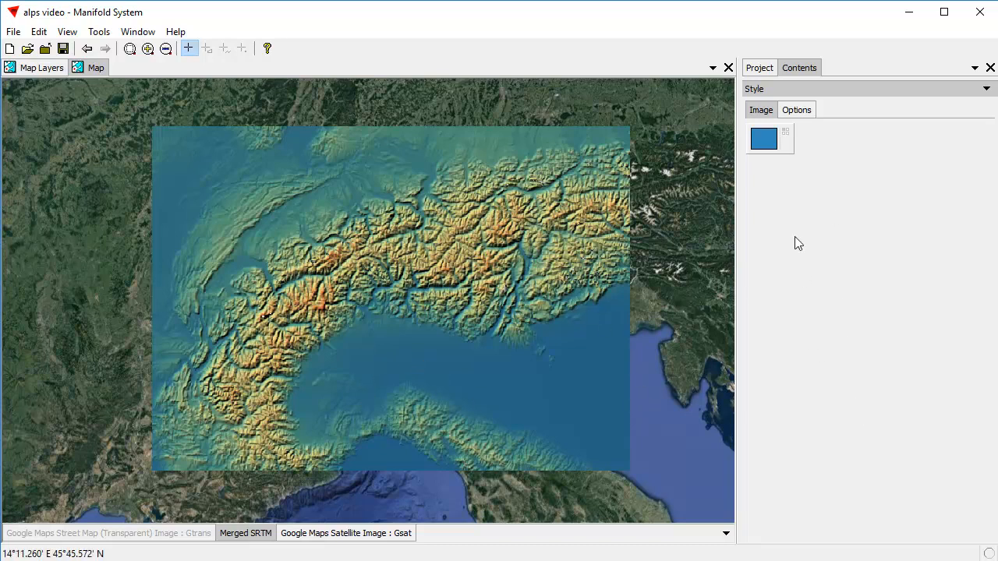
pyautogui.moveTo(295, 555)
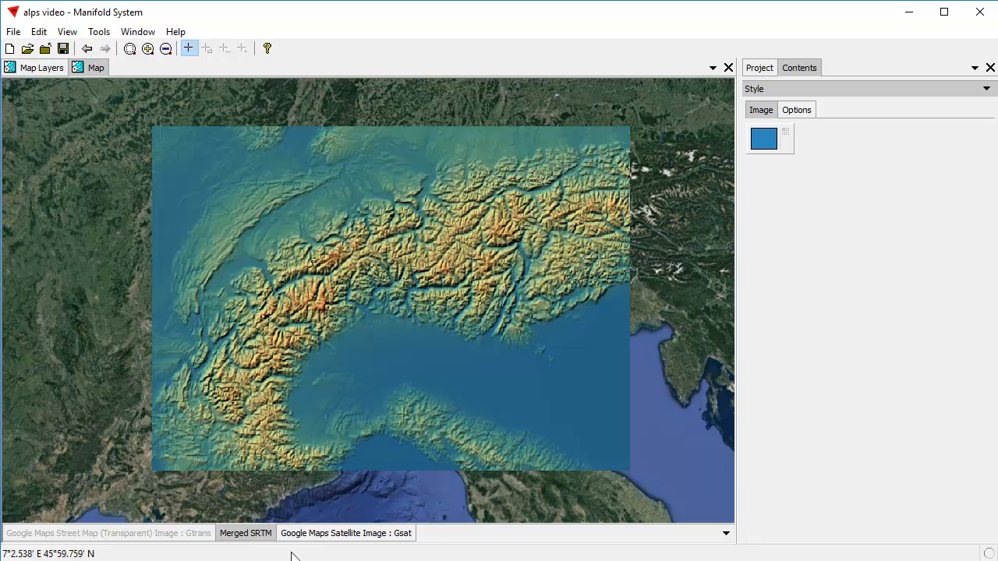
pyautogui.moveTo(562, 372)
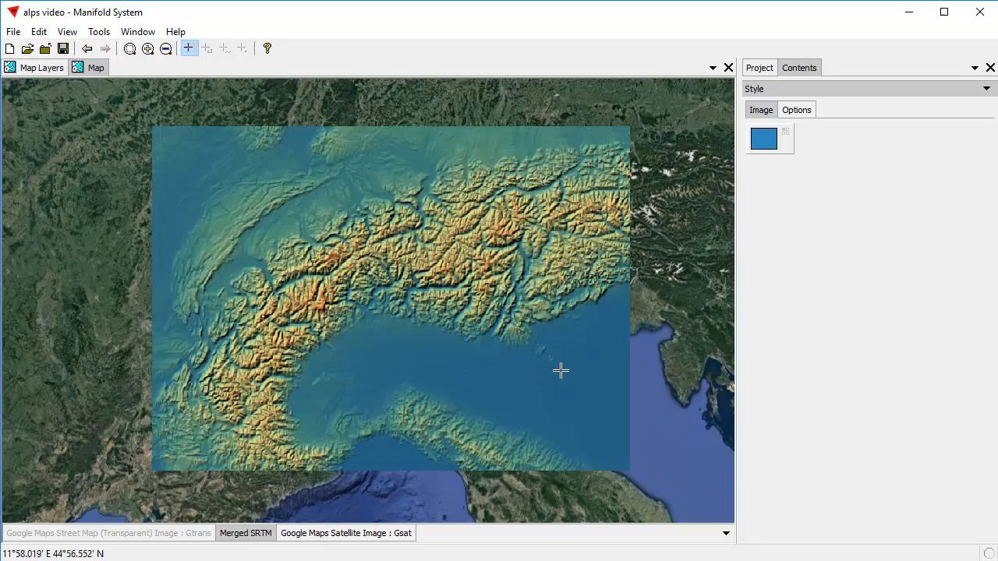
pyautogui.moveTo(256, 181)
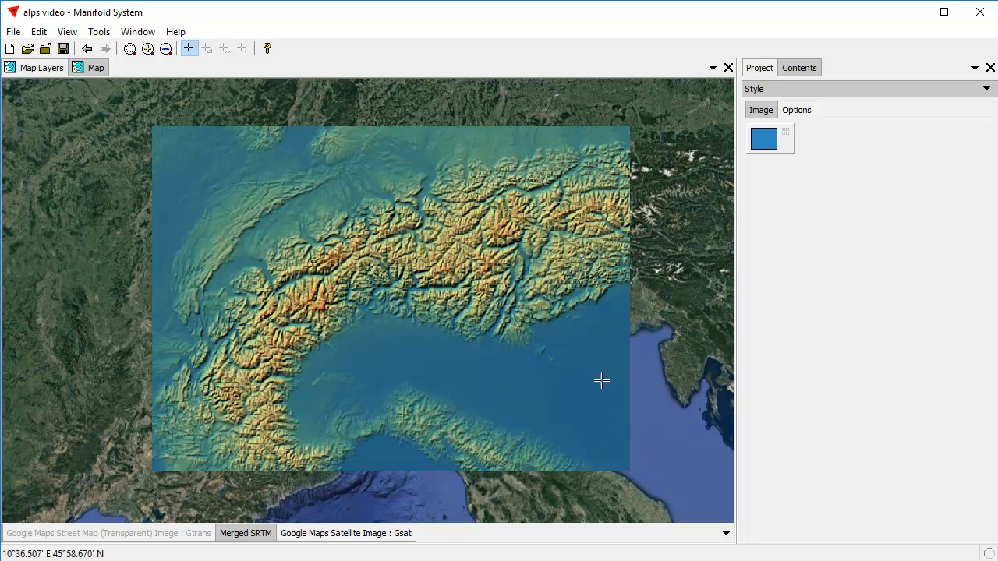
pyautogui.moveTo(542, 306)
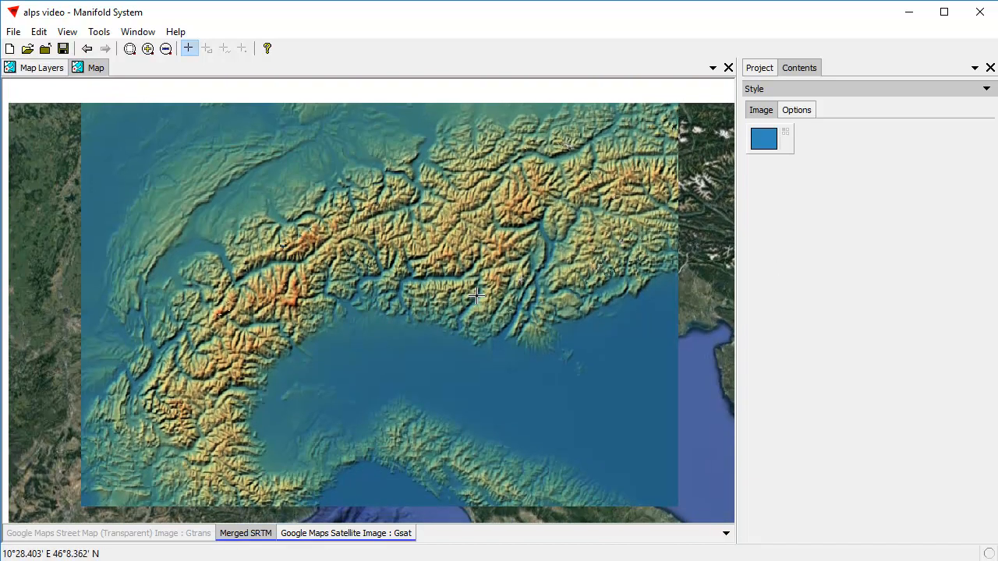
# Step: Pan the map to bring the shaded Alps elevation image back into view
pyautogui.moveTo(475, 295); pyautogui.dragTo(442, 379)
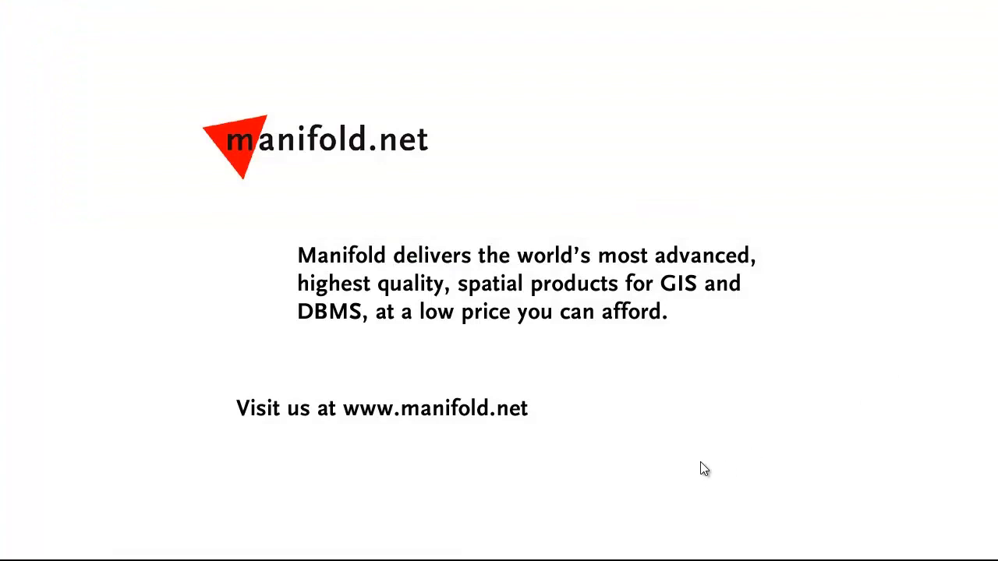
pyautogui.moveTo(688, 434)
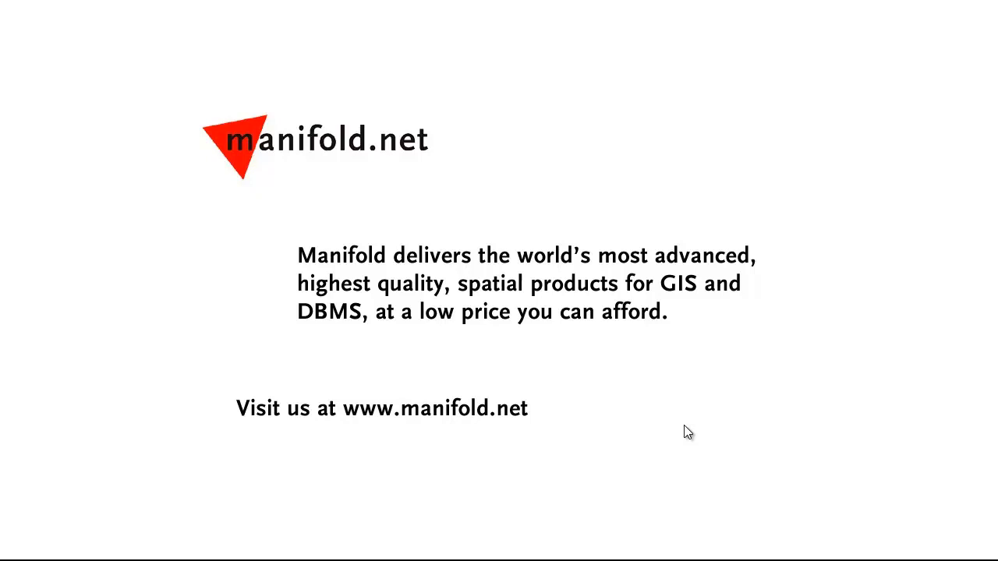